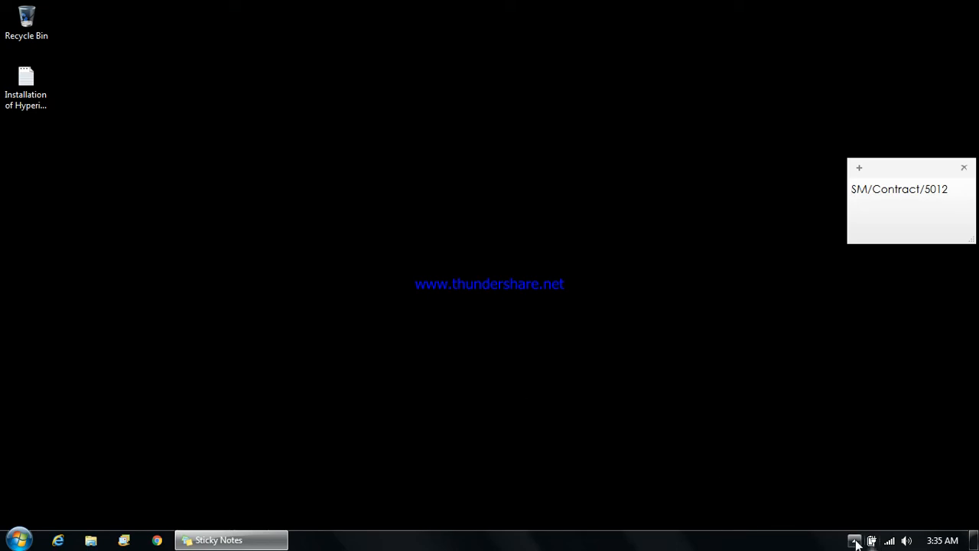
Search Google for 'Oracle database 12c download for windows'.
click(853, 540)
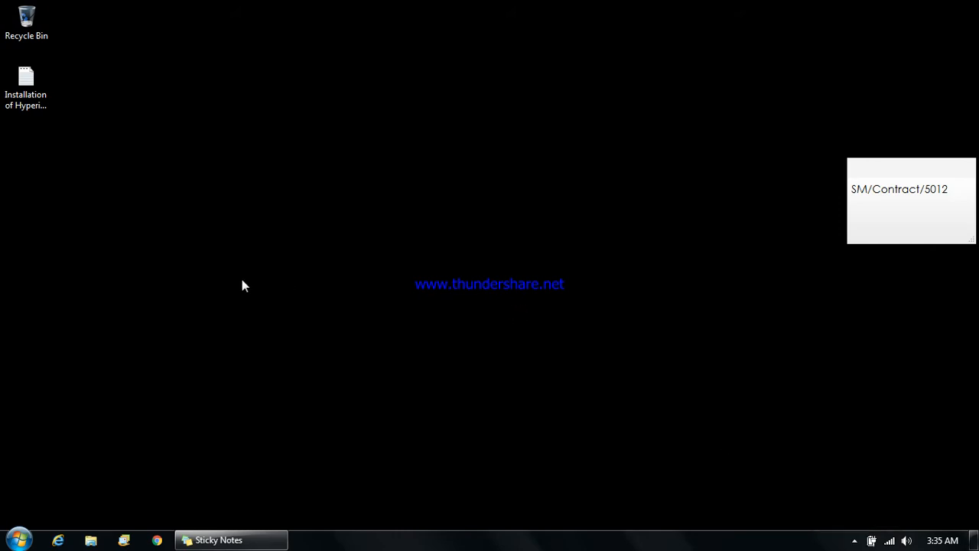
mouse_move(106, 520)
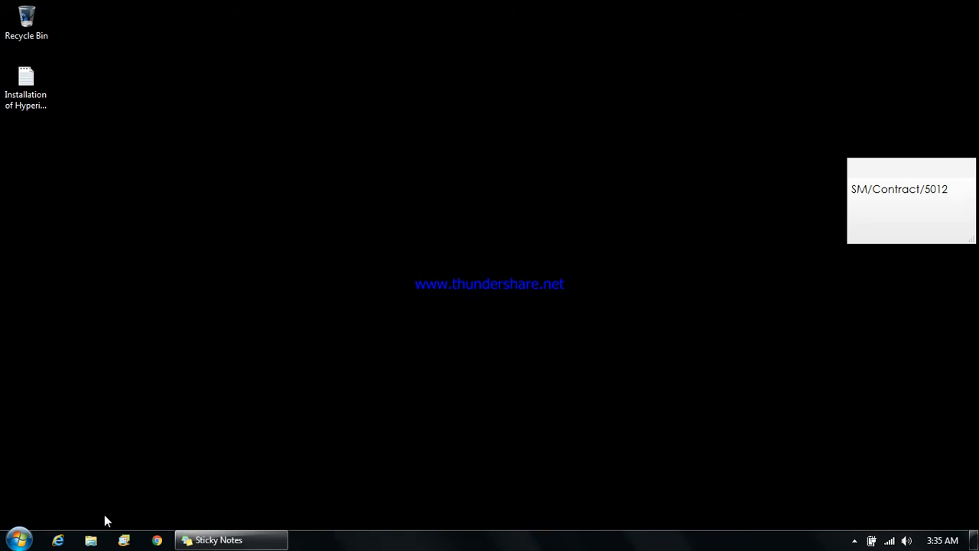
mouse_move(159, 536)
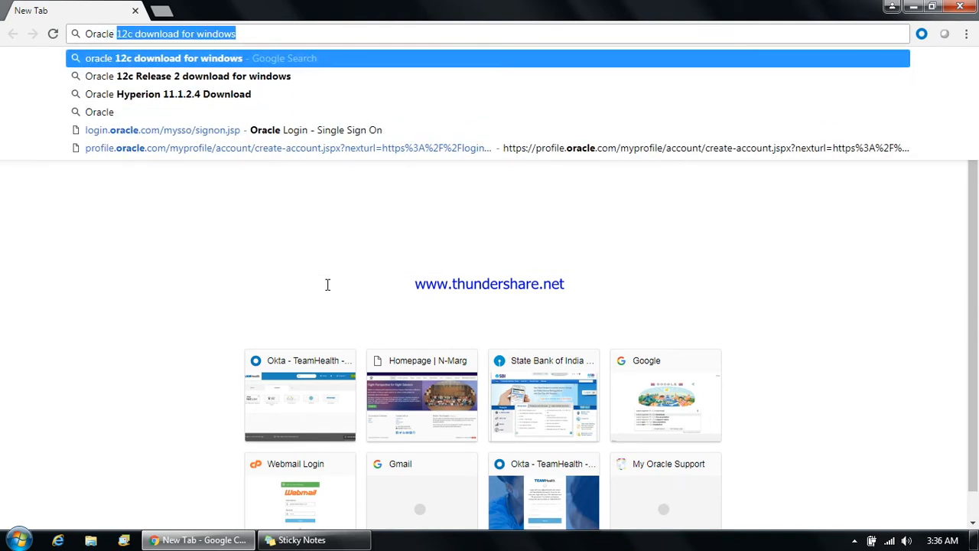
text(database 12c download for windows)
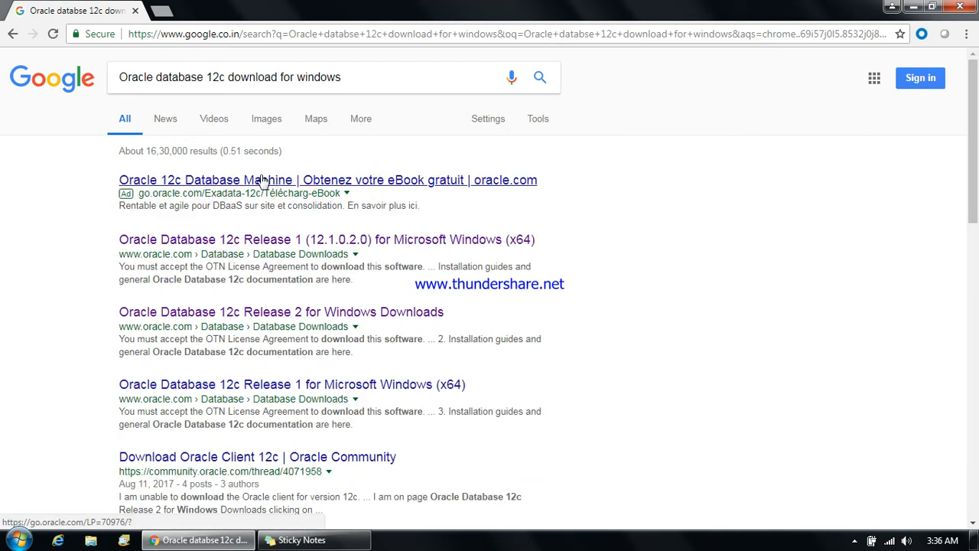
mouse_move(254, 300)
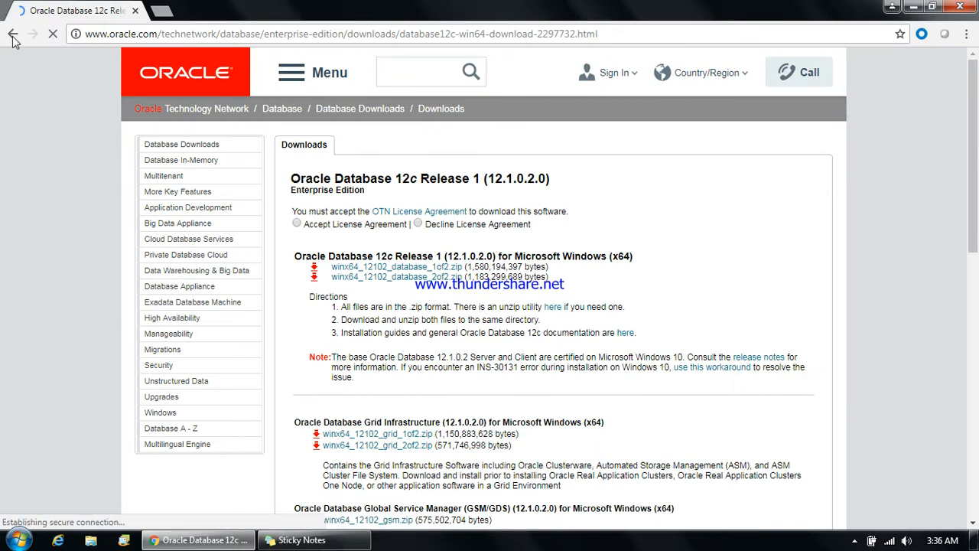
Accept the OTN License Agreement on the Oracle Database 12c Release 2 Windows download page.
click(21, 36)
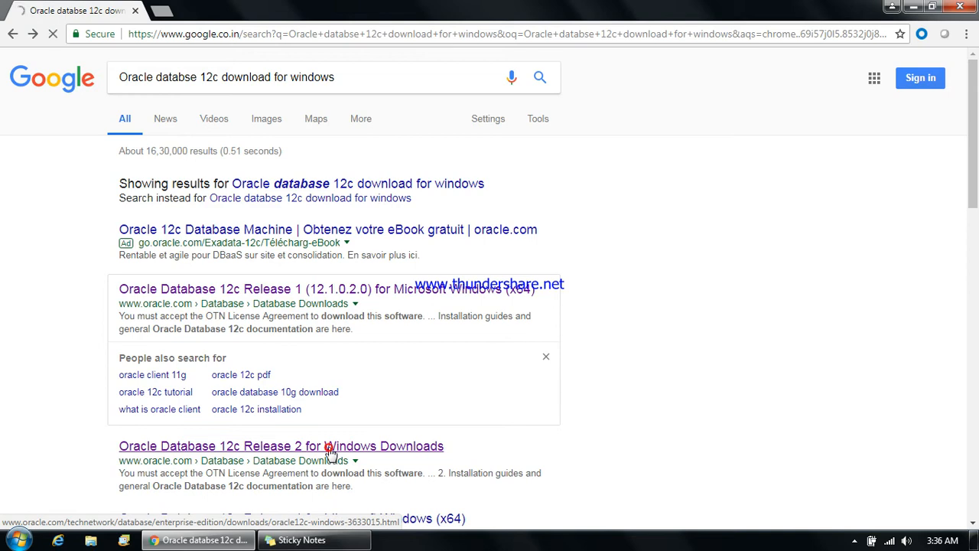
click(283, 447)
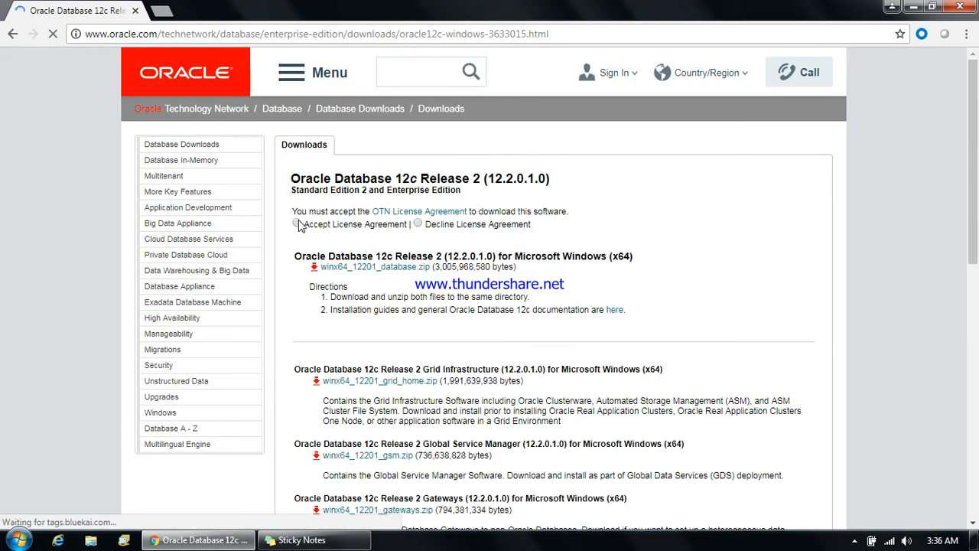
click(298, 224)
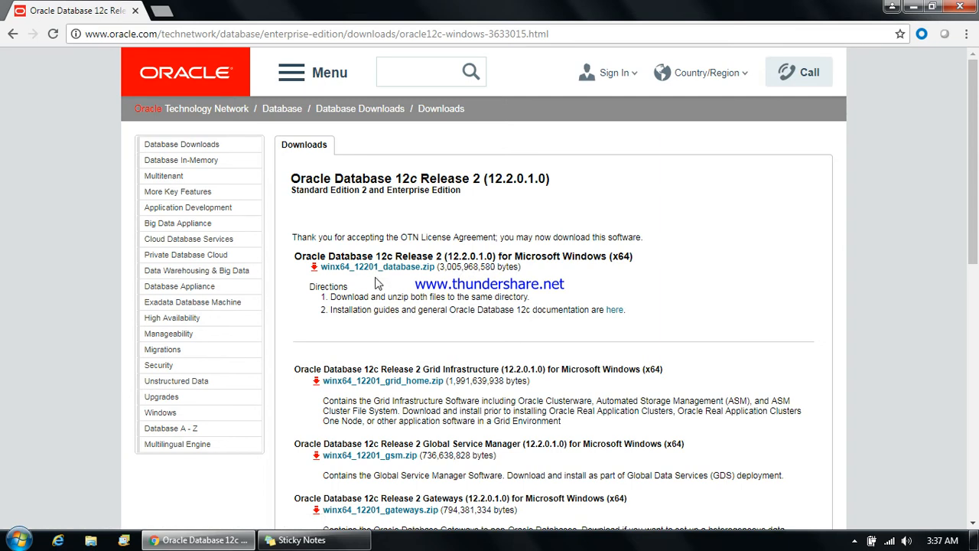
mouse_move(783, 217)
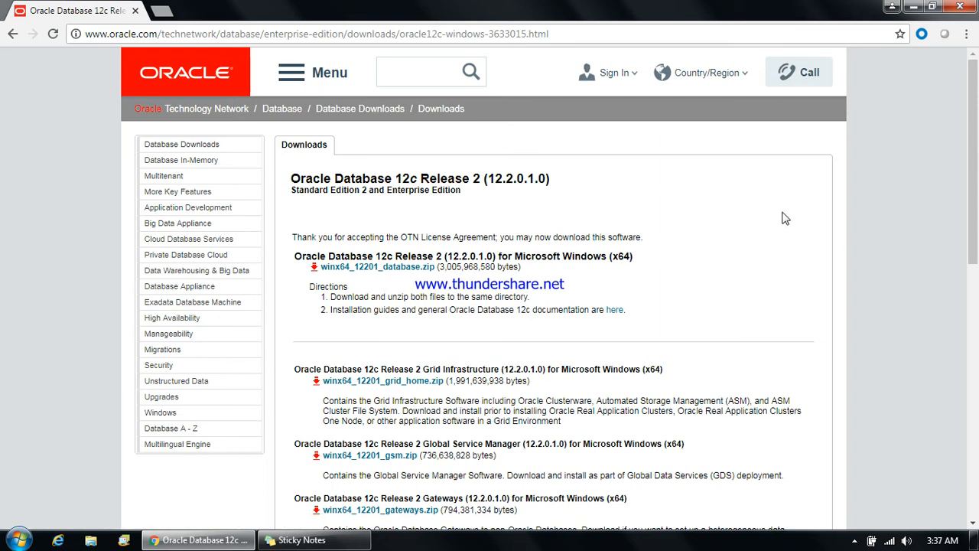
double_click(626, 256)
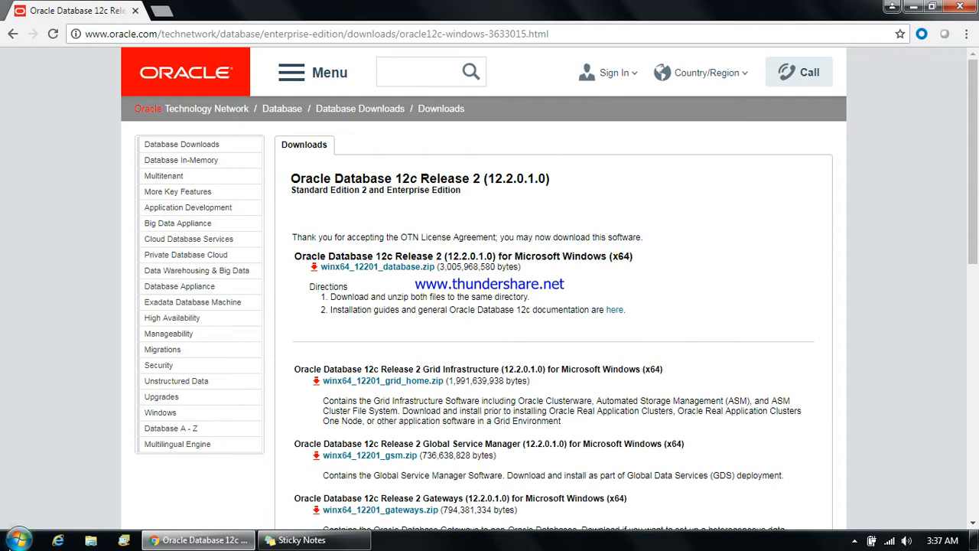
click(19, 537)
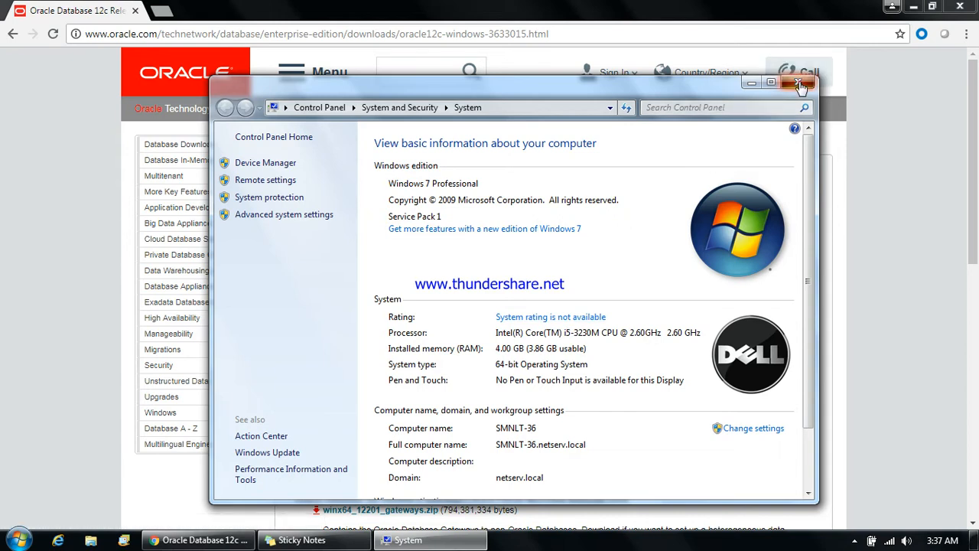
click(792, 83)
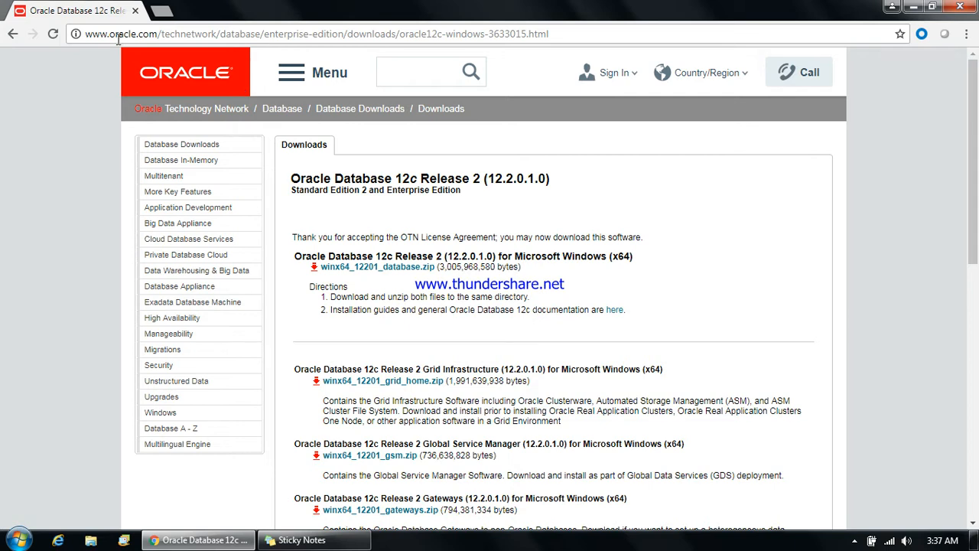
mouse_move(98, 205)
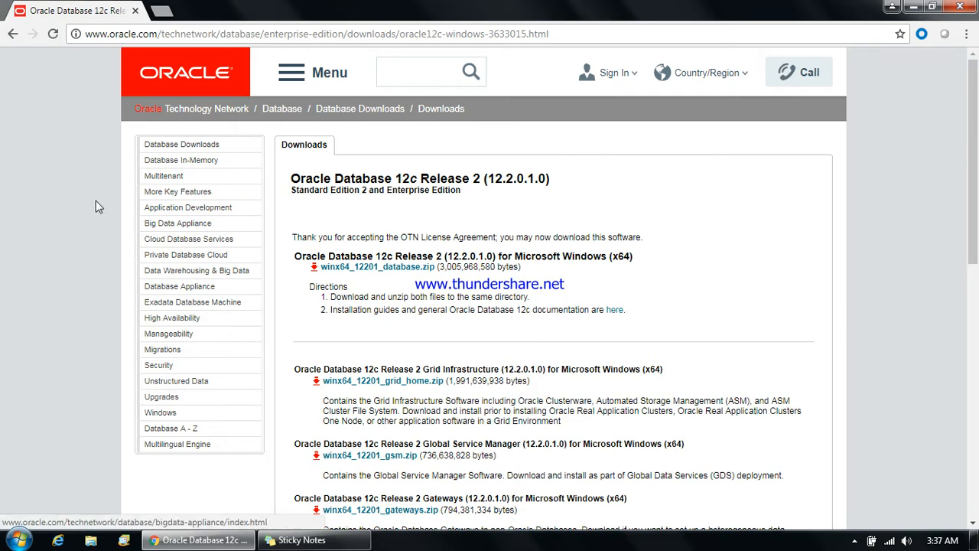
Reach the Hyperion Performance Management and BI Downloads page from an 'Oracle Hyperion 11.1.2.4 download' search.
click(18, 36)
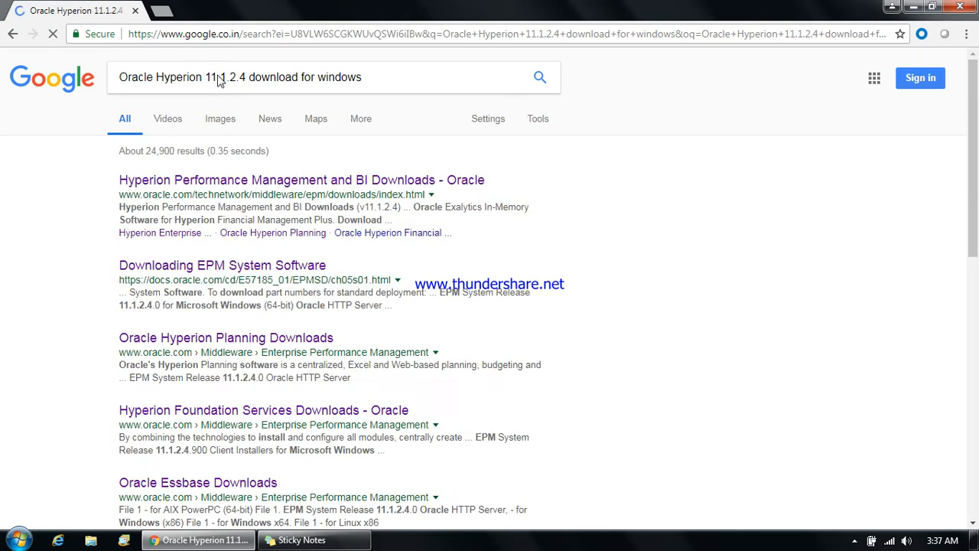
mouse_move(276, 186)
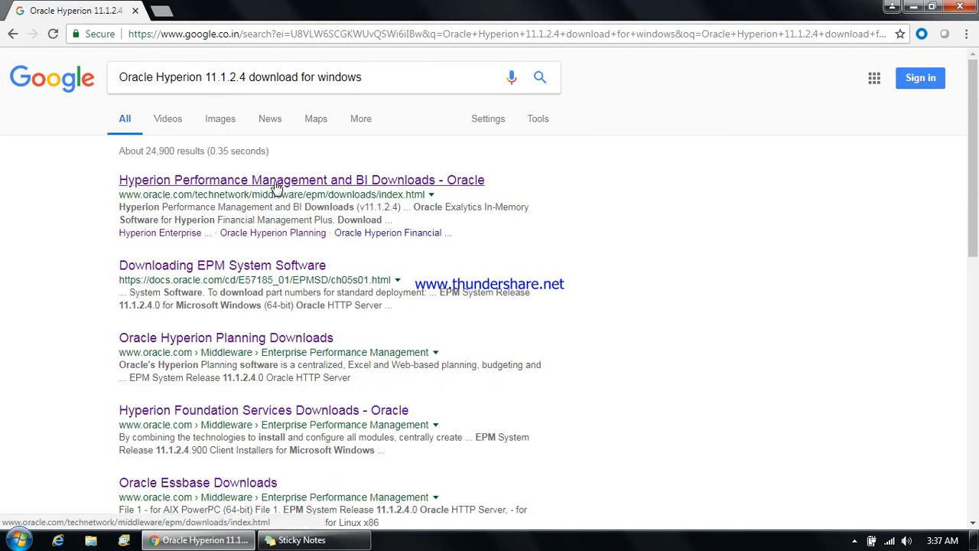
click(278, 181)
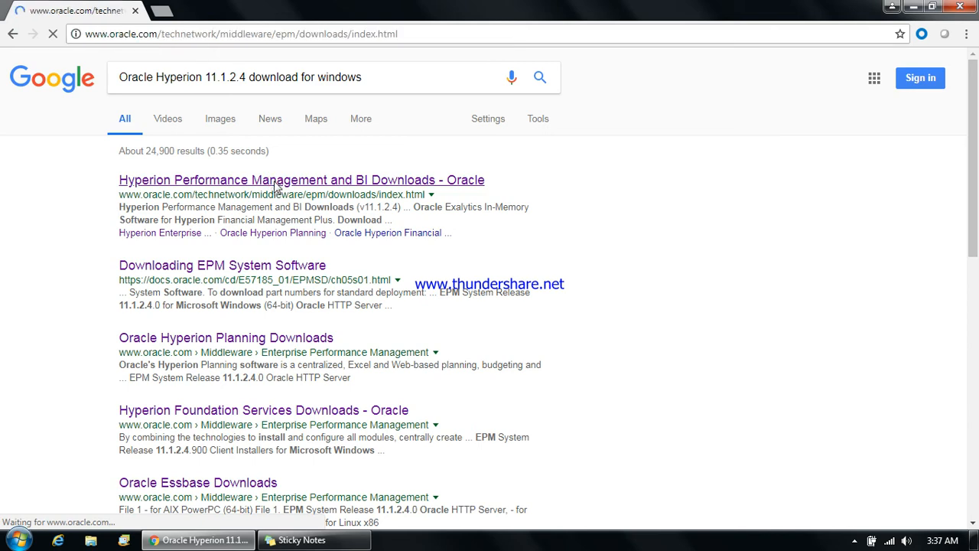
Go to the Hyperion EPM System Foundation Services download page from the v11.1.2.4 list.
click(278, 181)
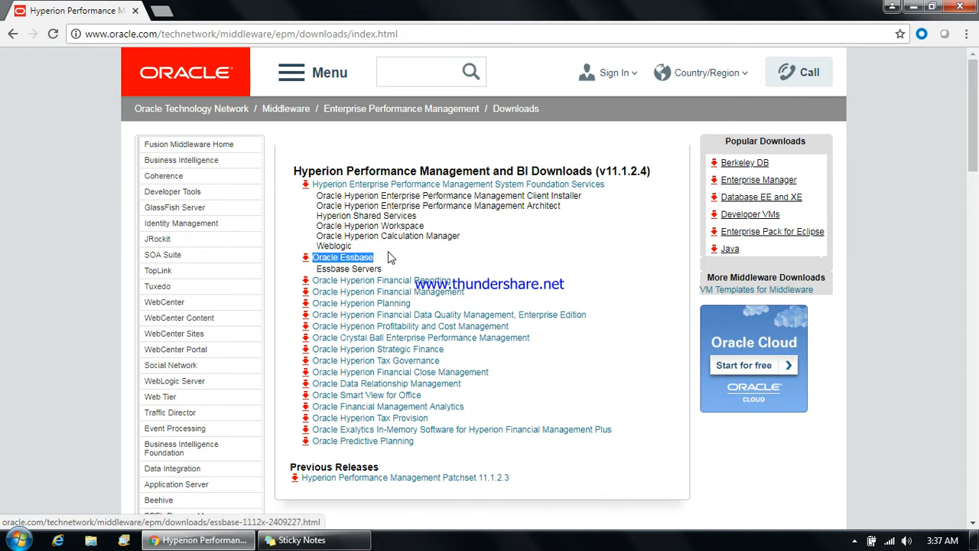
mouse_move(462, 251)
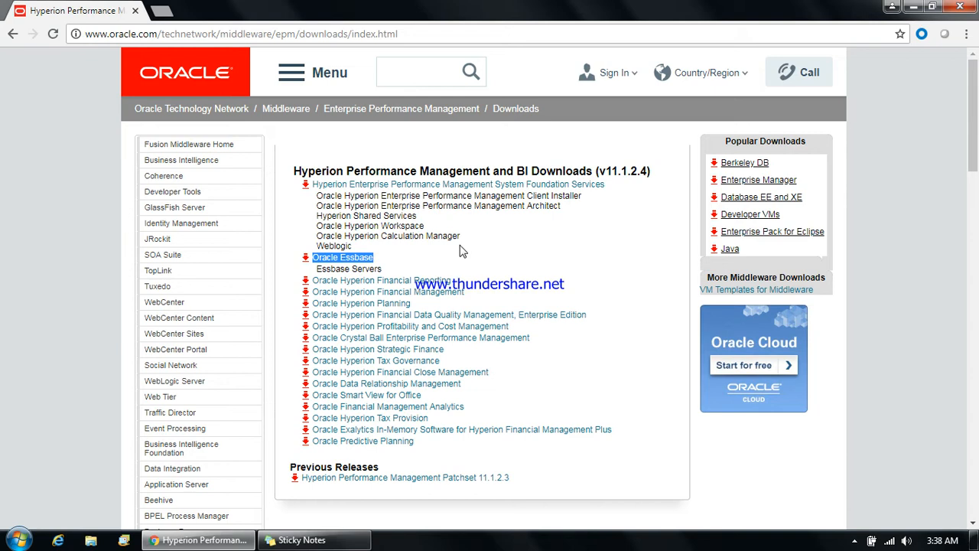
mouse_move(453, 206)
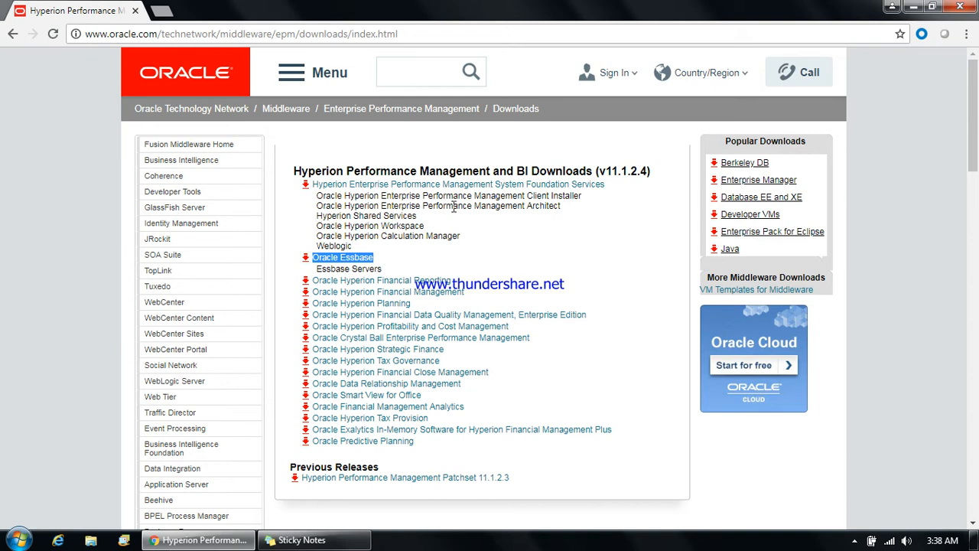
mouse_move(445, 187)
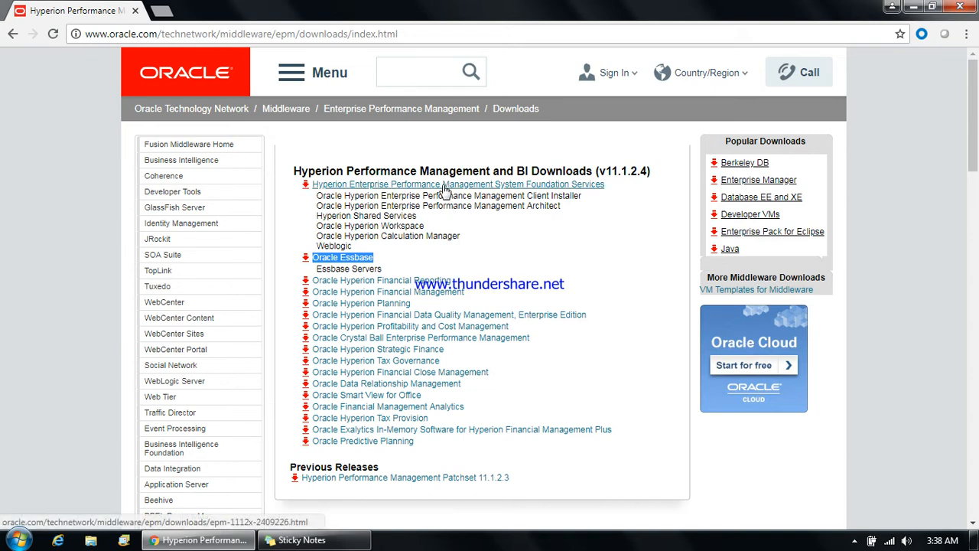
click(443, 184)
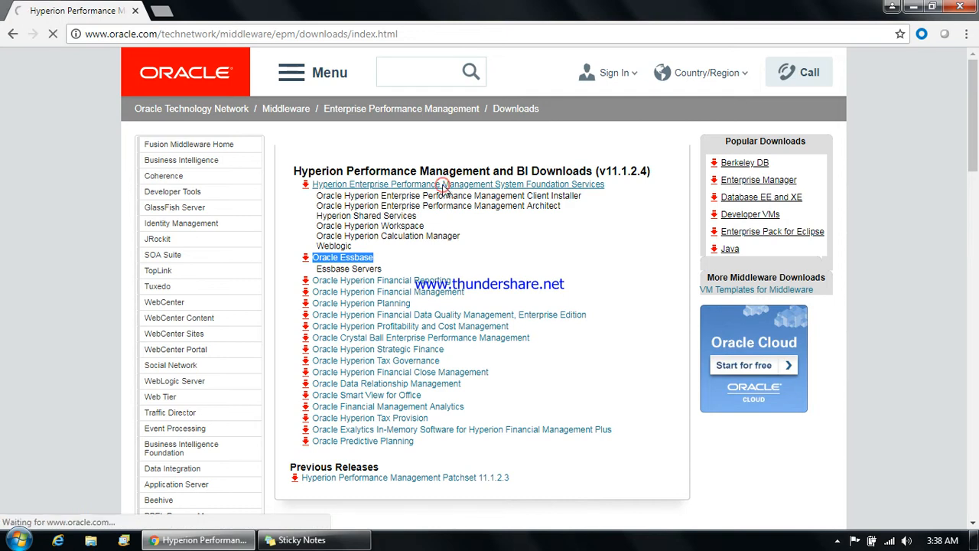
Accept the Foundation Services OTN license, then return to the Hyperion v11.1.2.4 downloads list.
click(472, 183)
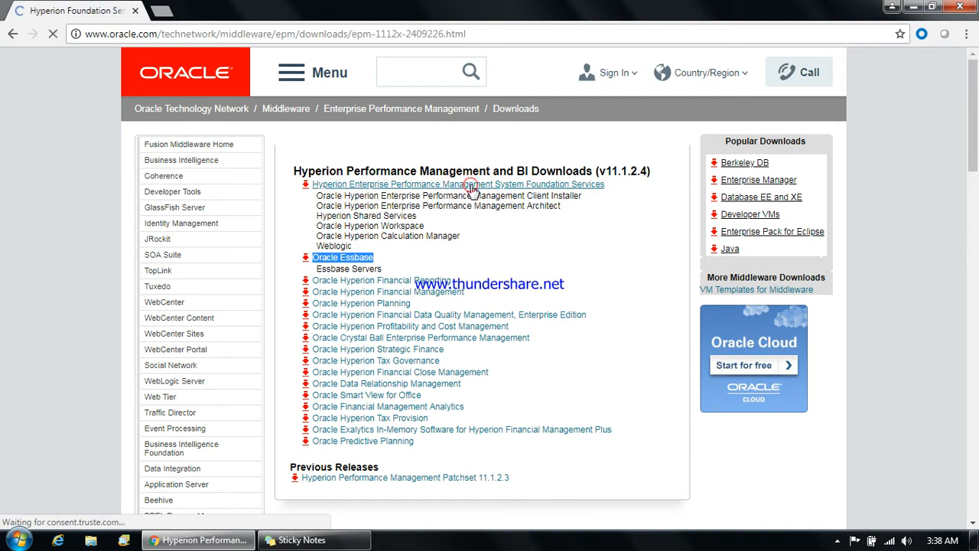
click(471, 183)
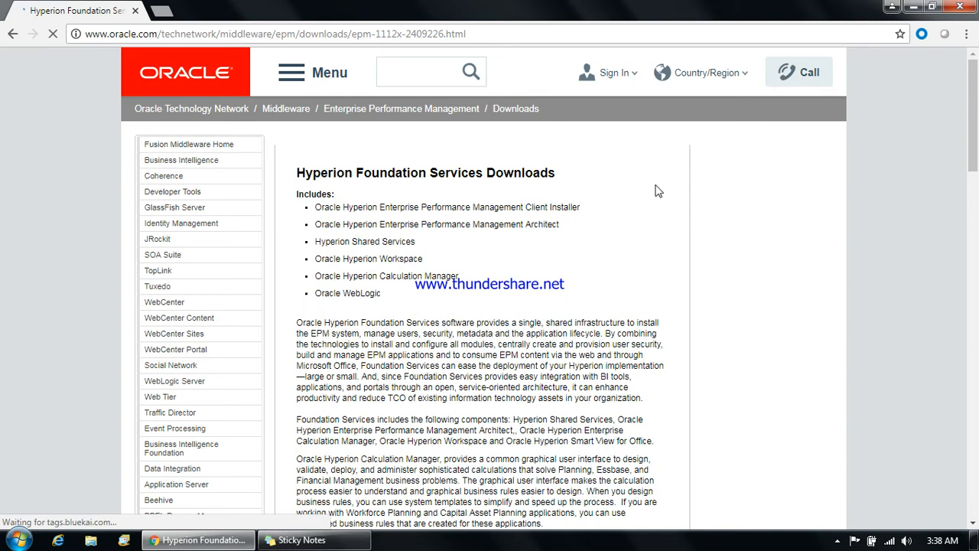
scroll(down, 3)
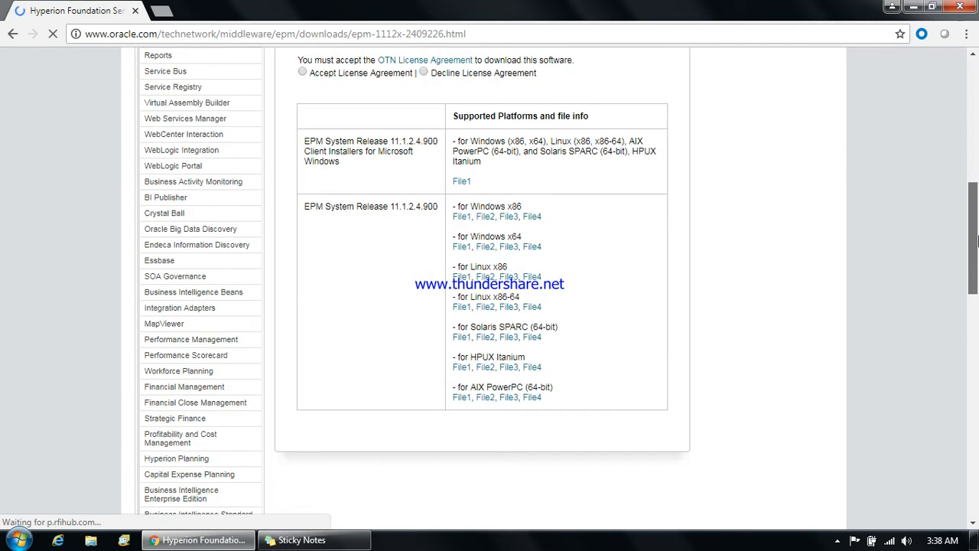
click(303, 74)
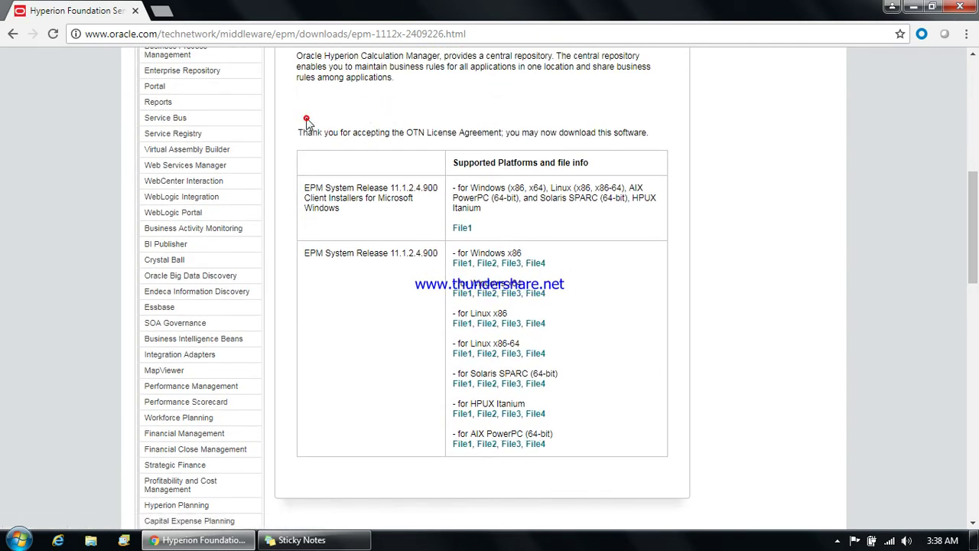
mouse_move(441, 221)
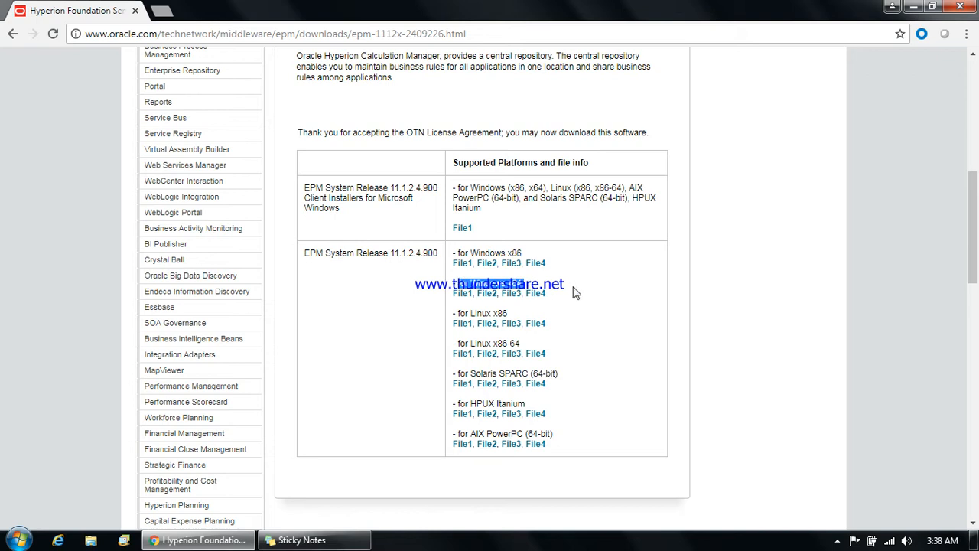
mouse_move(13, 36)
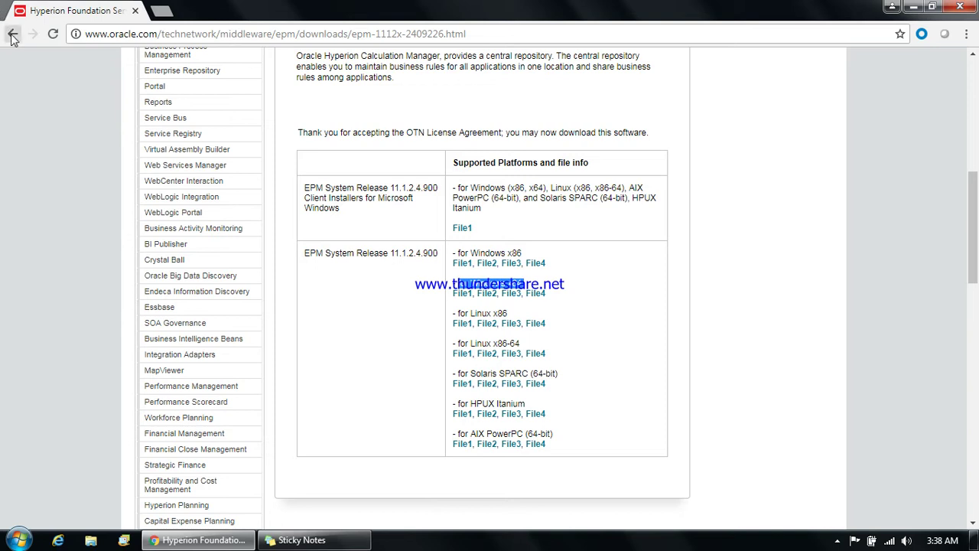
click(18, 34)
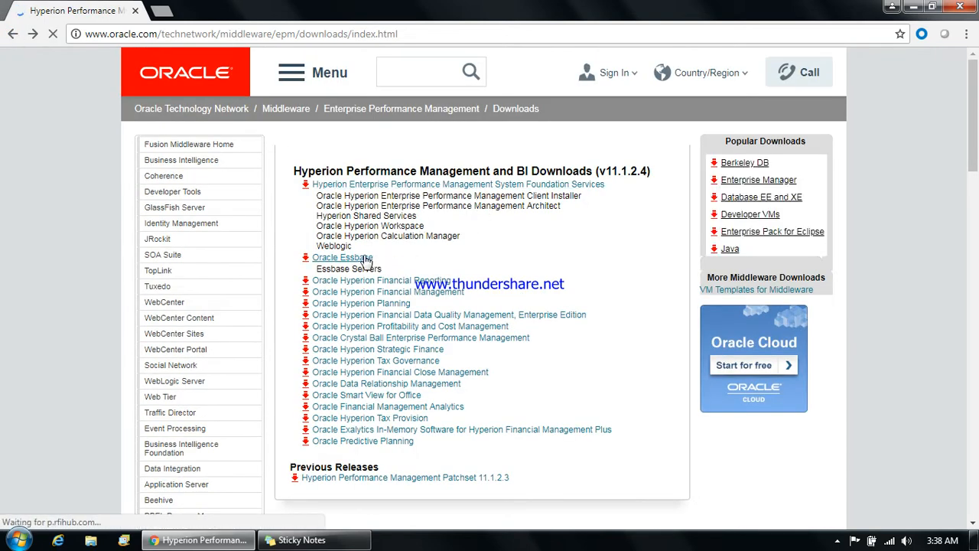
mouse_move(343, 259)
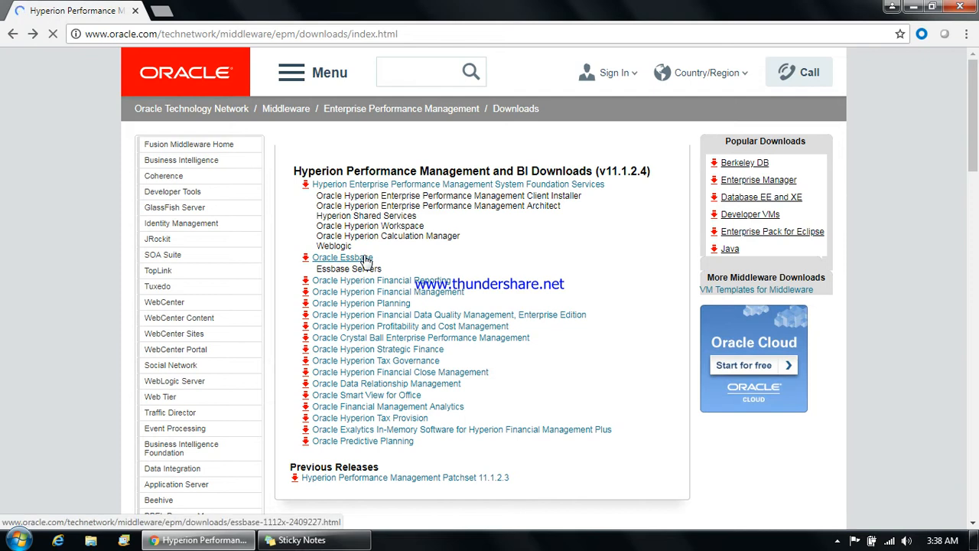
Review the Oracle Essbase Downloads table of platform files.
click(337, 258)
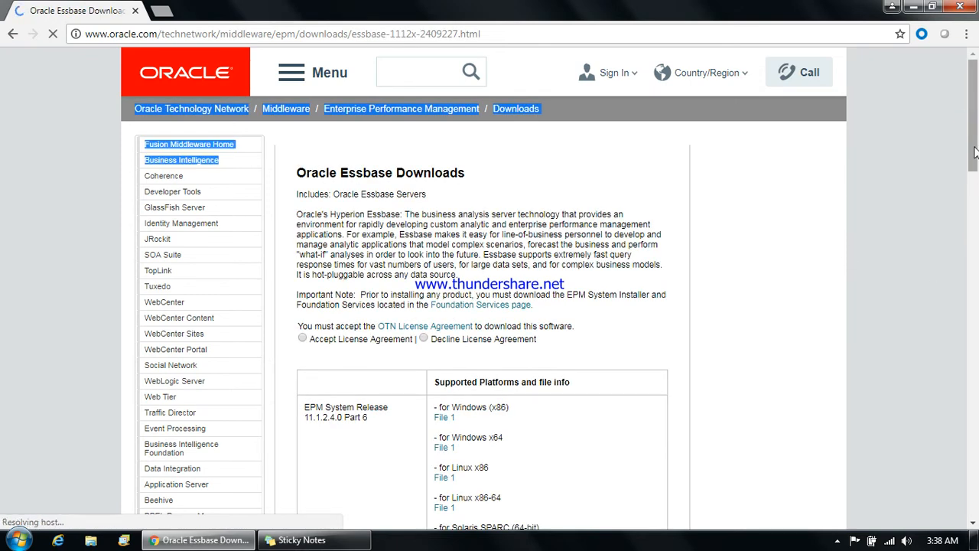
scroll(down, 3)
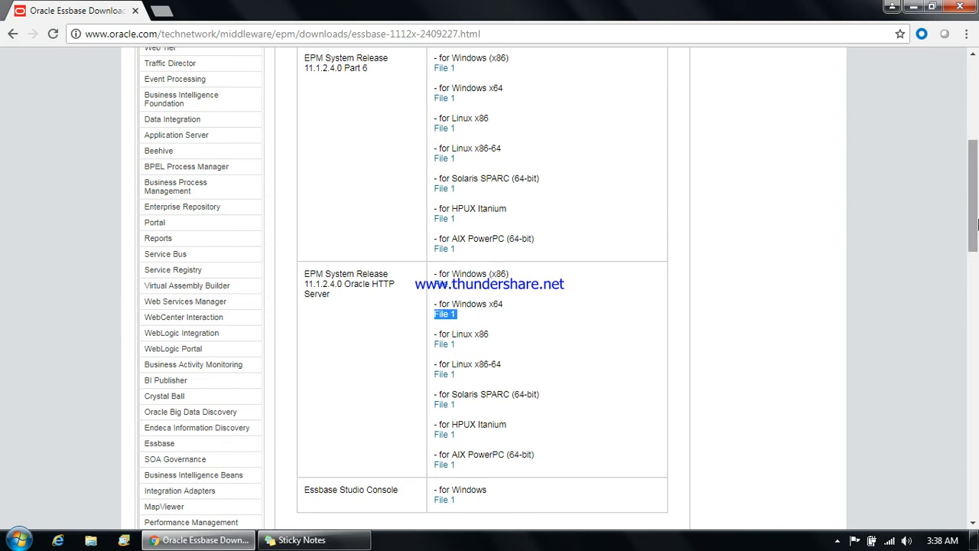
scroll(down, 3)
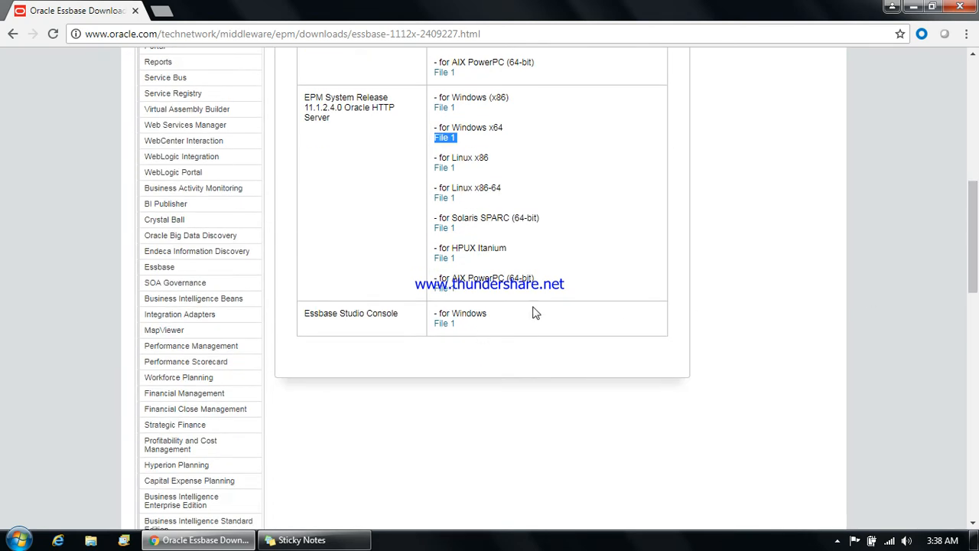
scroll(up, 3)
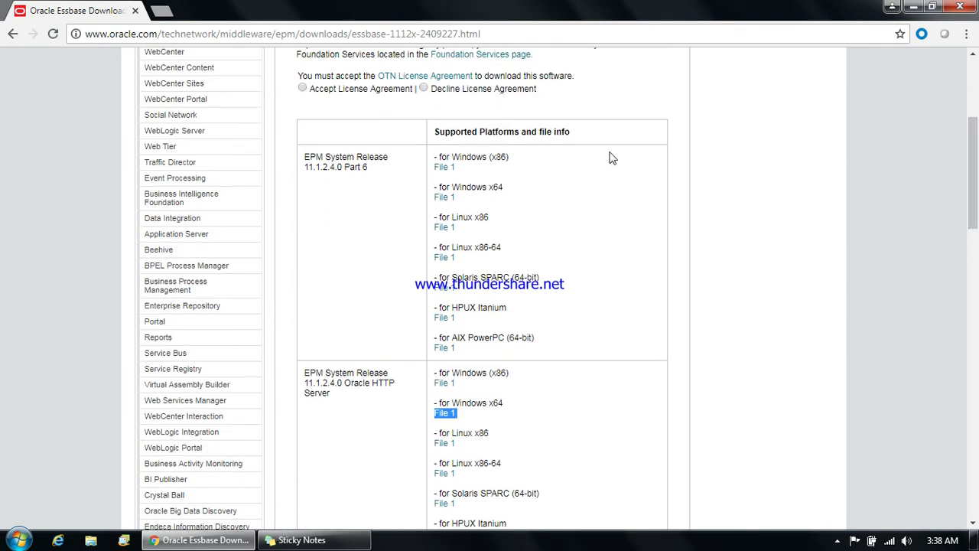
mouse_move(444, 196)
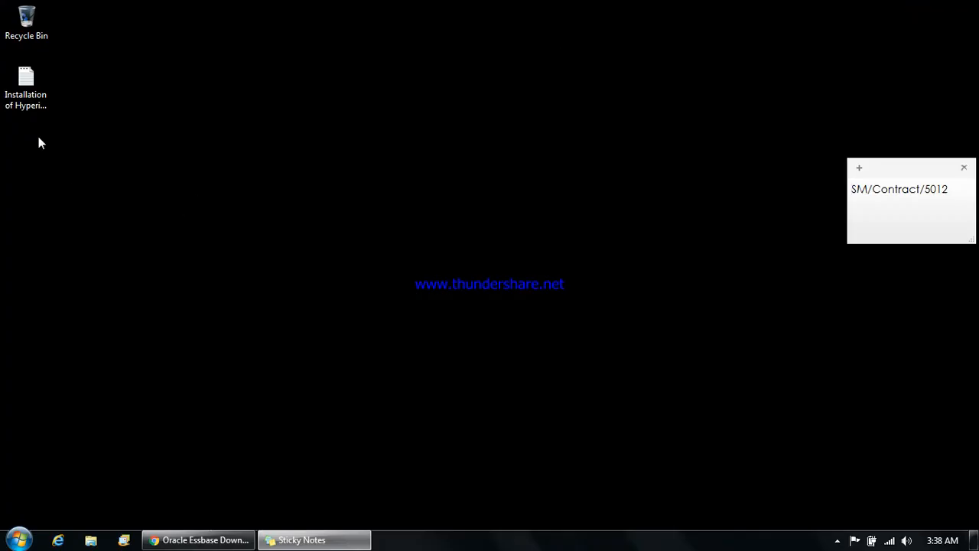
Review the 'Installation of Hyperion Esbase' notes full-screen in Notepad, then set them aside.
double_click(26, 75)
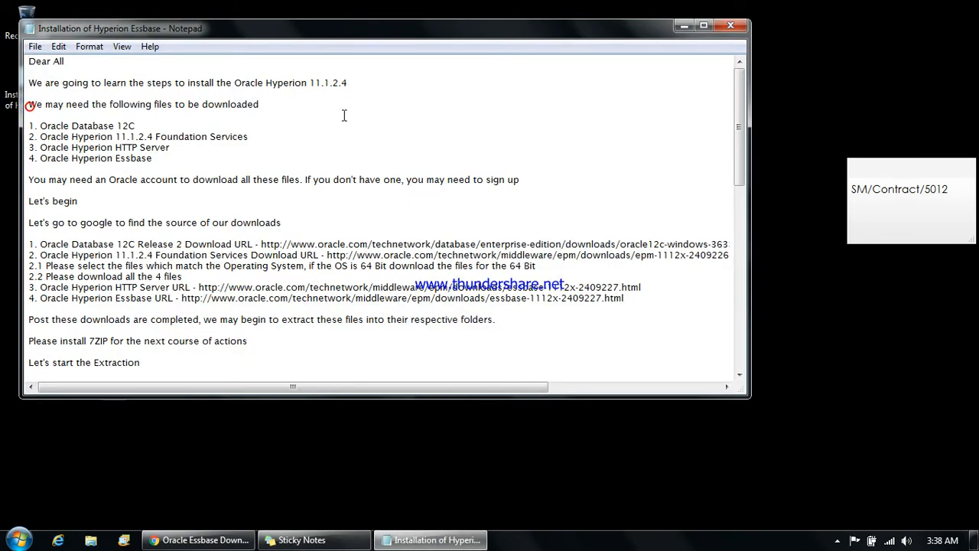
click(696, 25)
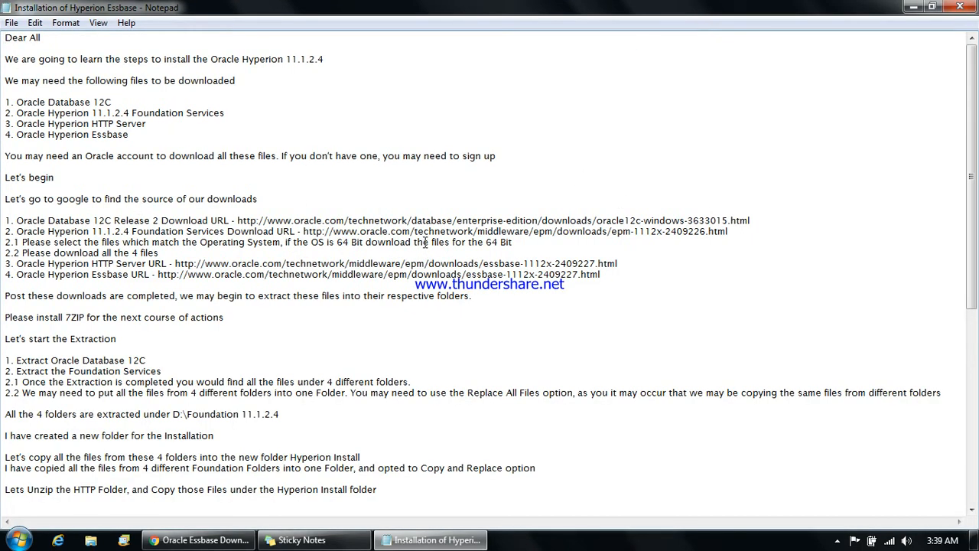
mouse_move(901, 23)
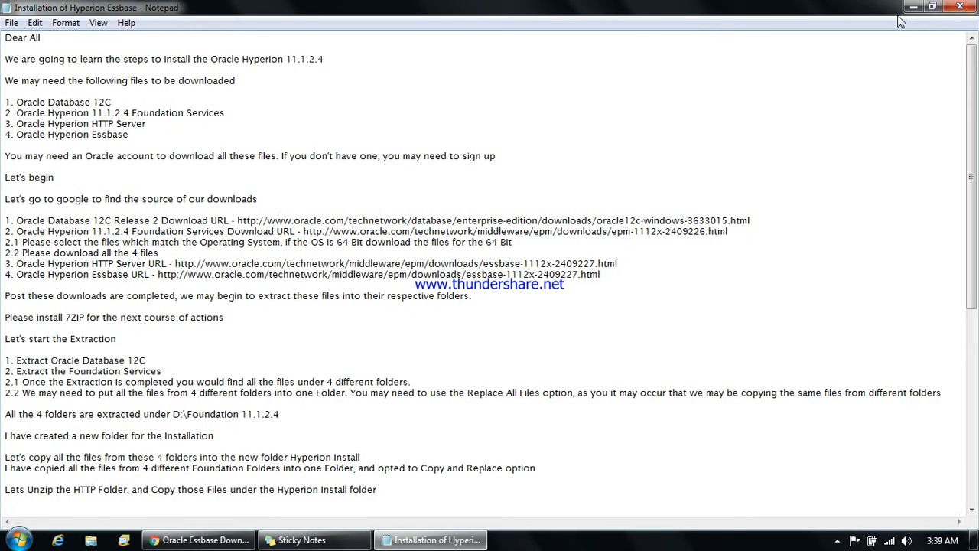
click(915, 9)
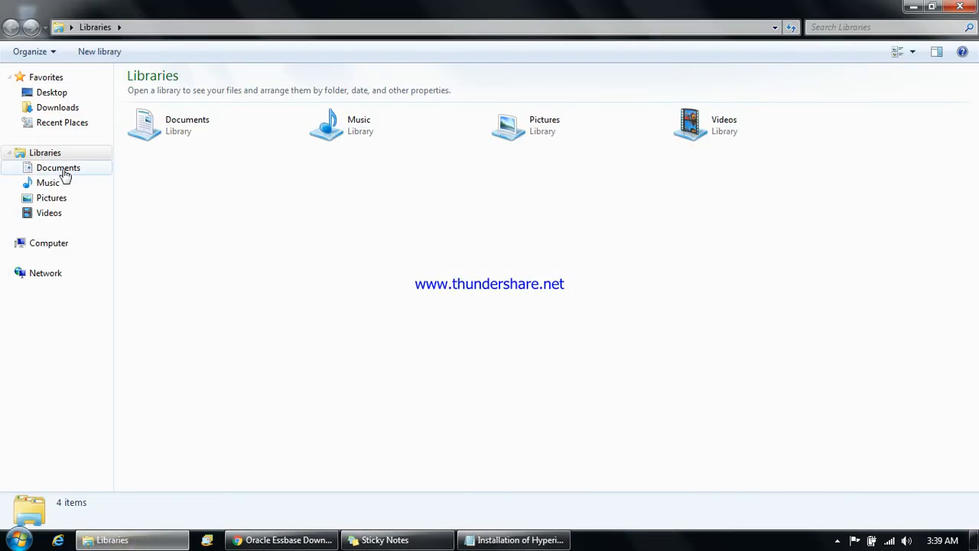
Browse to the Oracle Hyperion 11.1.2.4 folder on Local Disk (D:) holding the seven zip archives.
click(58, 107)
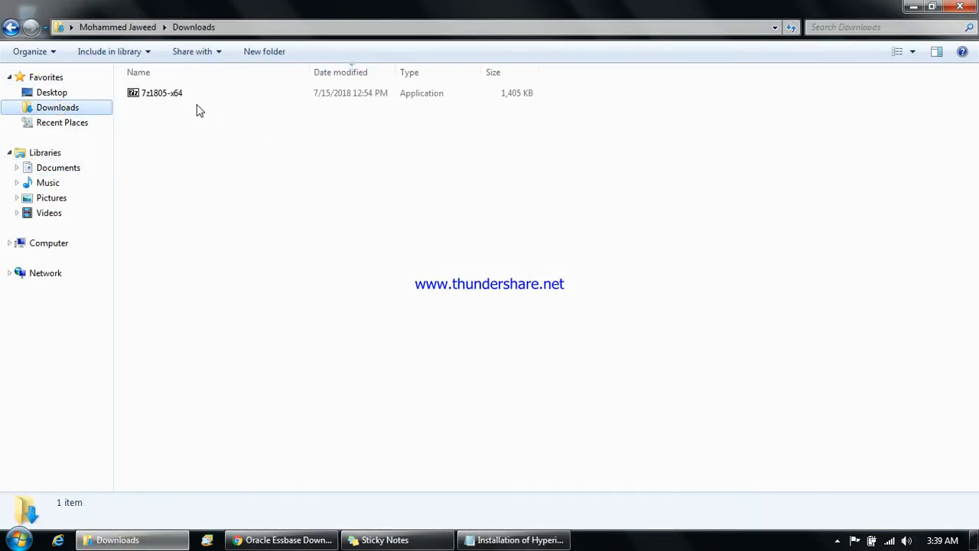
click(58, 167)
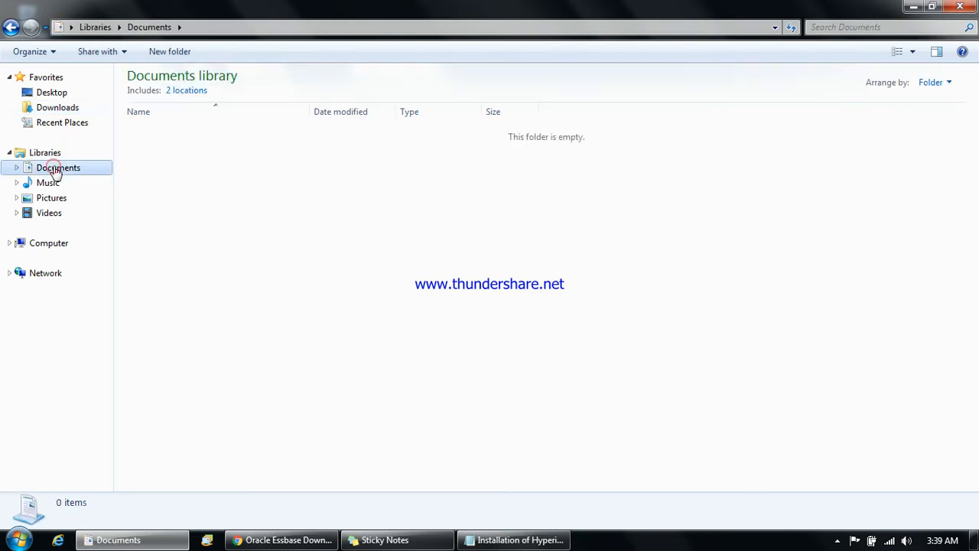
mouse_move(58, 247)
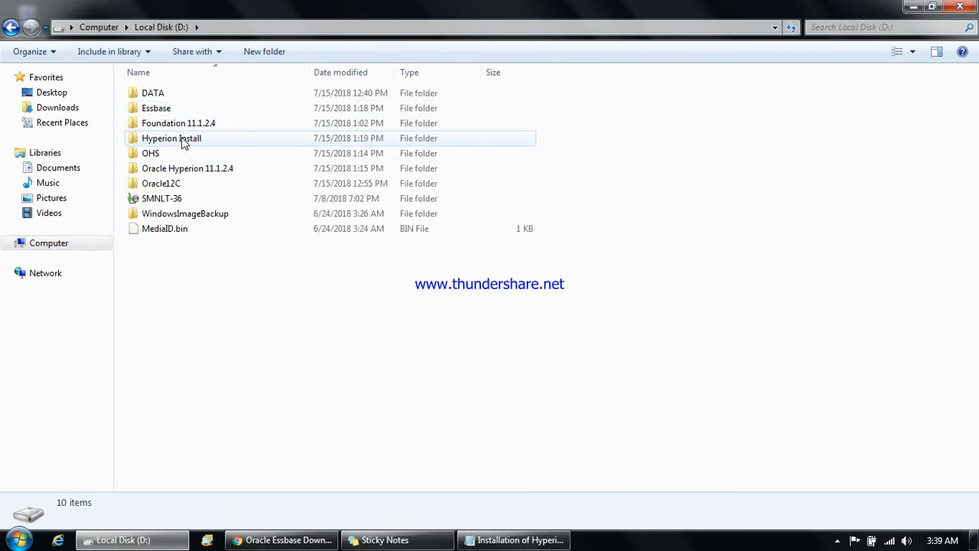
double_click(178, 123)
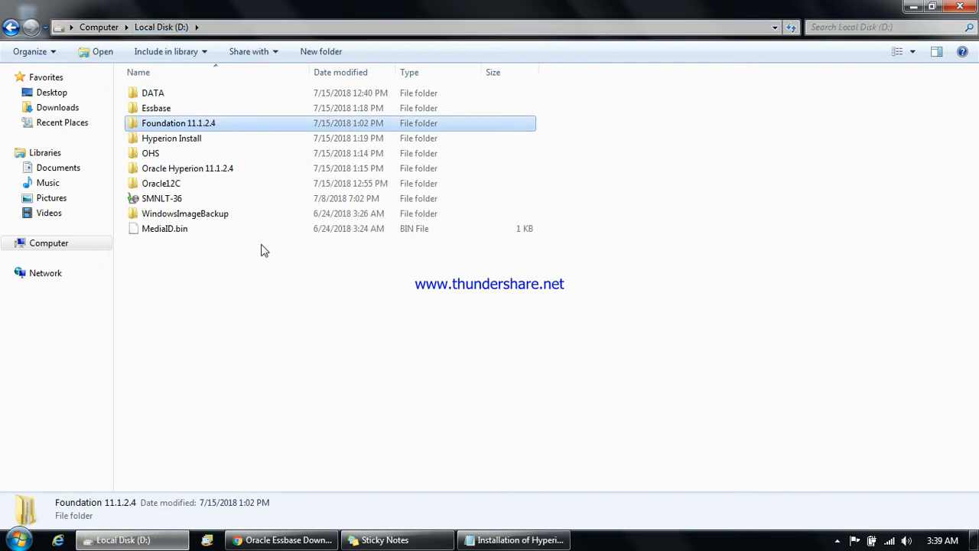
mouse_move(242, 177)
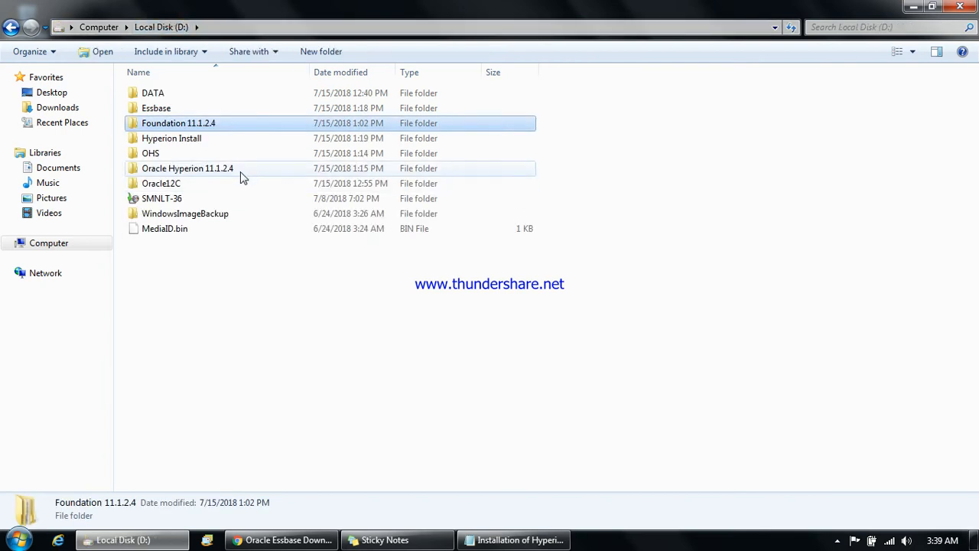
double_click(187, 168)
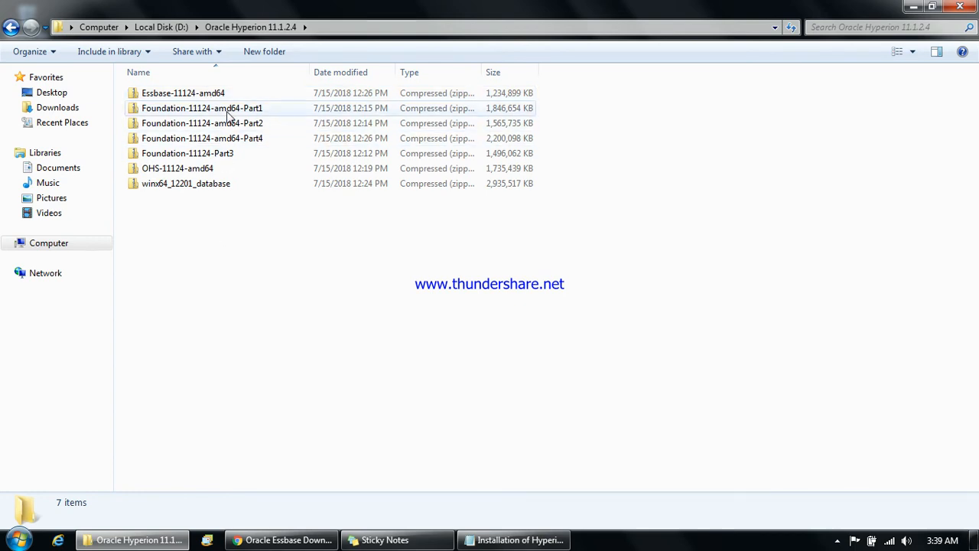
Extract Foundation-11124-amd64-Part1 here with 7-Zip, decline cancelling, and pause the extraction.
click(202, 107)
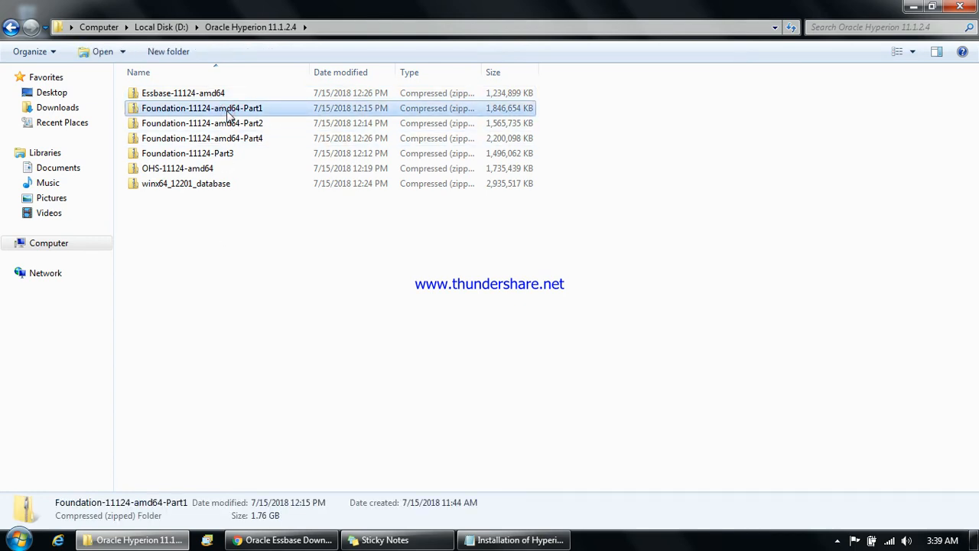
right_click(228, 107)
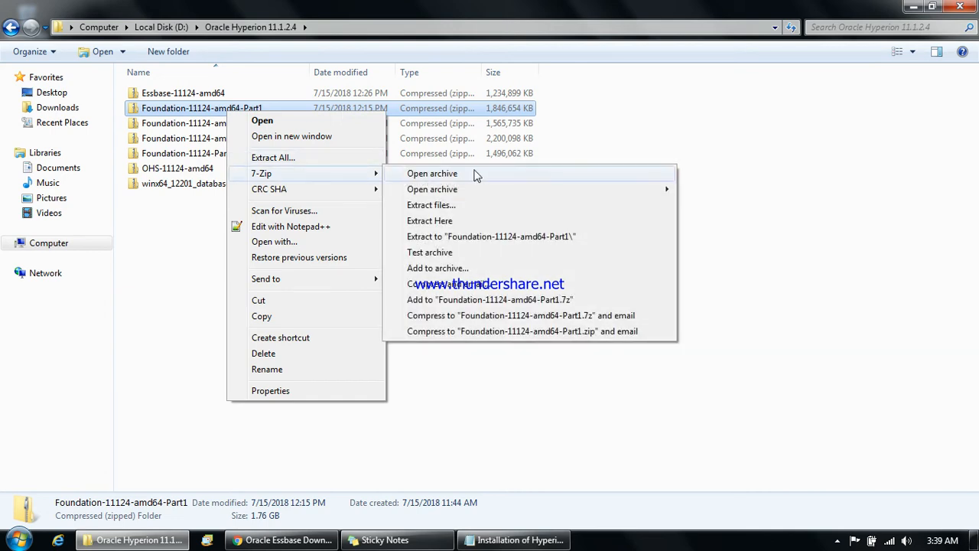
mouse_move(472, 205)
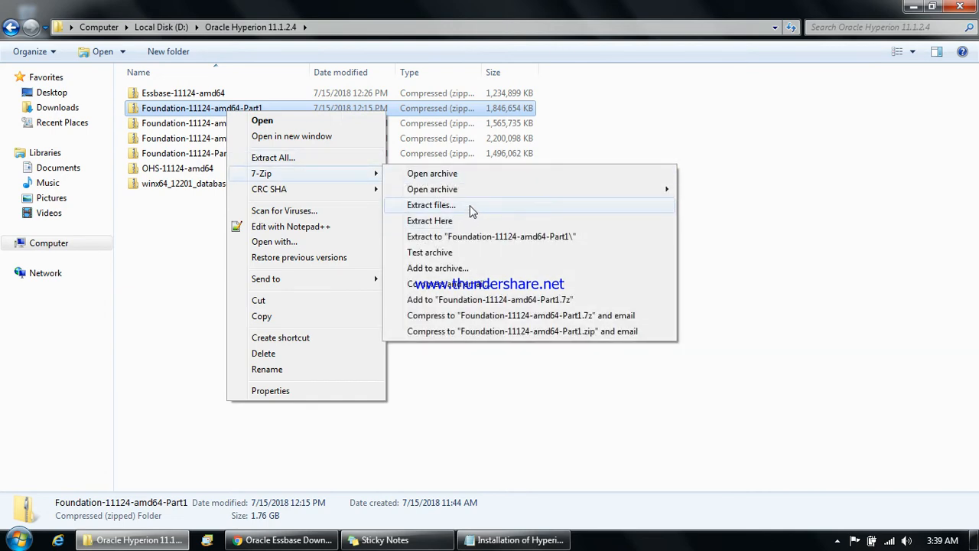
click(431, 205)
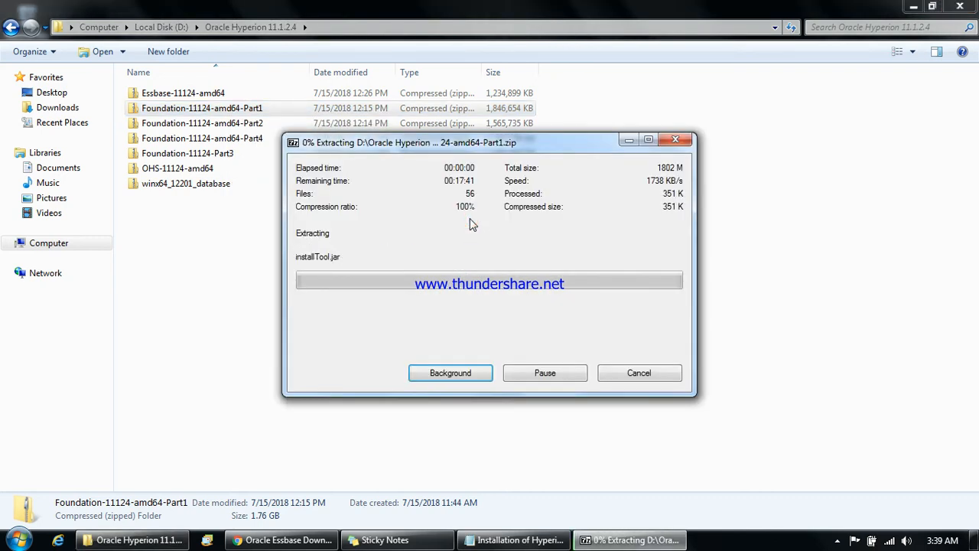
click(640, 373)
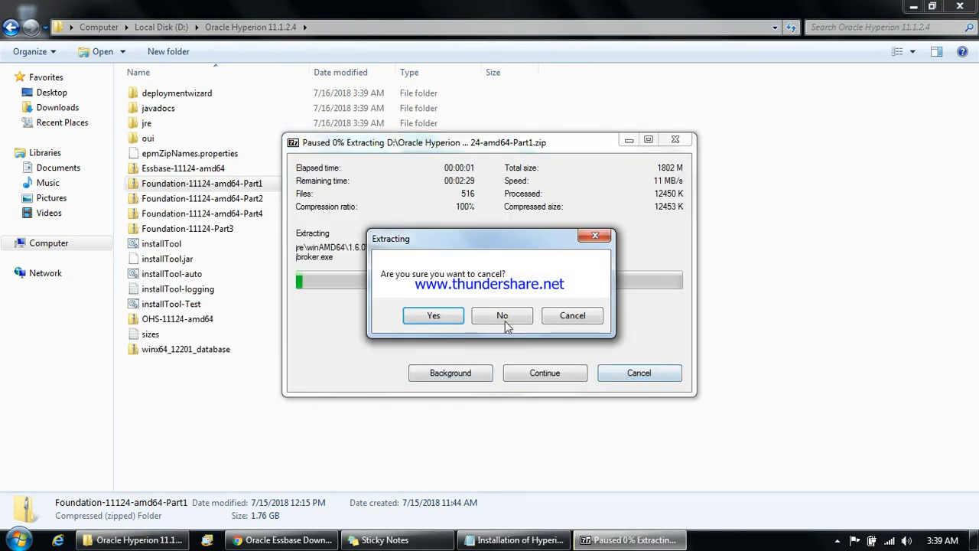
click(502, 316)
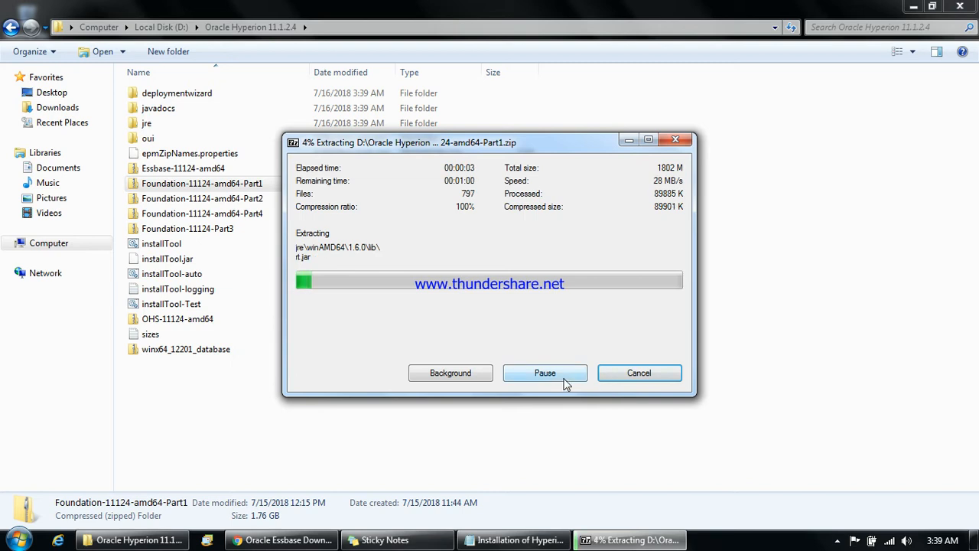
click(545, 373)
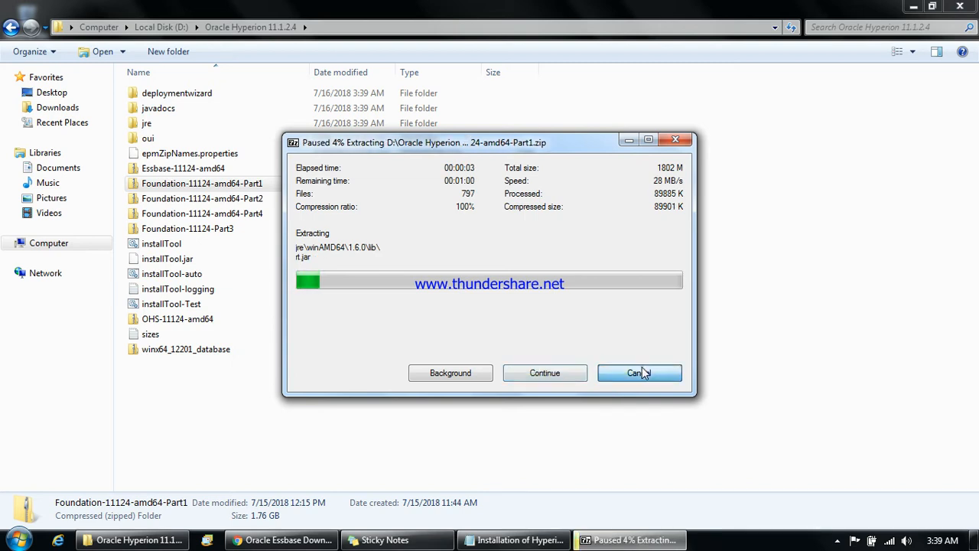
mouse_move(441, 320)
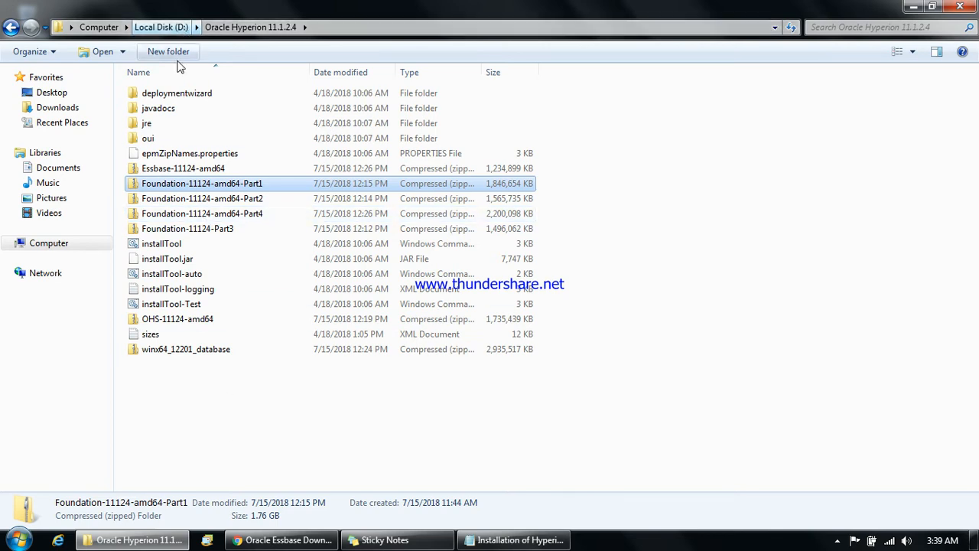
Delete the partially extracted installTool files and folders, confirming both Recycle Bin prompts.
click(162, 244)
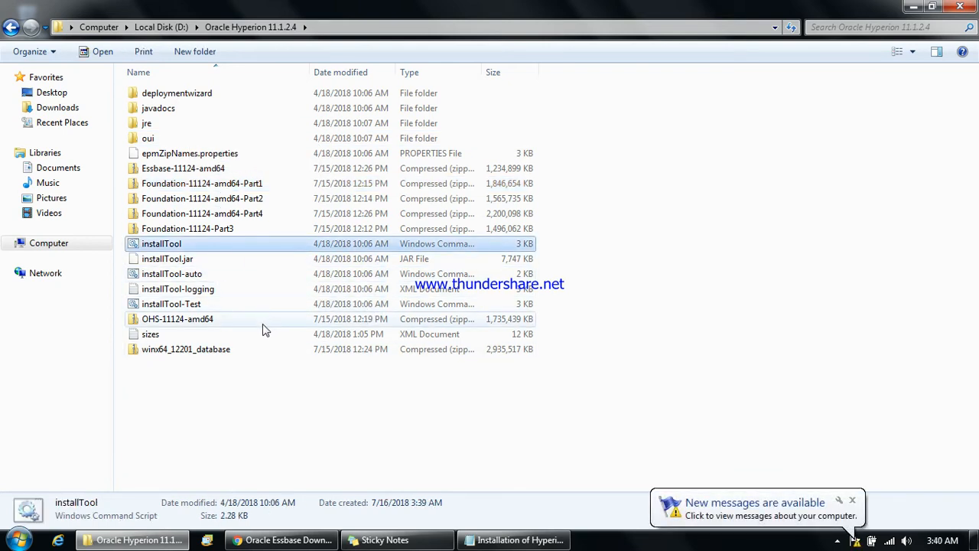
click(150, 334)
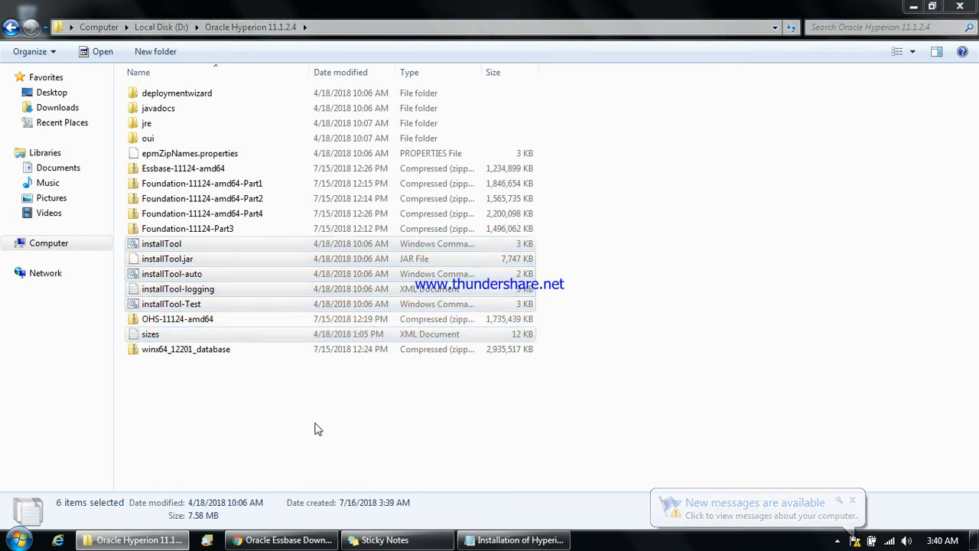
key(Delete)
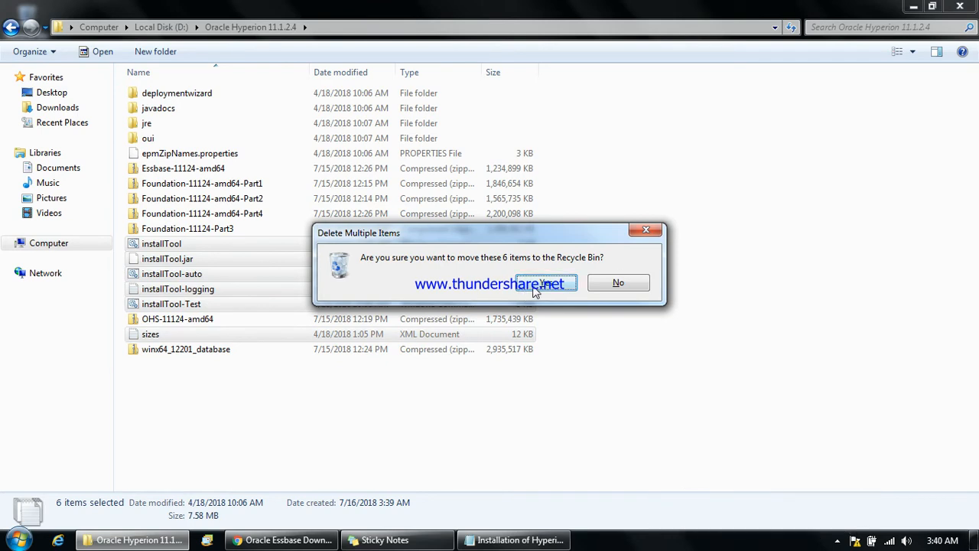
click(560, 281)
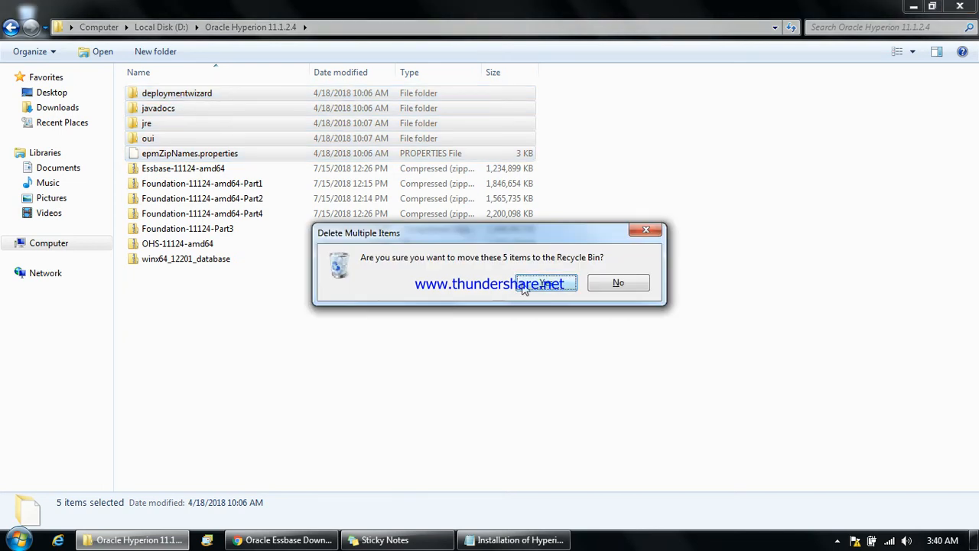
click(494, 283)
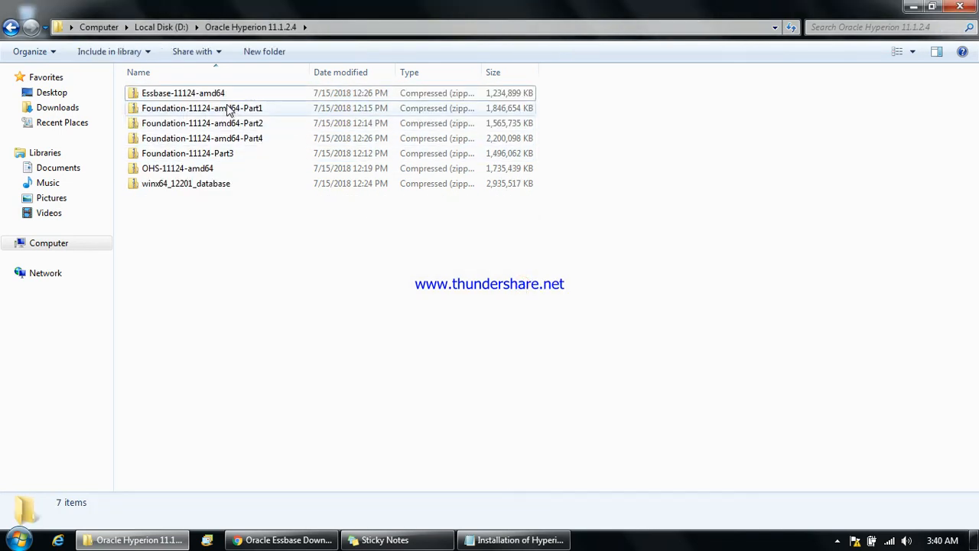
Extract Foundation-11124-amd64-Part1.zip into its own folder via the 7-Zip Extract dialog.
click(202, 107)
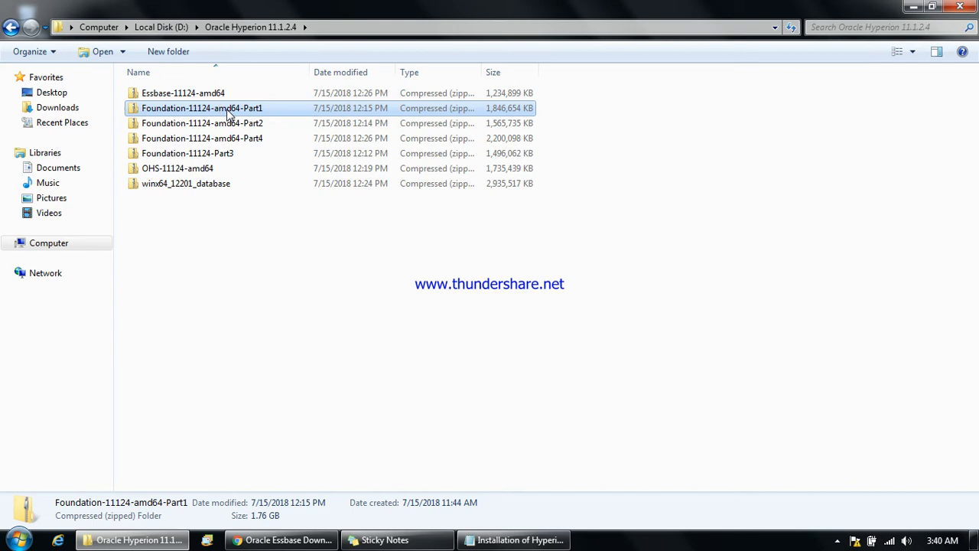
right_click(223, 107)
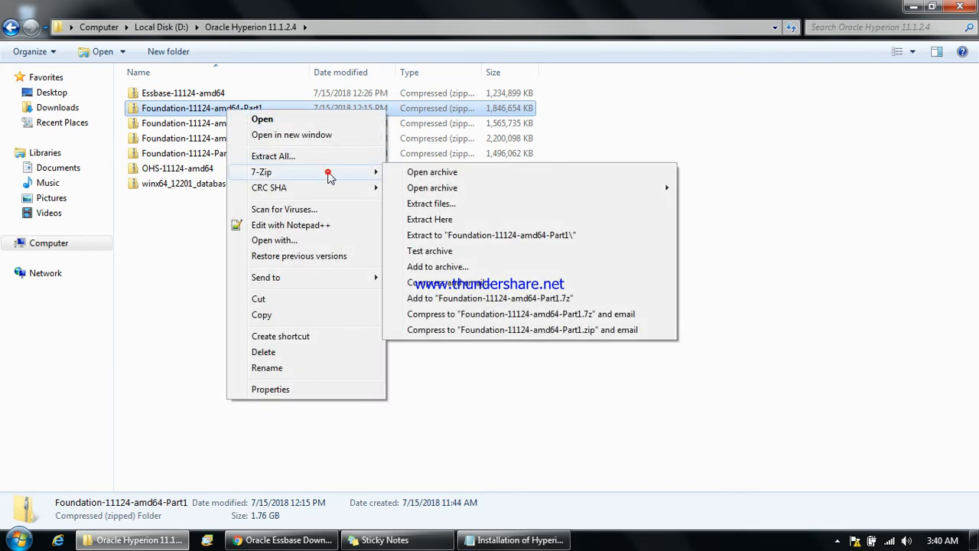
click(431, 202)
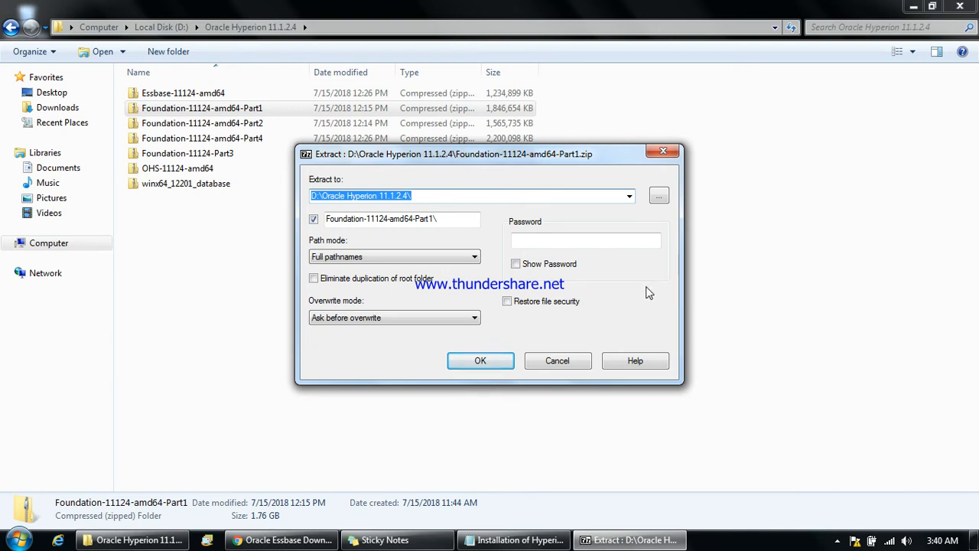
click(481, 361)
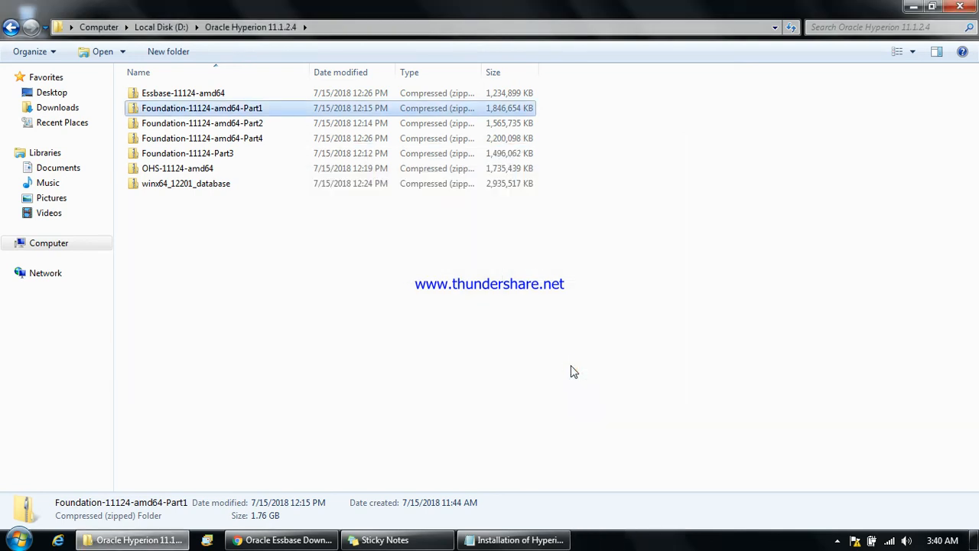
mouse_move(178, 25)
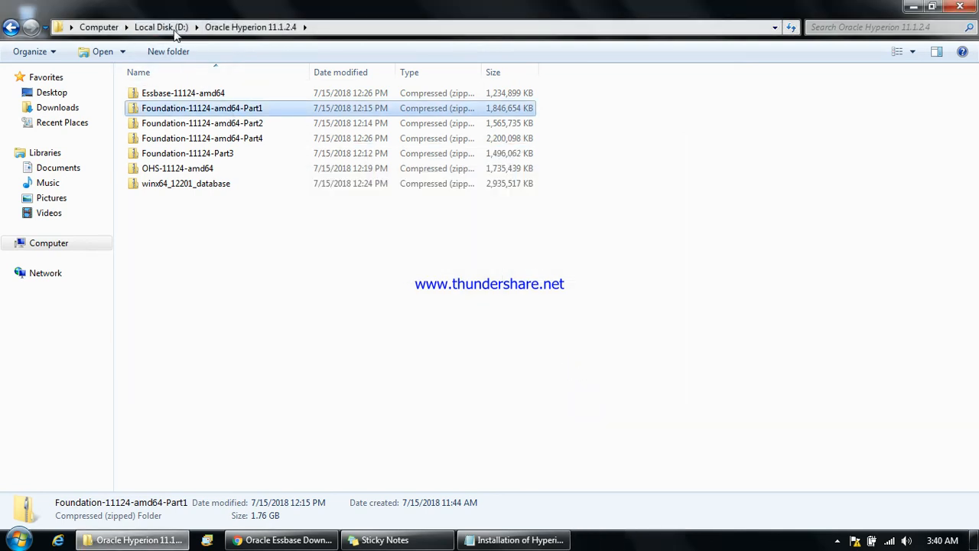
Check the Foundation 11.1.2.4, Essbase, OHS and Oracle12C folders on D:, returning to the root each time.
click(156, 25)
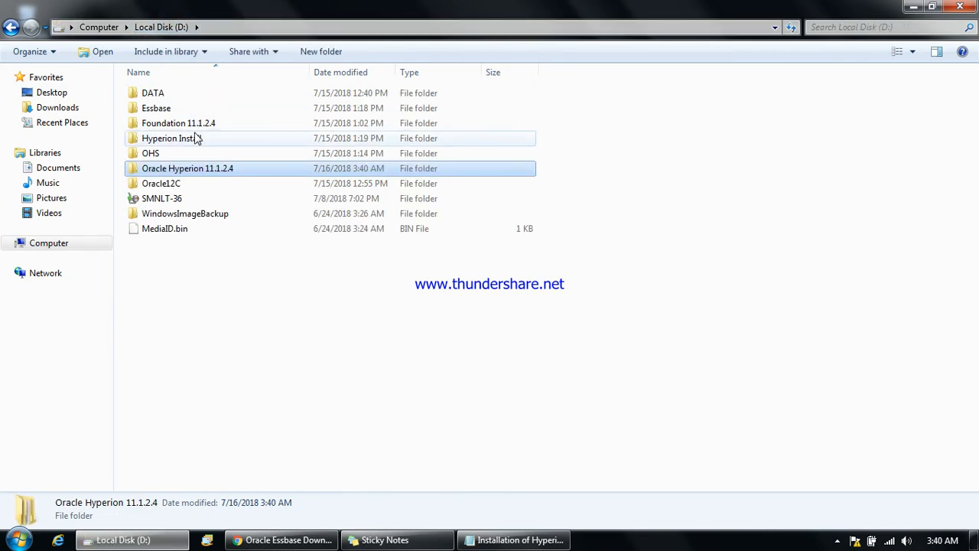
mouse_move(219, 143)
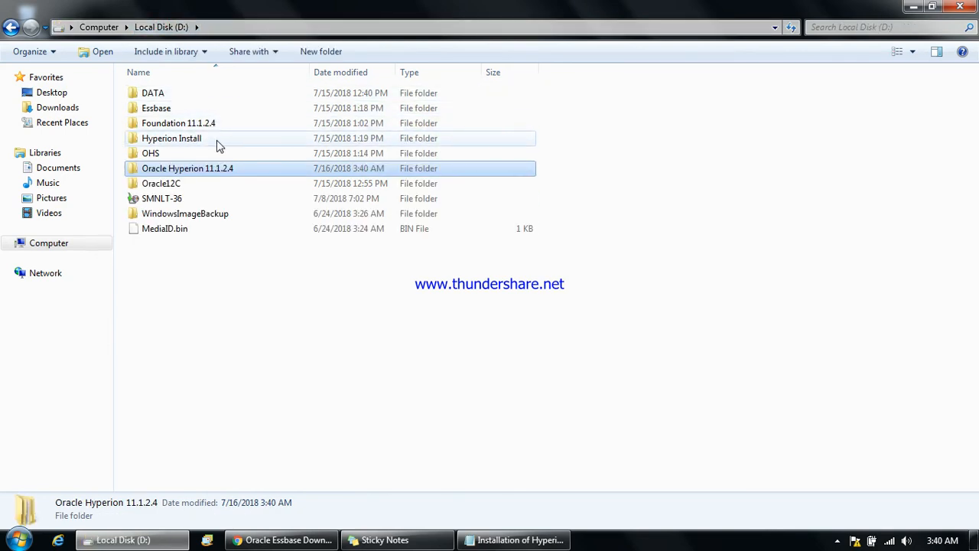
double_click(177, 122)
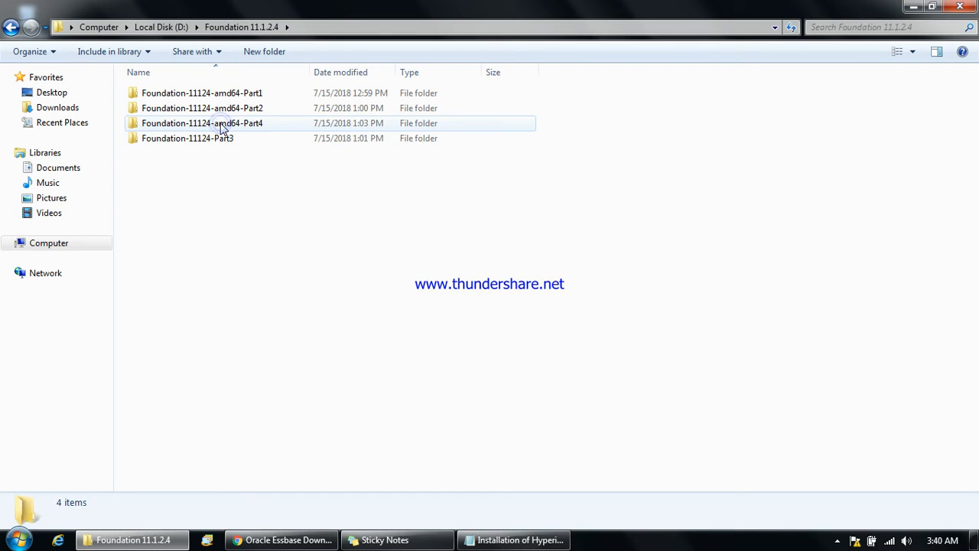
mouse_move(247, 133)
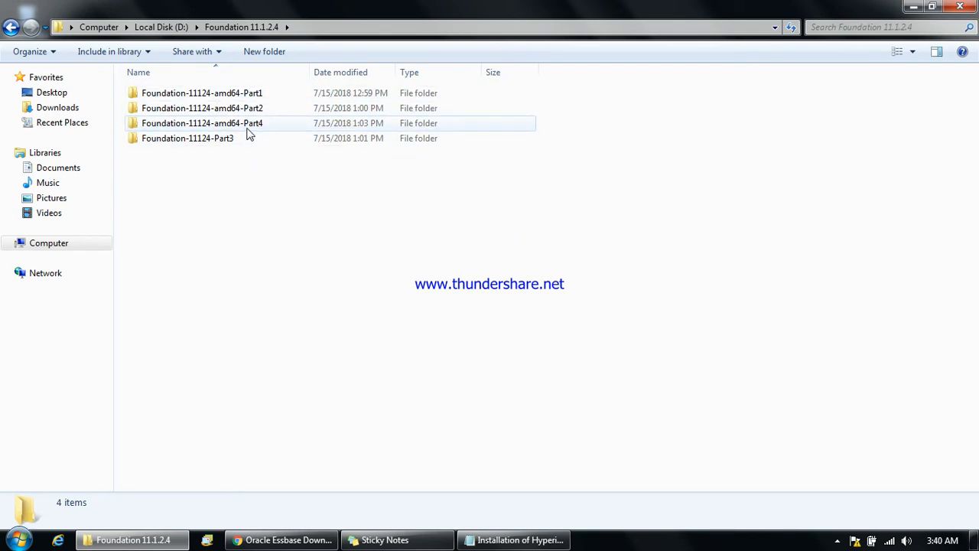
mouse_move(233, 43)
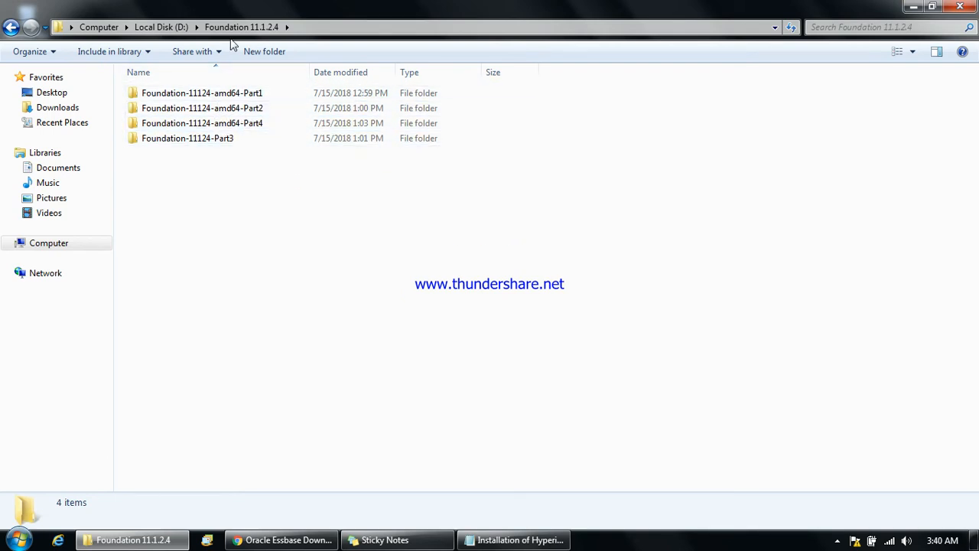
click(161, 24)
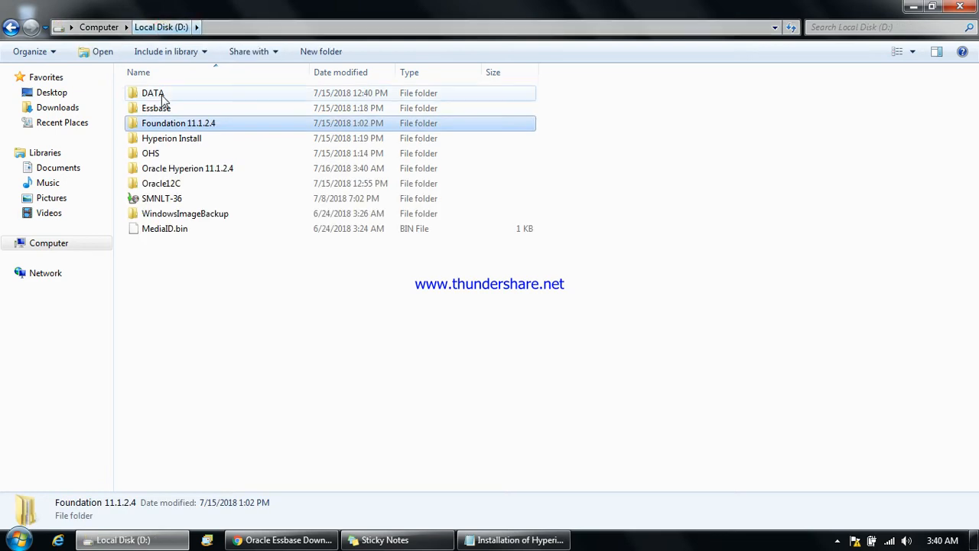
double_click(156, 107)
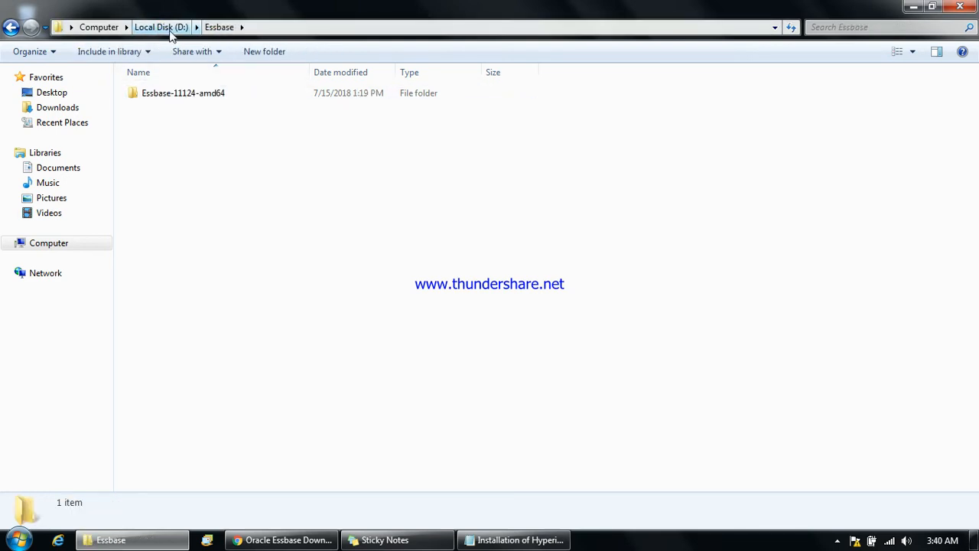
click(162, 28)
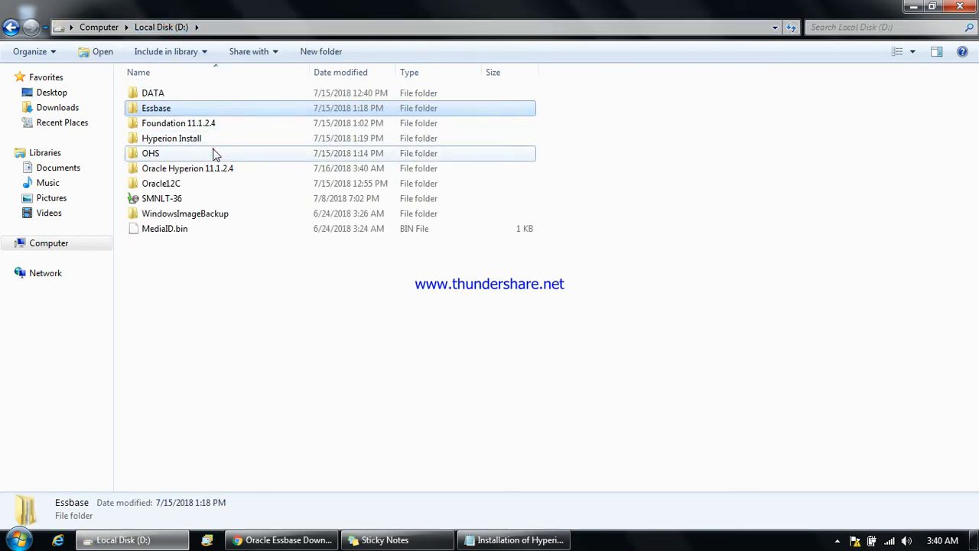
double_click(150, 153)
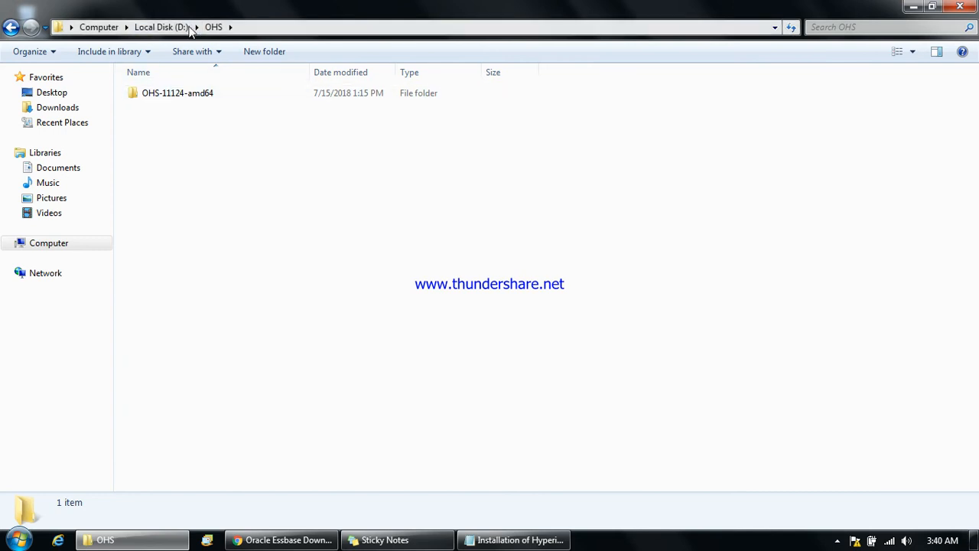
click(168, 28)
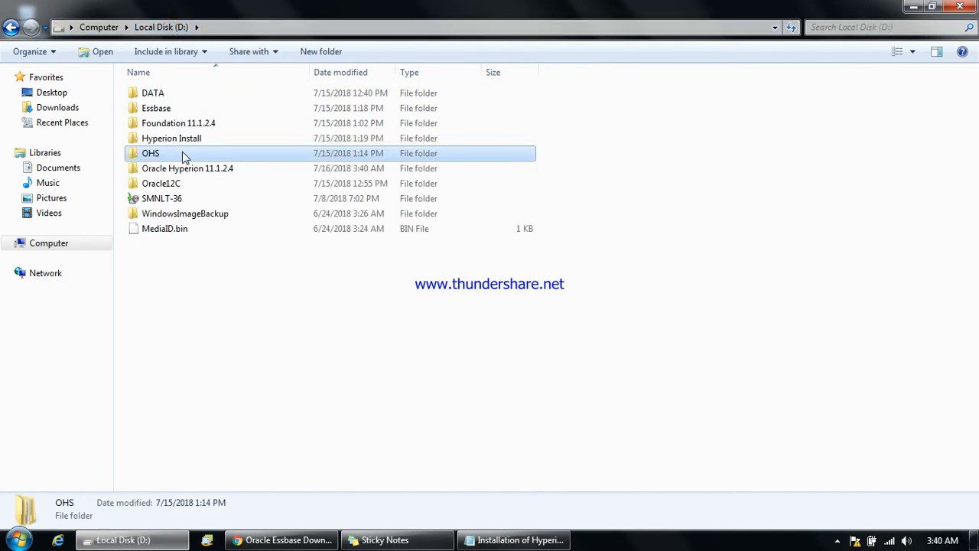
double_click(161, 183)
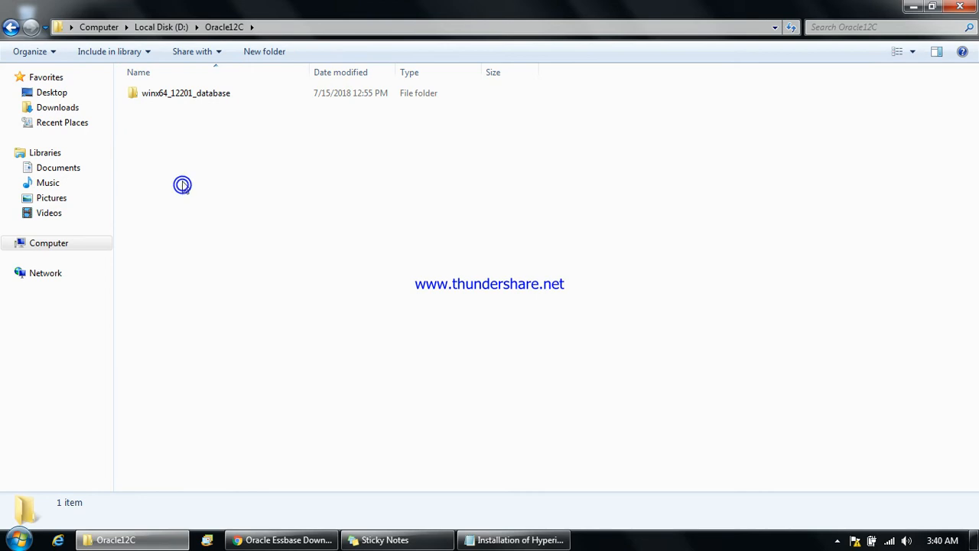
click(159, 25)
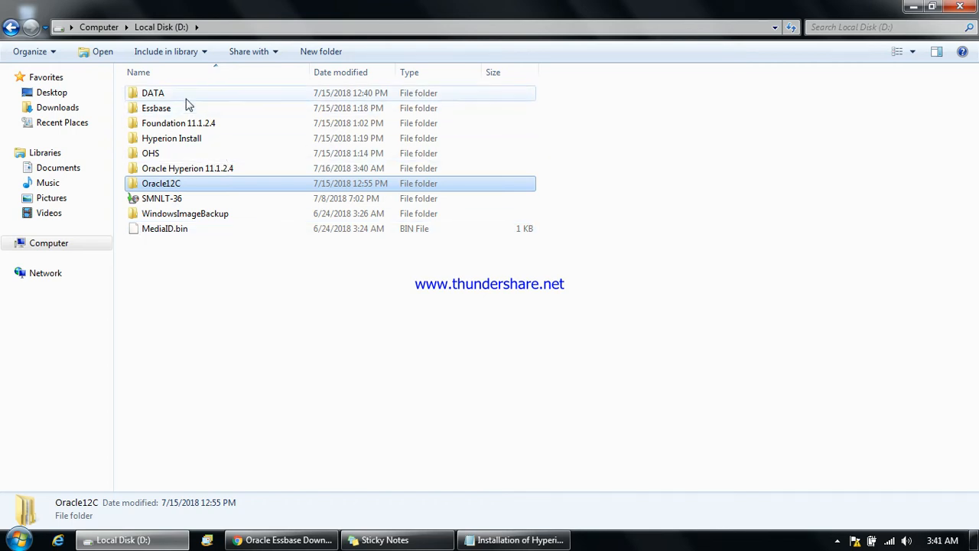
Review the Essbase folder once more, then browse into D:\Hyperion Install.
click(156, 107)
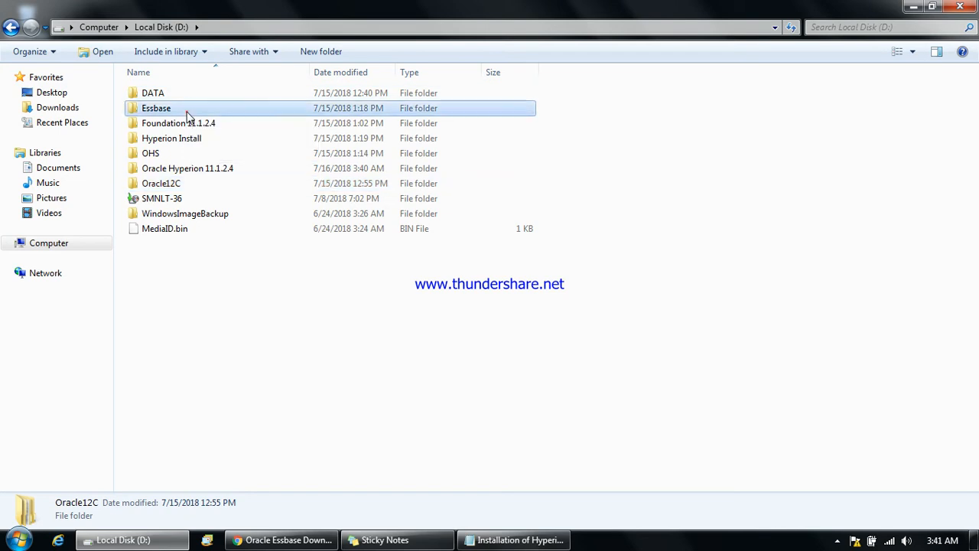
double_click(156, 108)
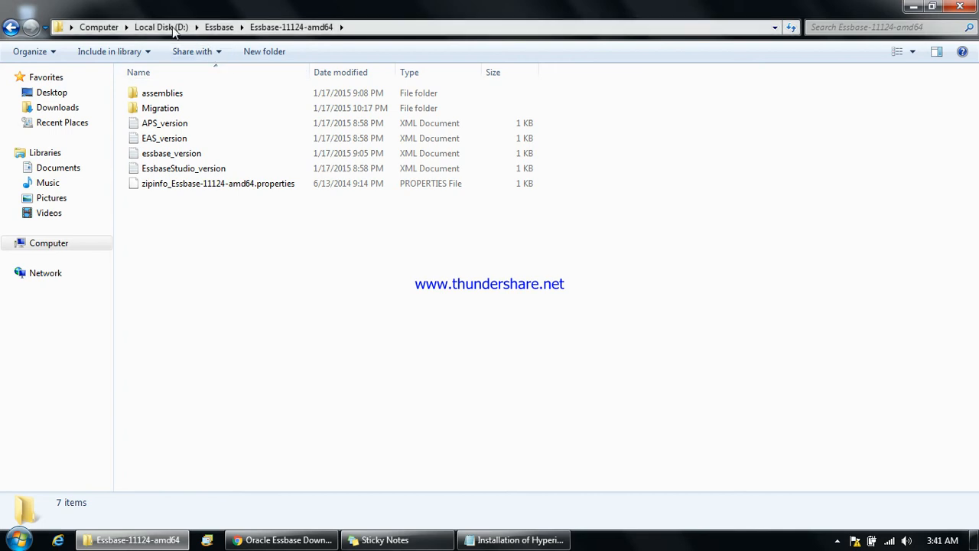
click(160, 24)
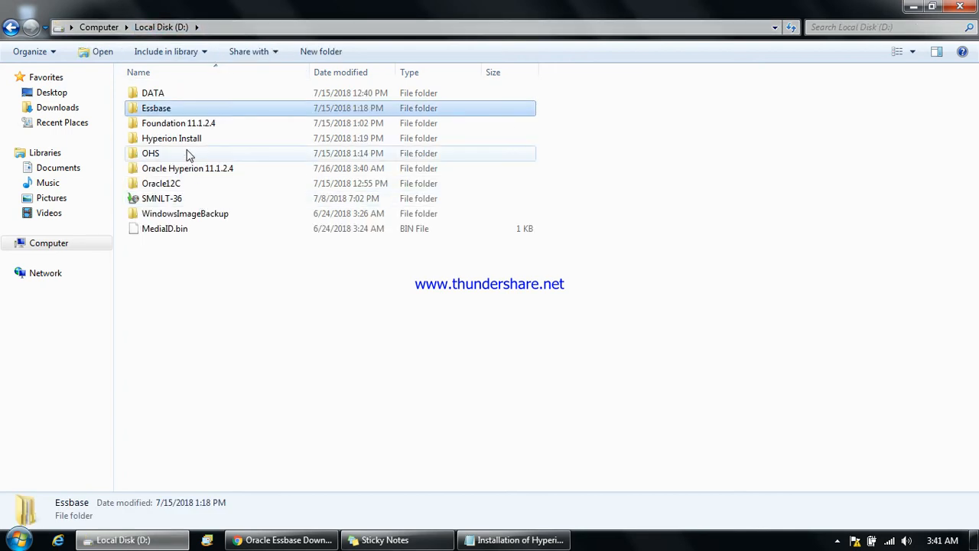
double_click(172, 138)
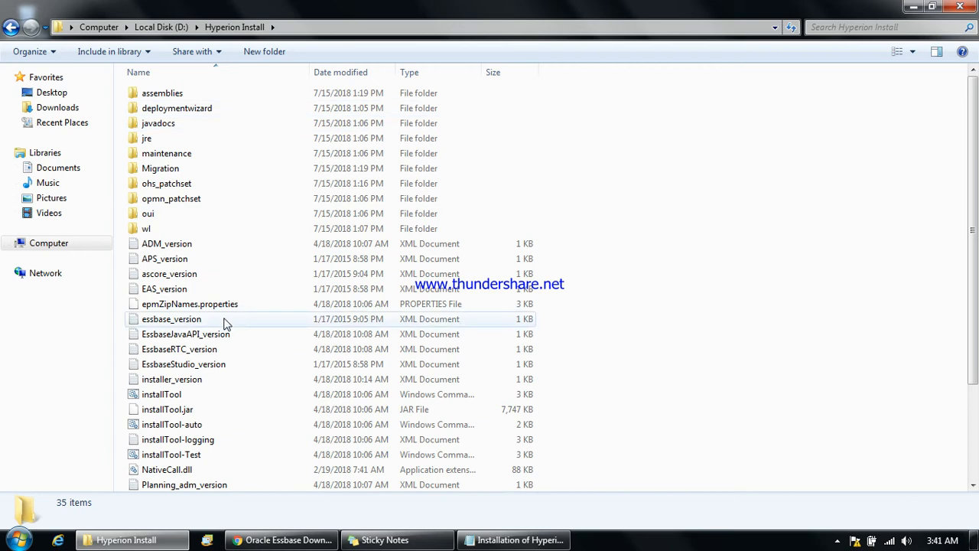
mouse_move(300, 294)
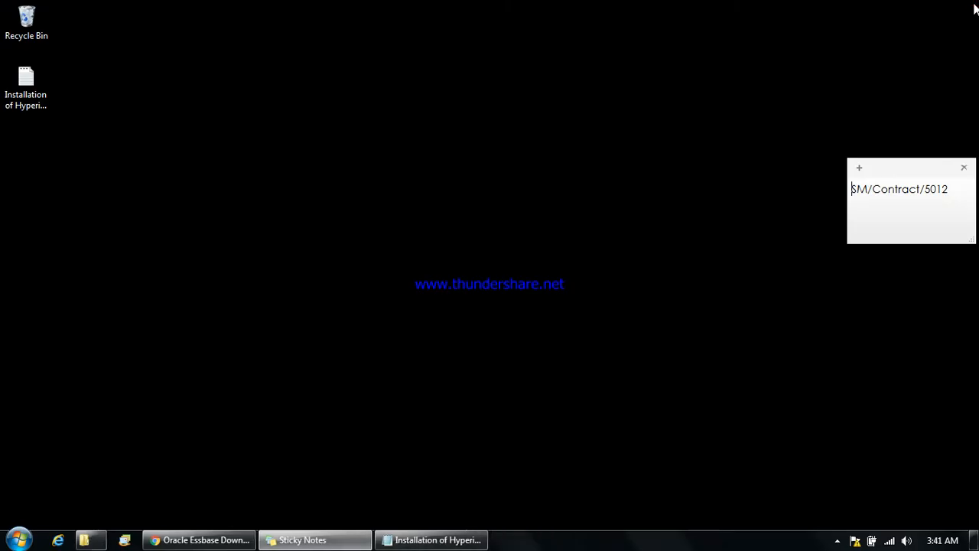
mouse_move(535, 122)
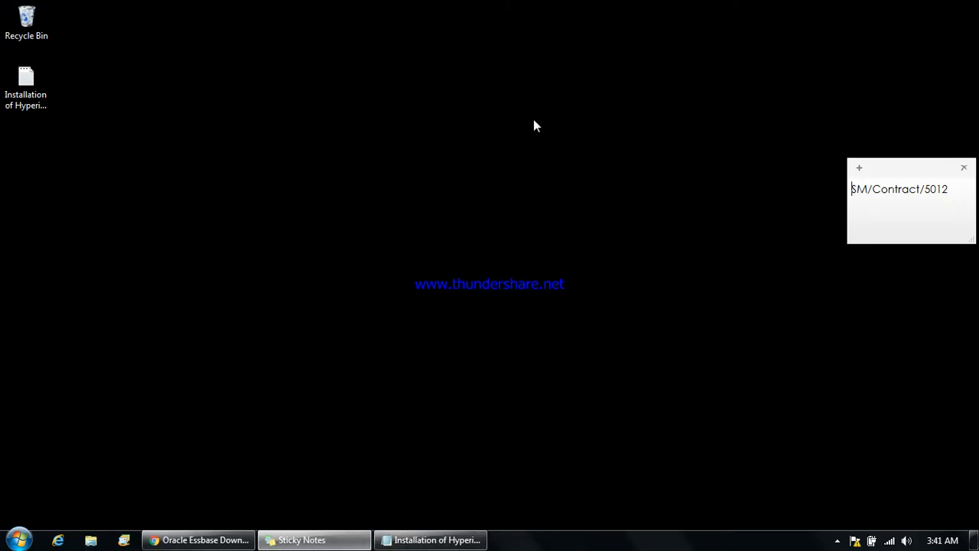
Switch the Explorer window from Libraries to the Computer drives view.
click(26, 19)
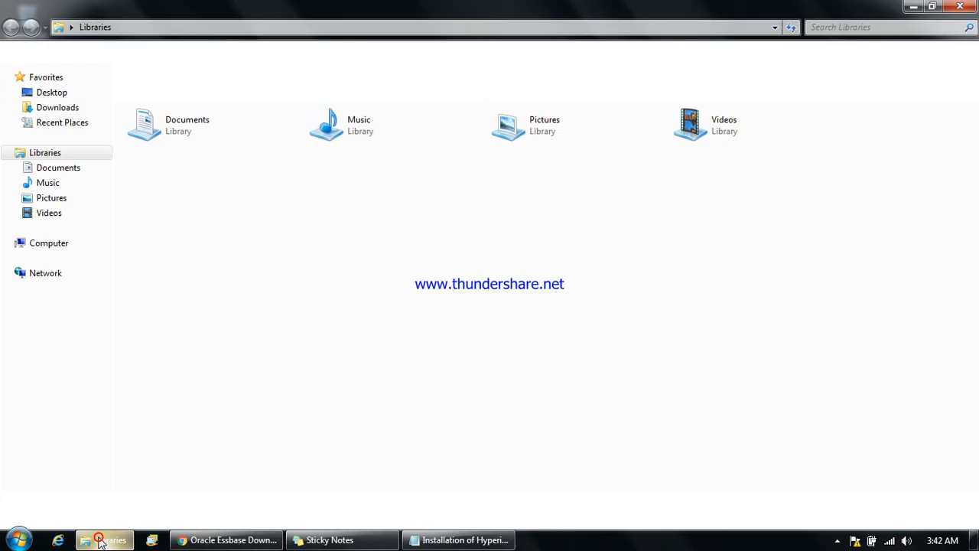
click(106, 539)
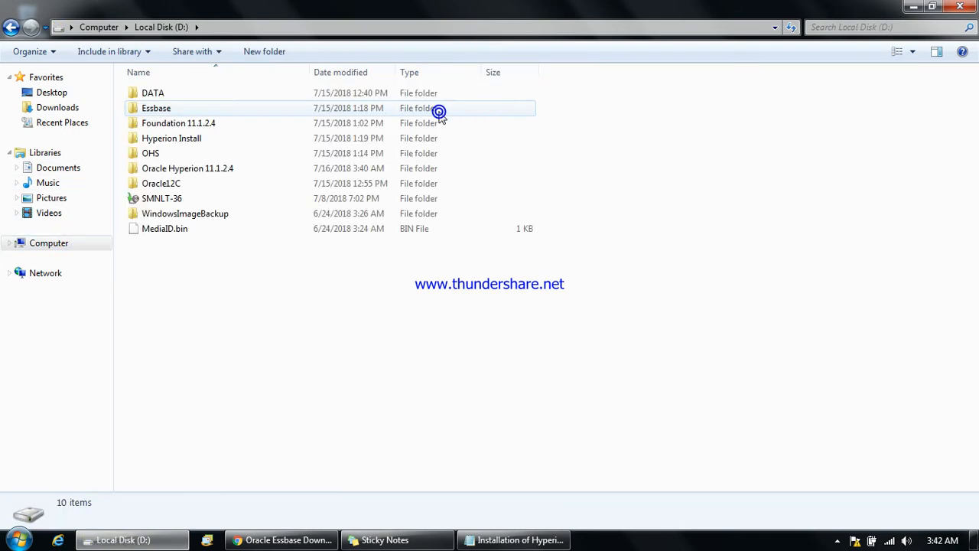
Browse into D:\Oracle12C\winx64_12201_database\database where the setup application lives.
click(187, 169)
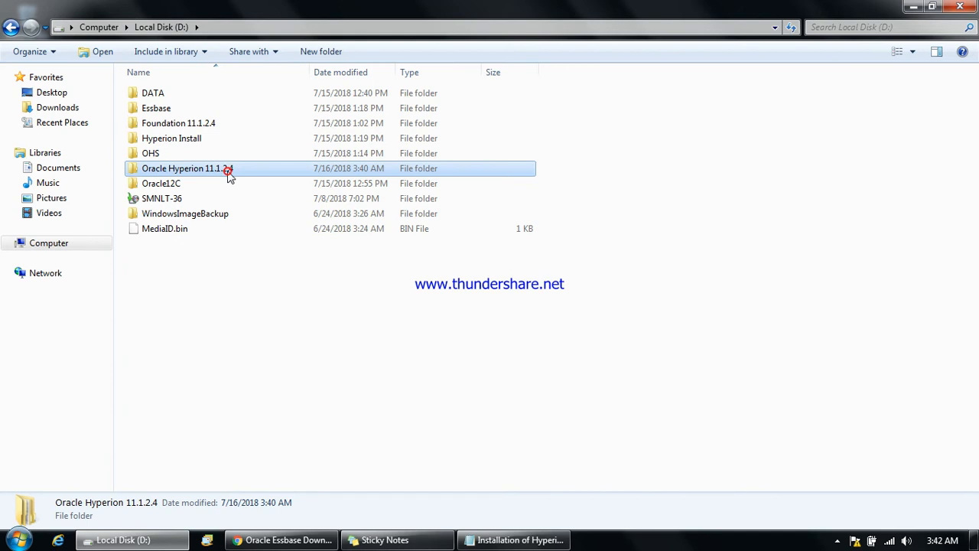
click(160, 184)
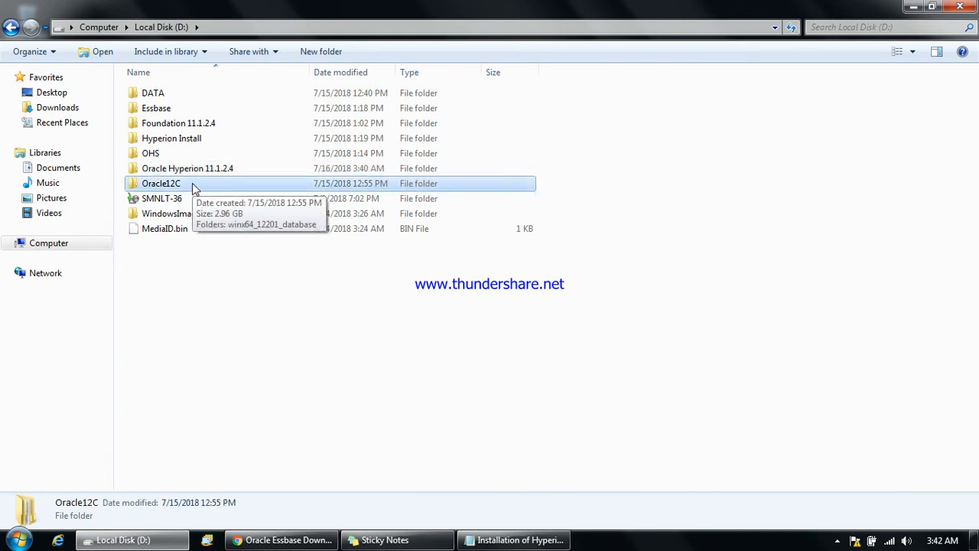
double_click(159, 184)
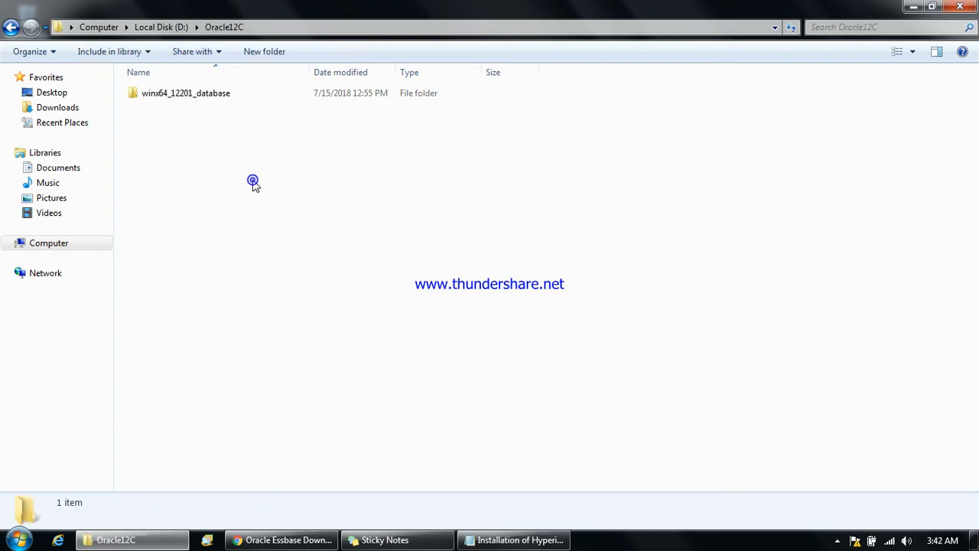
double_click(187, 93)
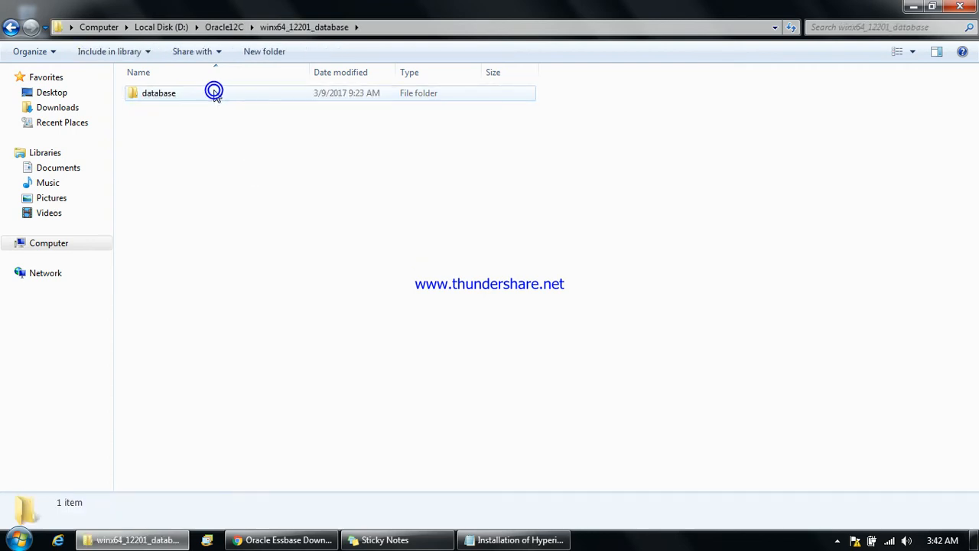
double_click(160, 94)
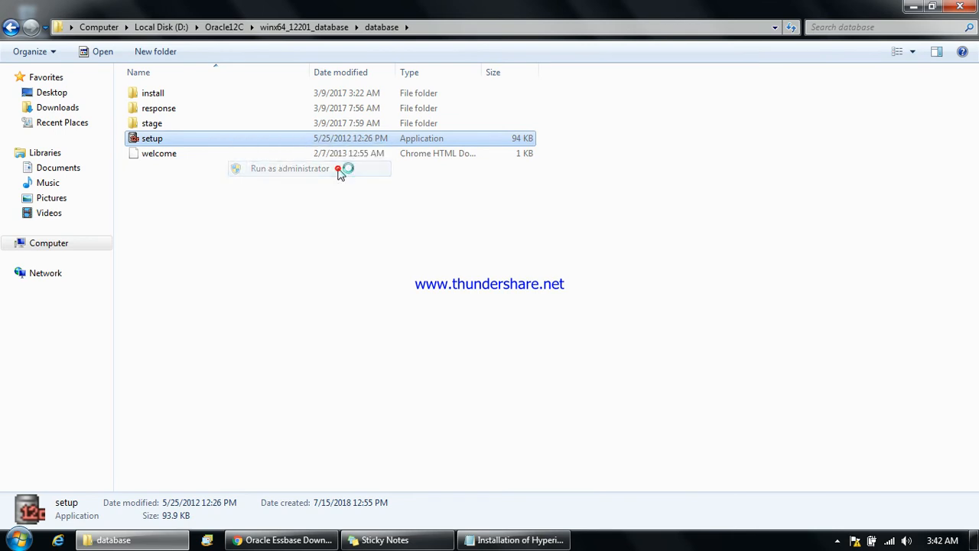
Run the database setup as administrator and launch Notepad++ from the Start menu.
click(289, 168)
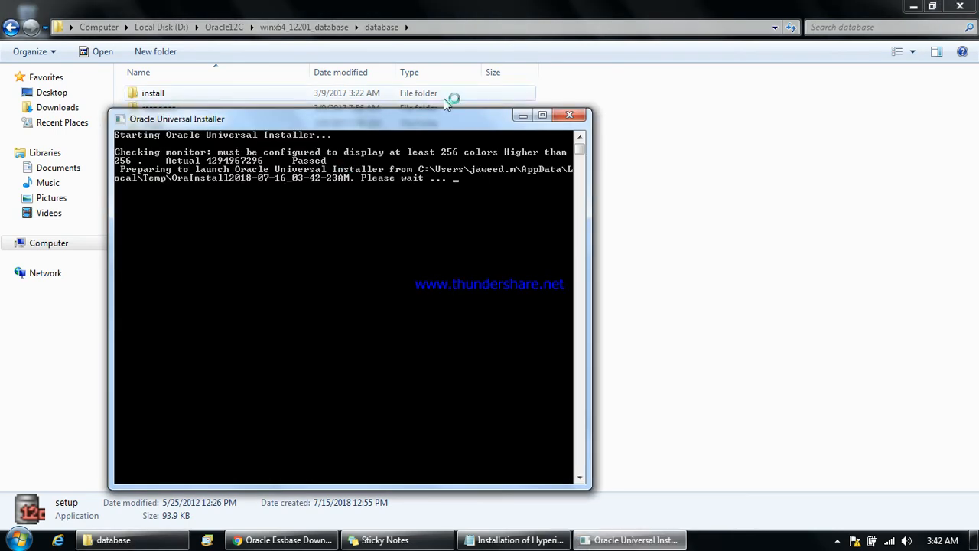
mouse_move(437, 123)
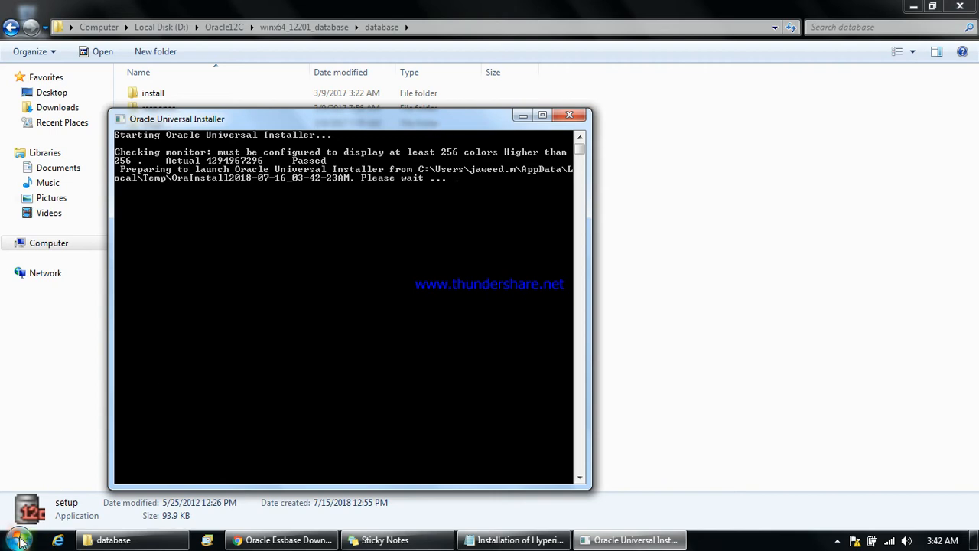
text(notep)
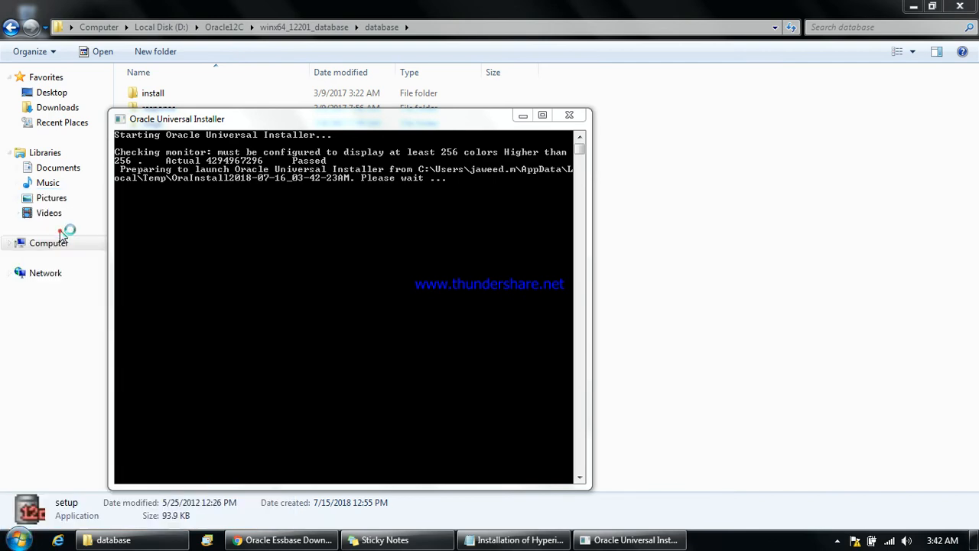
mouse_move(639, 171)
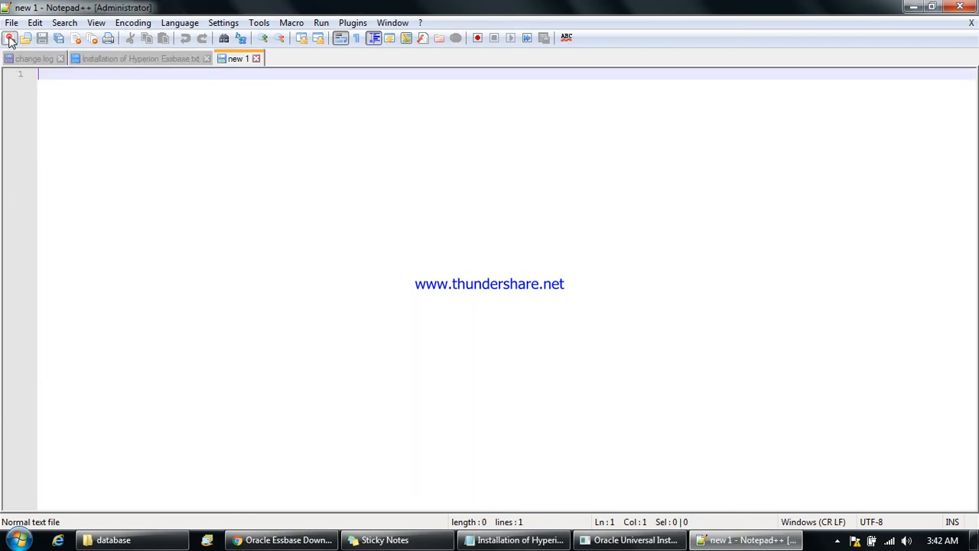
mouse_move(838, 151)
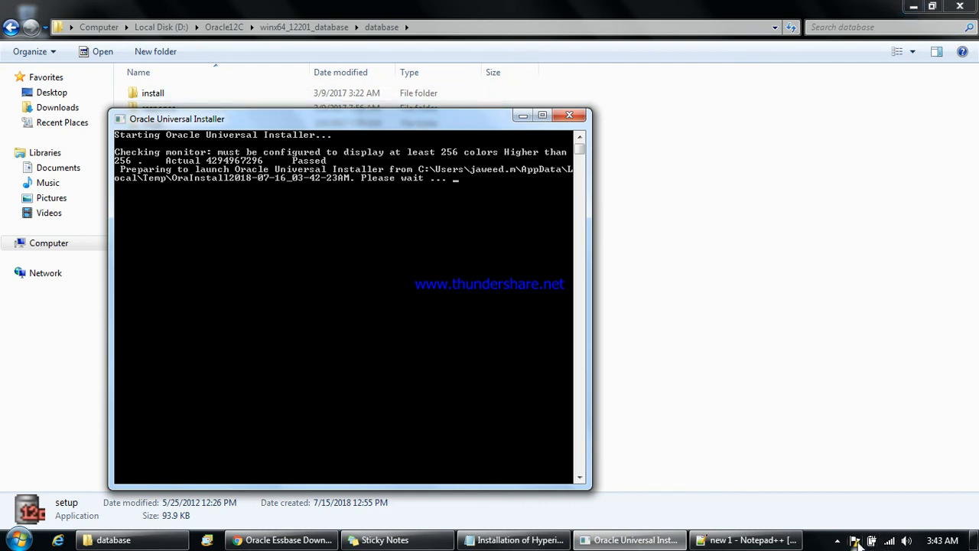
mouse_move(814, 327)
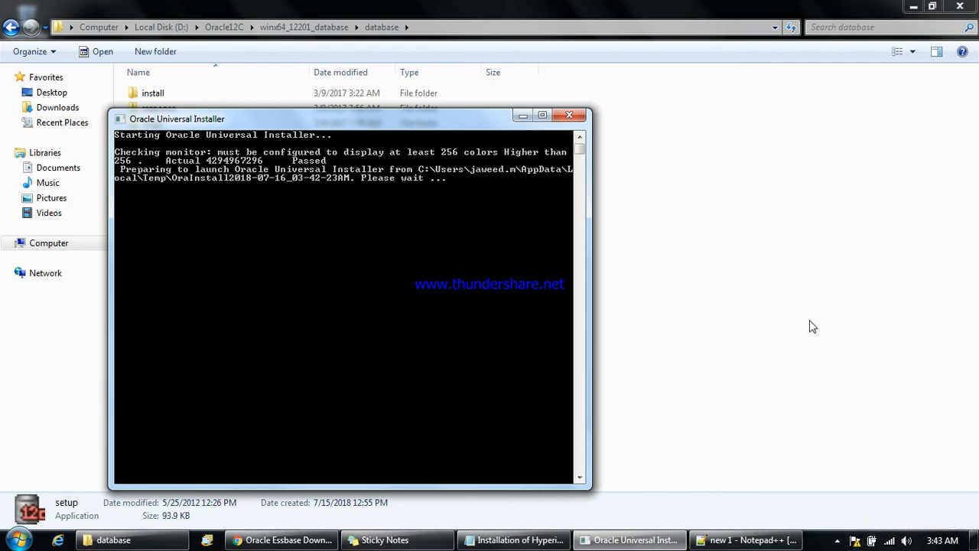
click(569, 114)
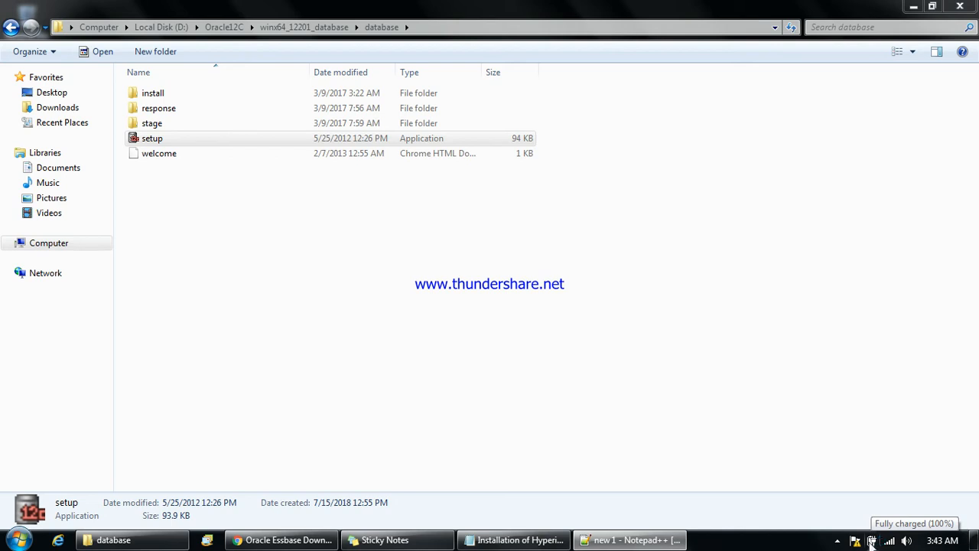
mouse_move(952, 55)
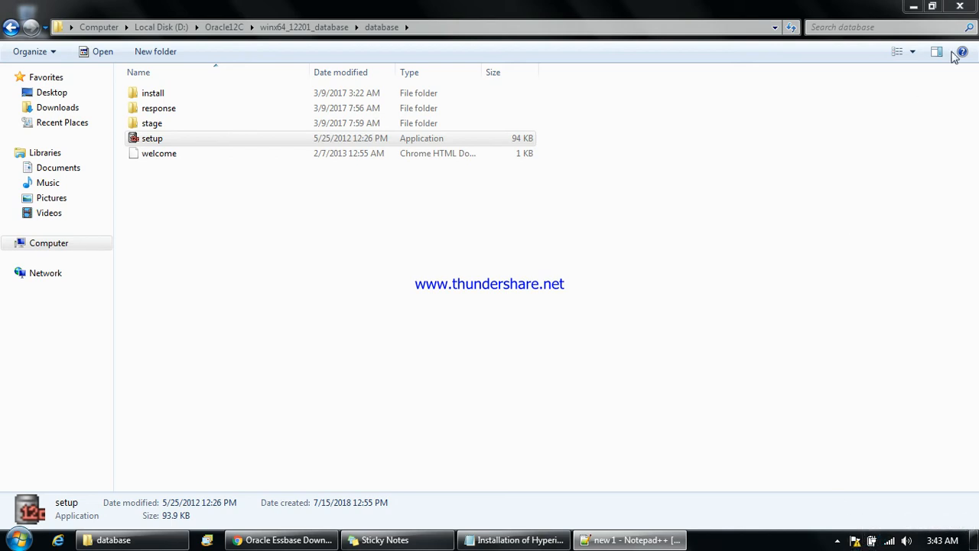
Minimize Explorer and bring the Oracle 12c installer window forward at step 1, Configure Security Updates.
double_click(150, 138)
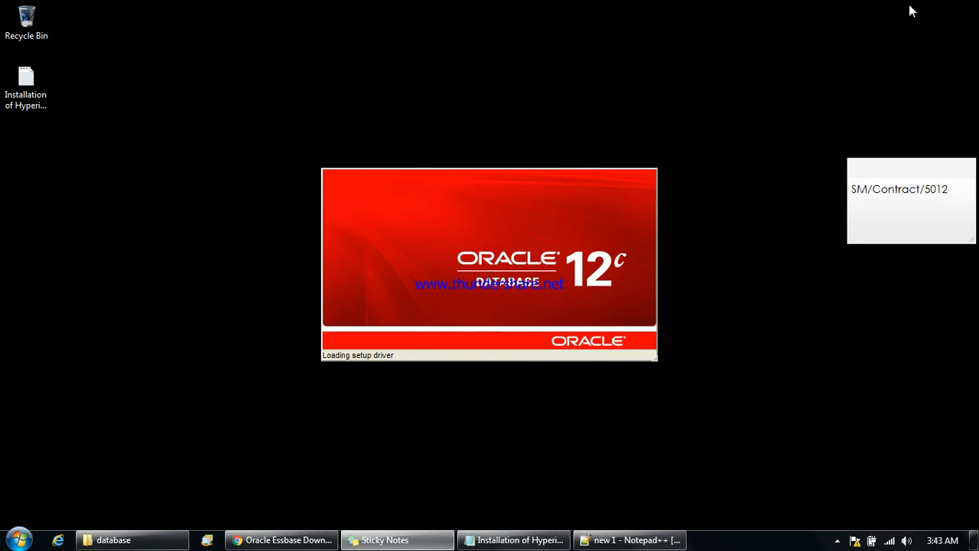
mouse_move(401, 172)
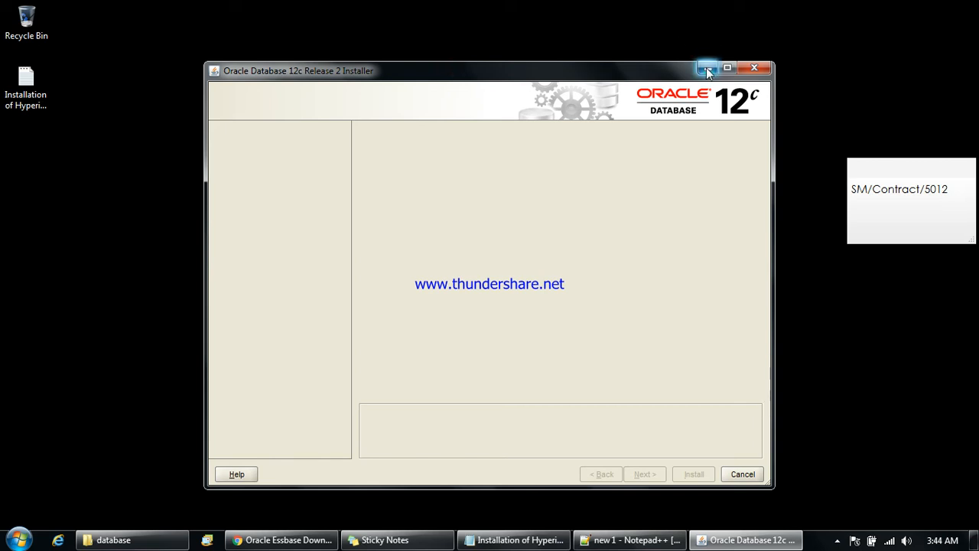
click(706, 67)
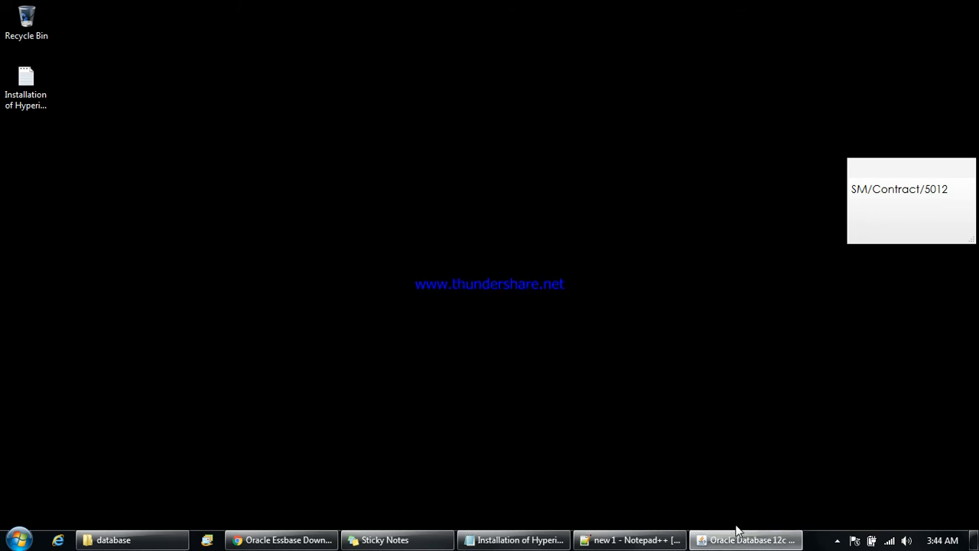
click(746, 538)
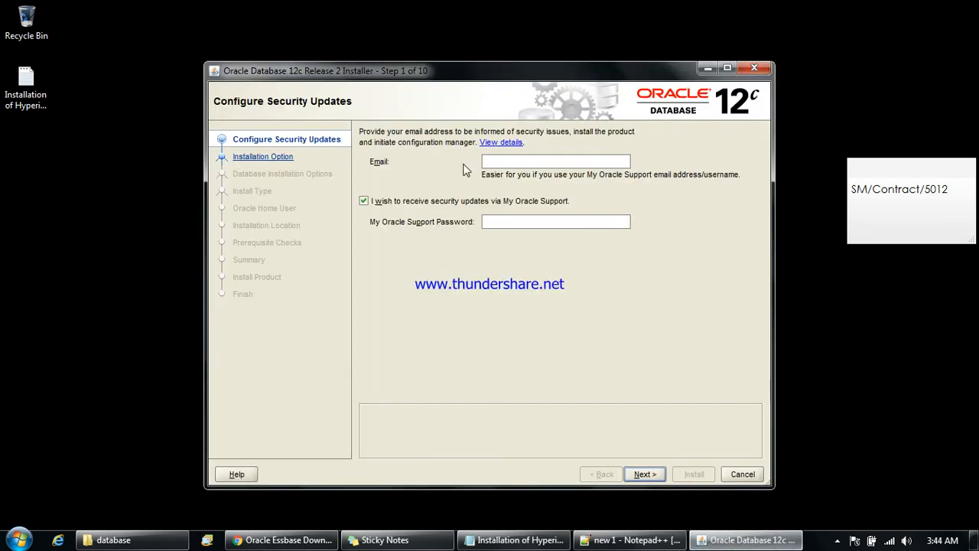
Turn off My Oracle Support security updates, accept the missing-email warning and continue.
click(364, 201)
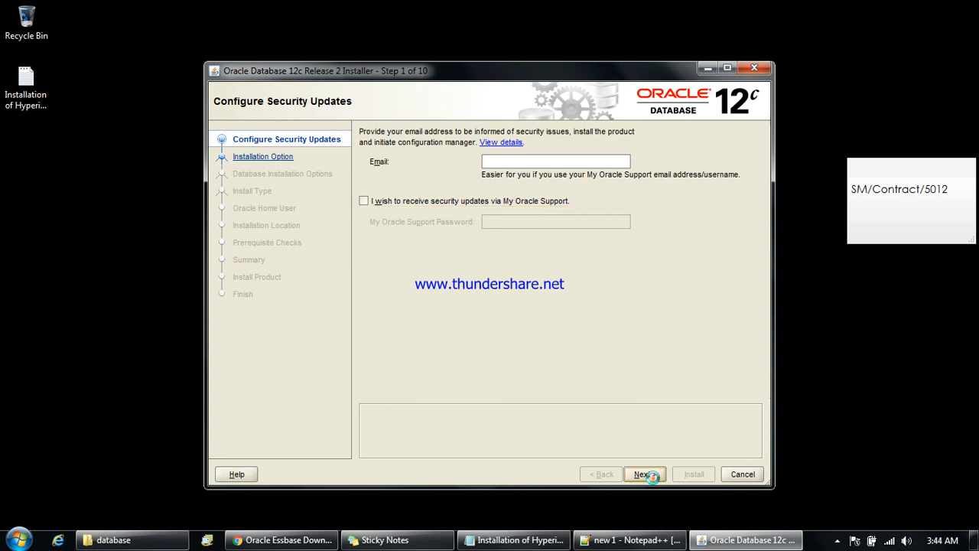
click(644, 474)
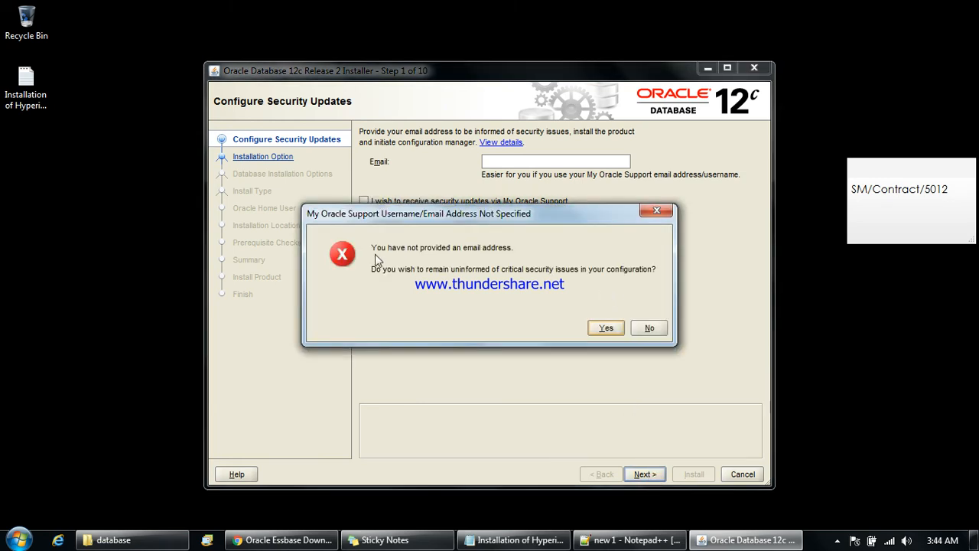
mouse_move(604, 337)
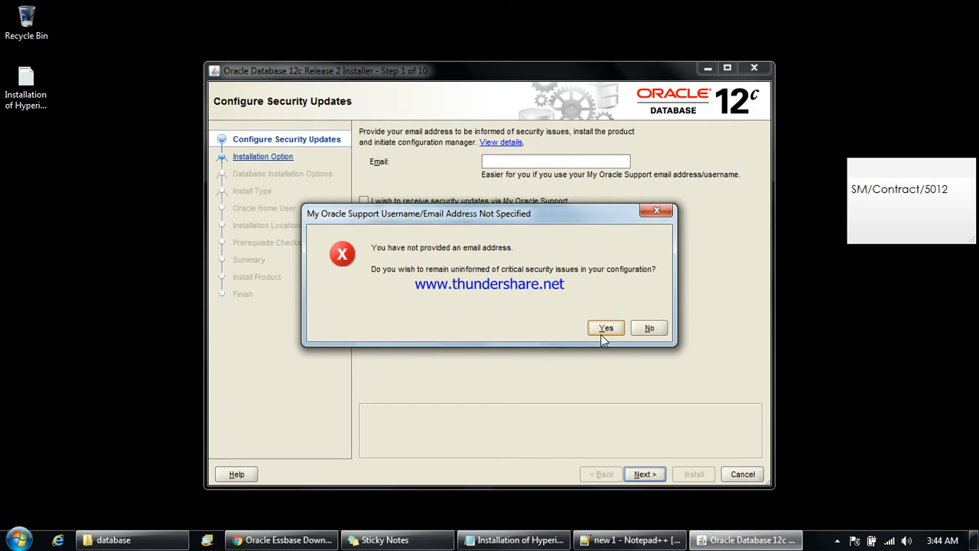
click(606, 328)
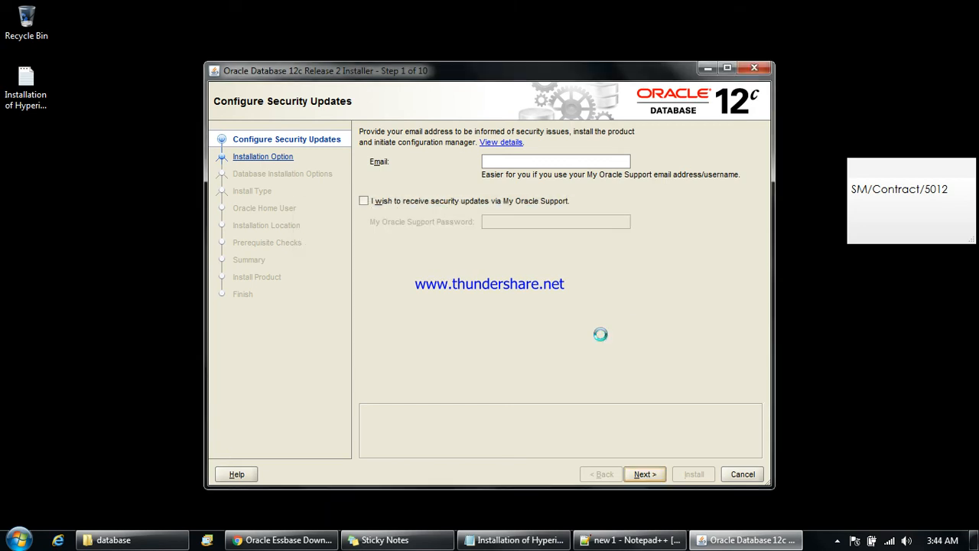
click(645, 475)
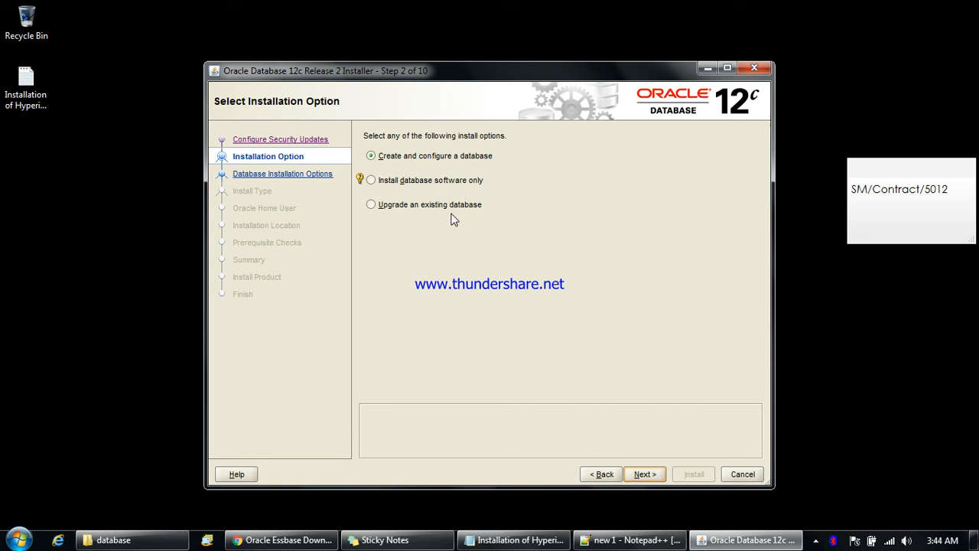
mouse_move(636, 420)
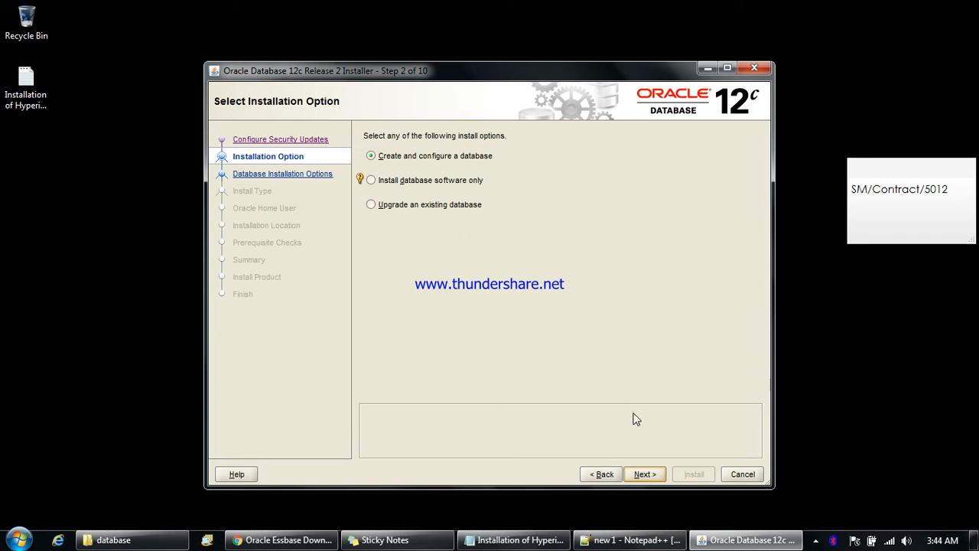
Keep create-and-configure and Desktop class, advancing to the Oracle Home User step.
click(646, 474)
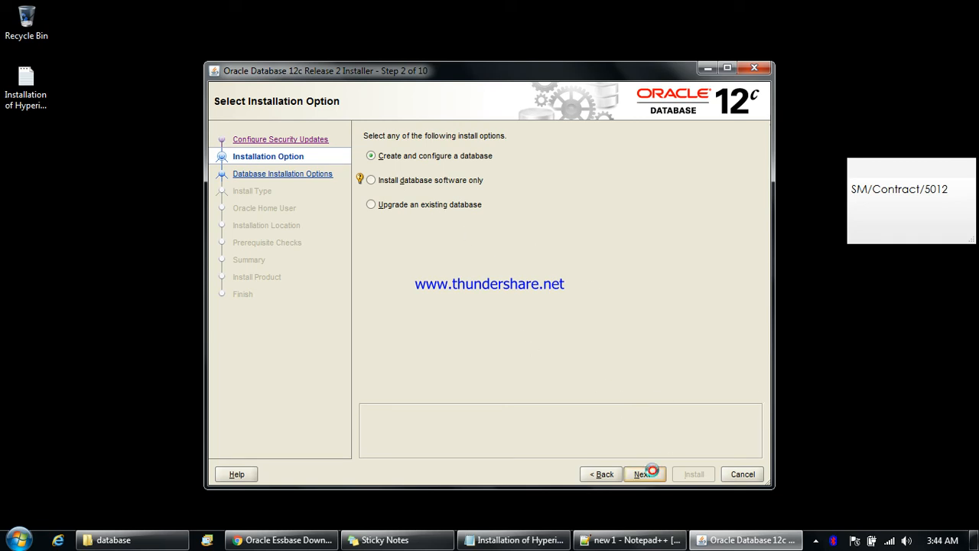
click(645, 474)
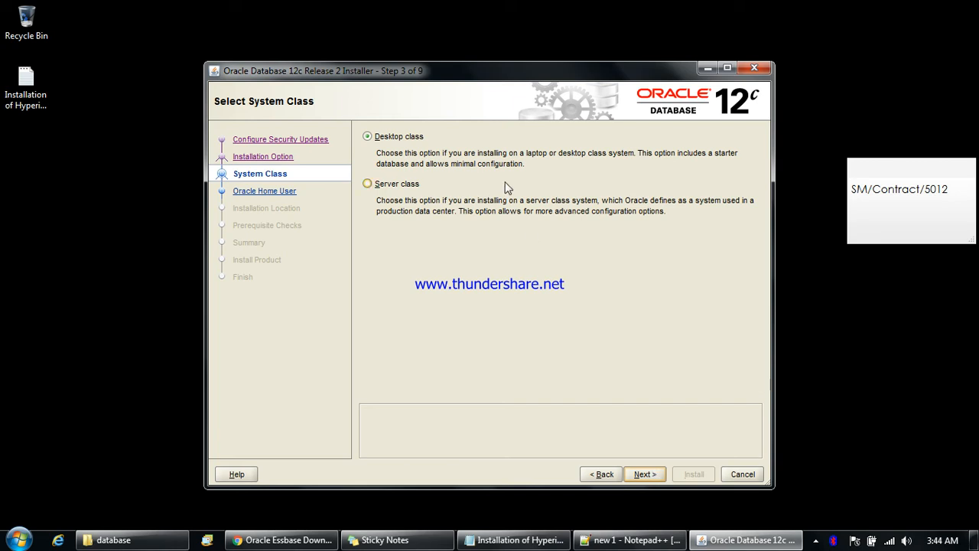
mouse_move(518, 214)
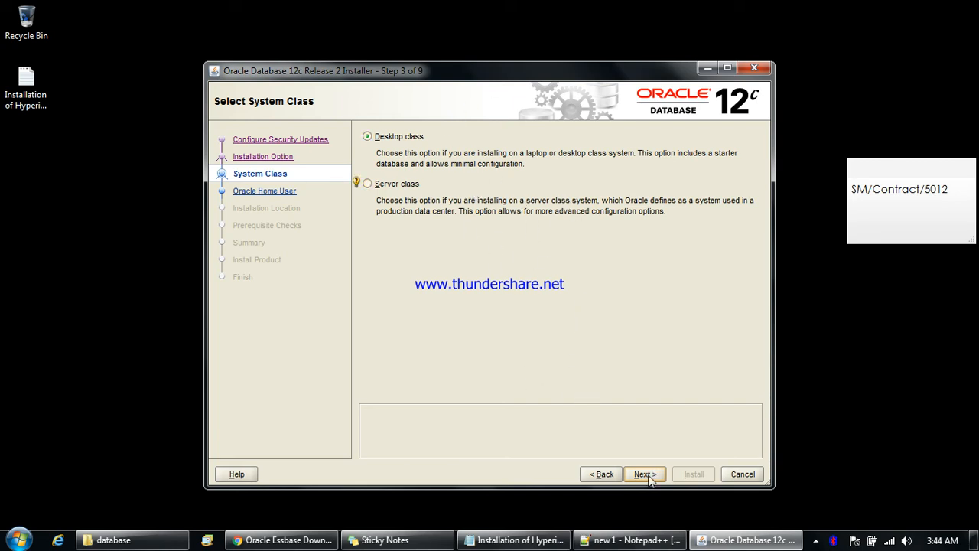
click(643, 474)
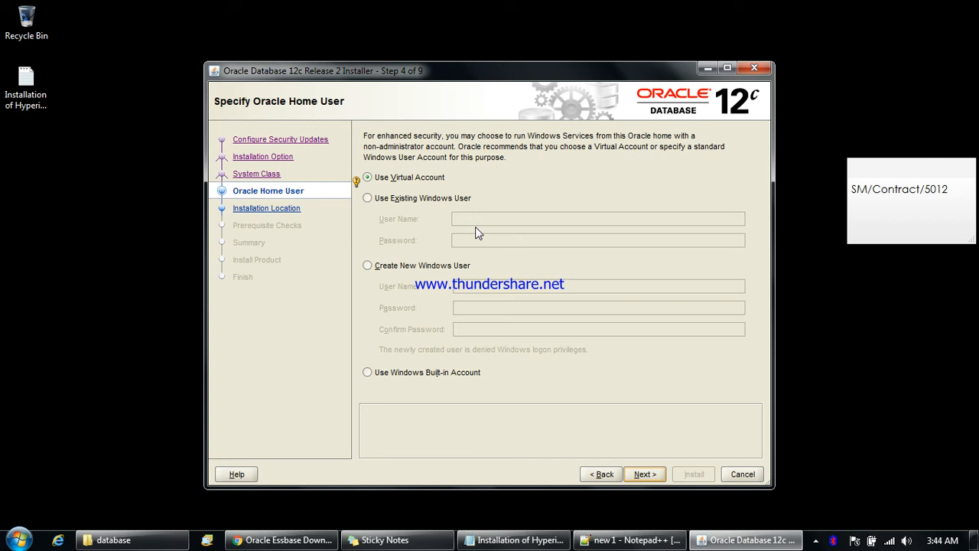
Create a new Windows user as Oracle home user with the password entered and confirmed.
click(367, 266)
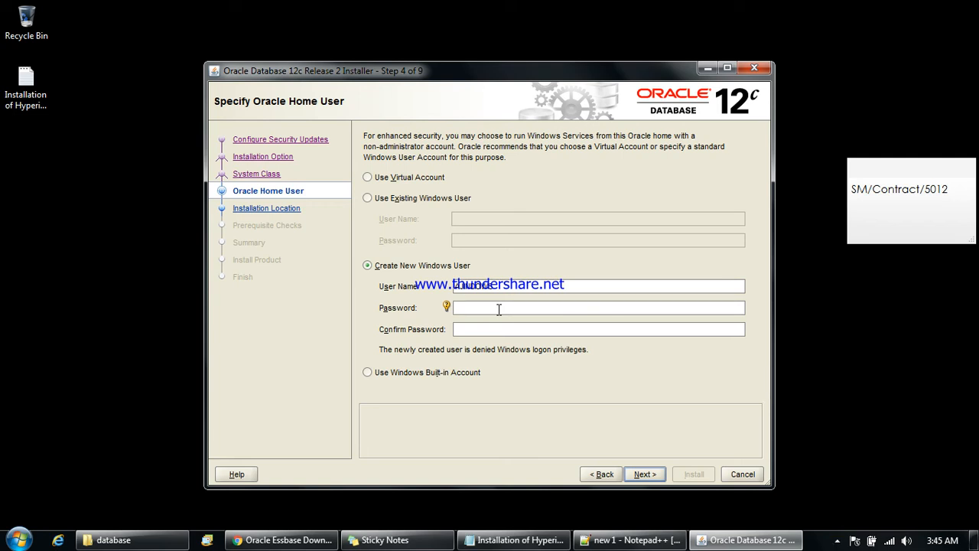
text(*)
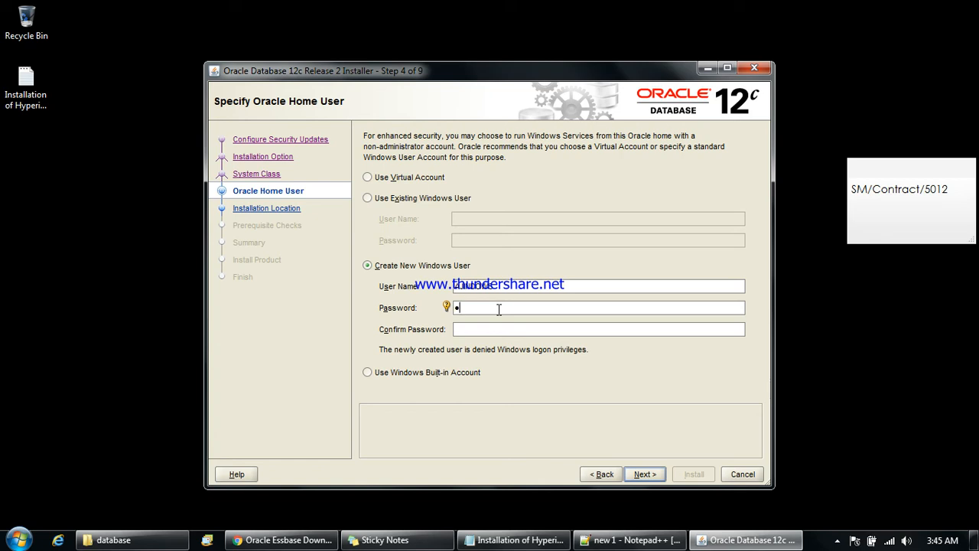
text(password)
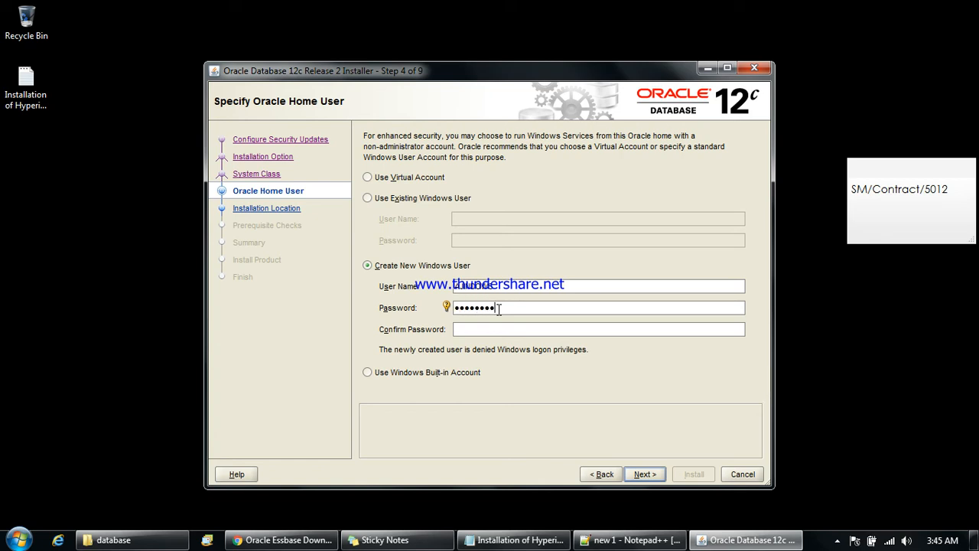
key(ctrl+a)
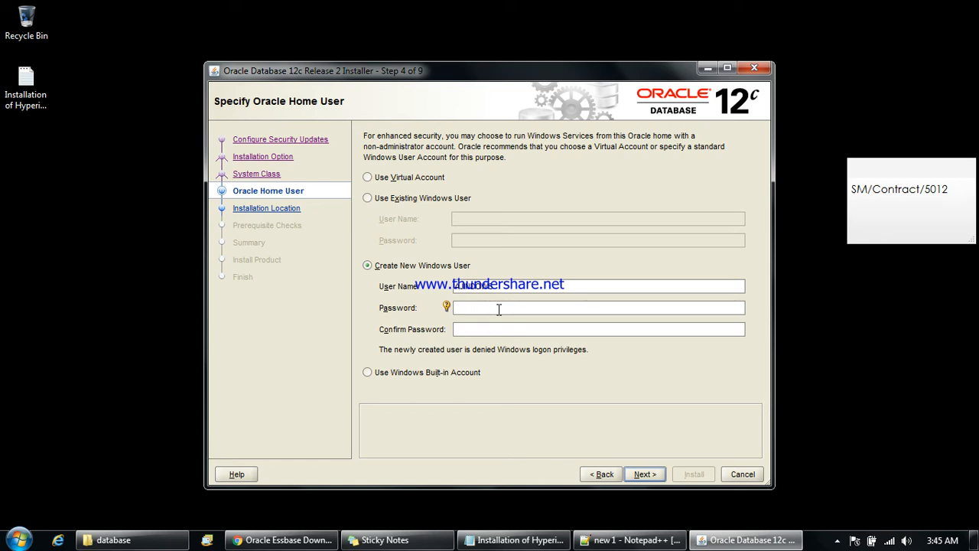
text(•••••)
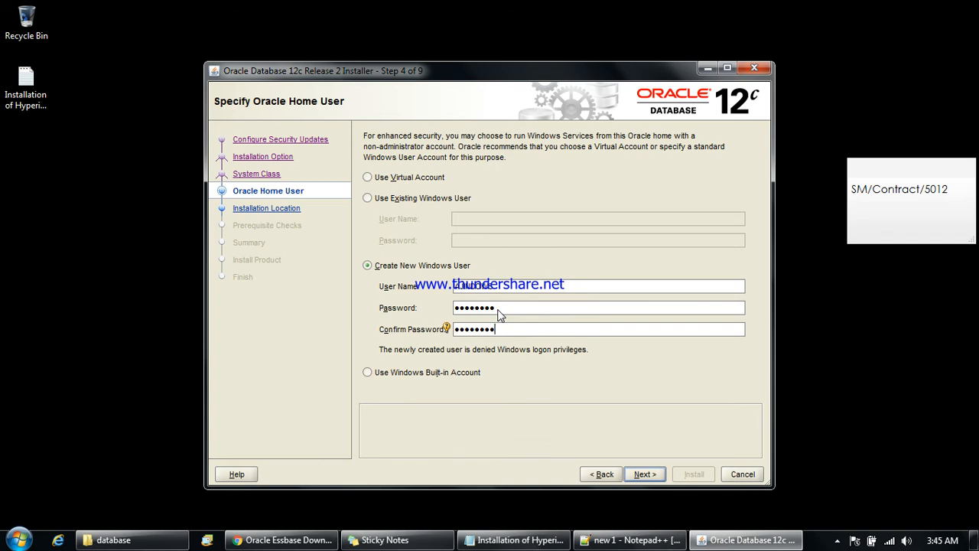
mouse_move(685, 436)
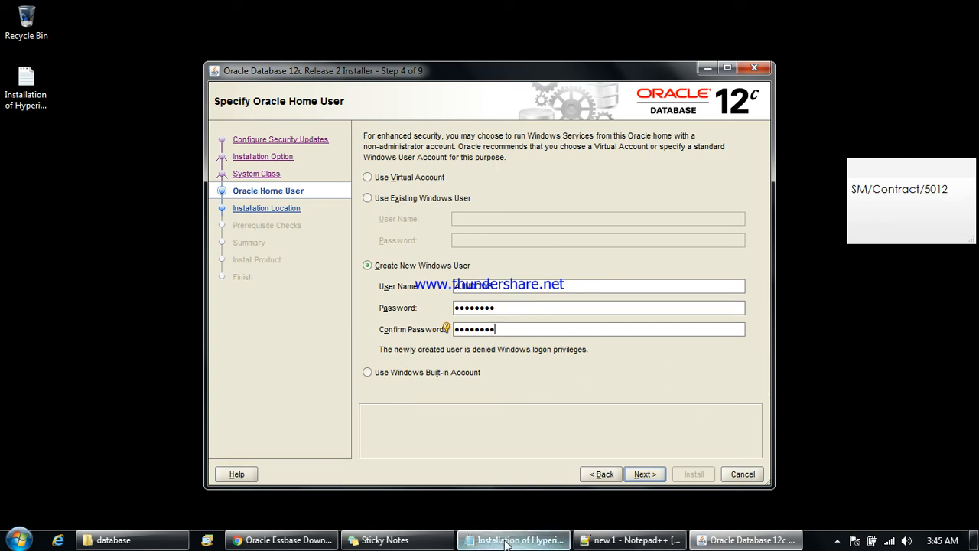
click(512, 539)
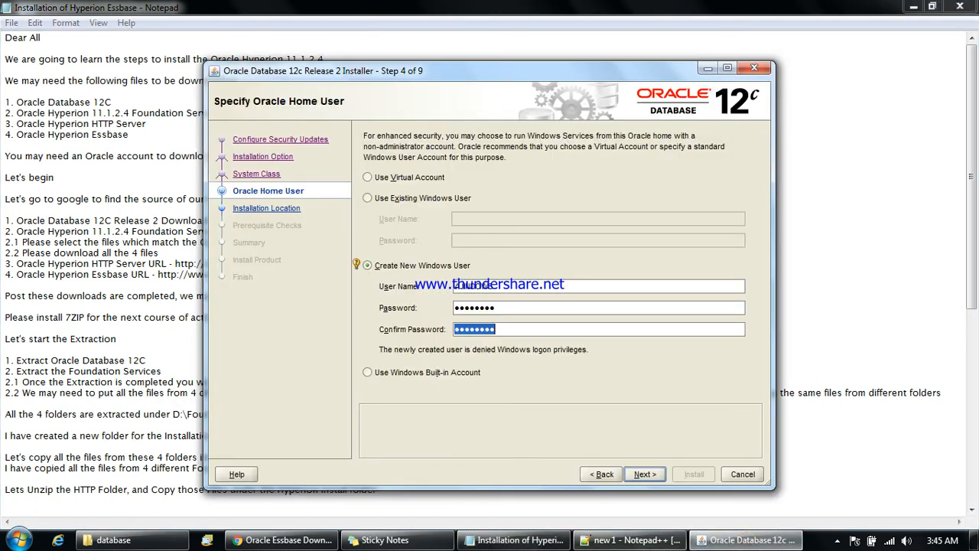
Note 'New User Name: AJINDOWS' and a masked Password line in Notepad++, then accept the home user settings.
click(615, 538)
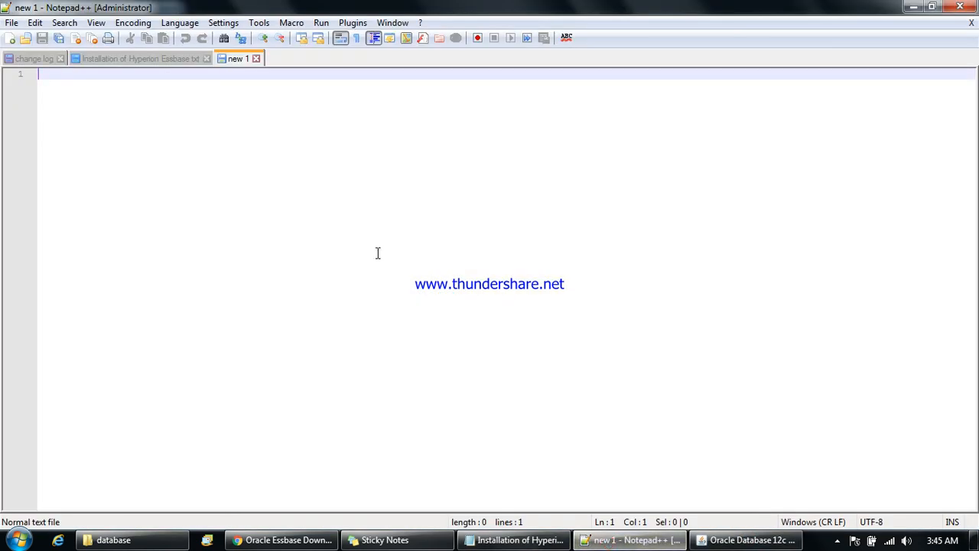
text(New Us)
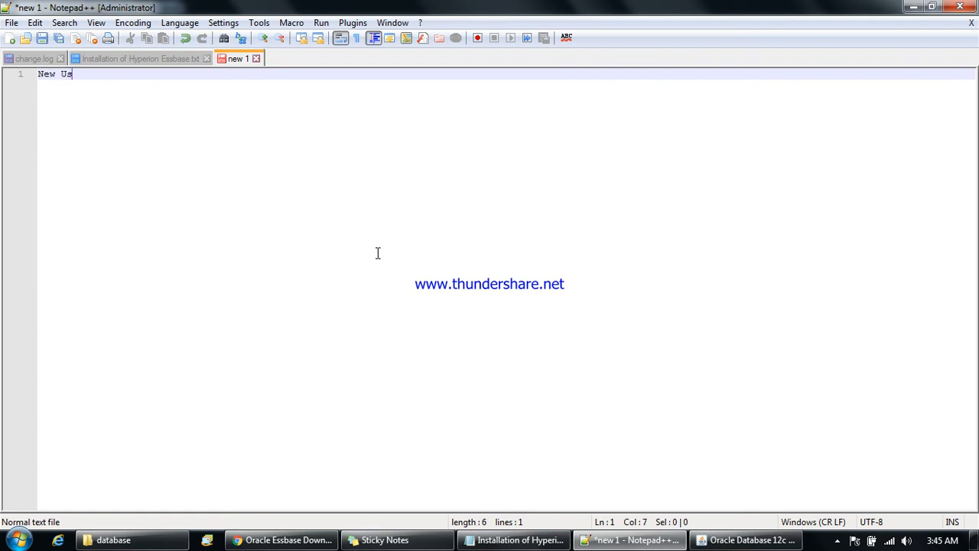
text(er Name:)
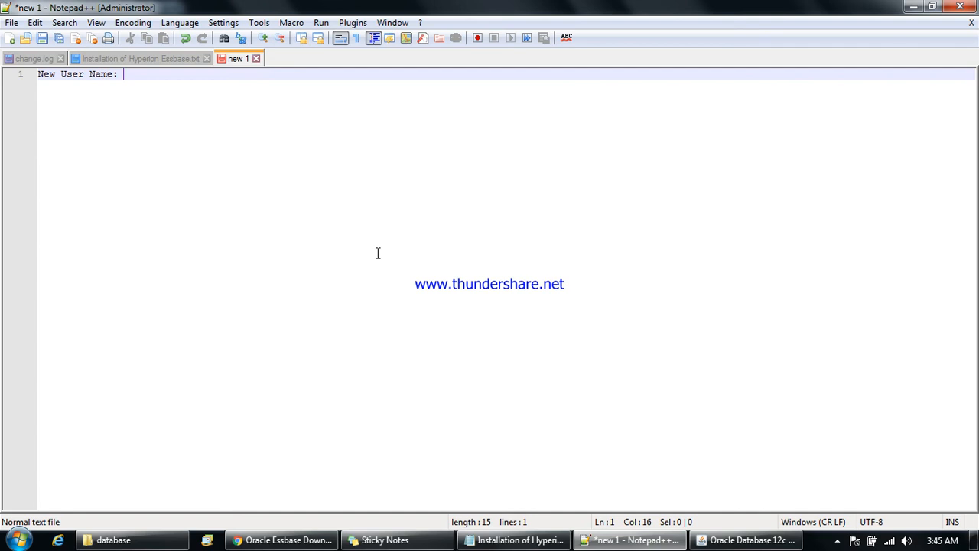
text(AJINDOWS)
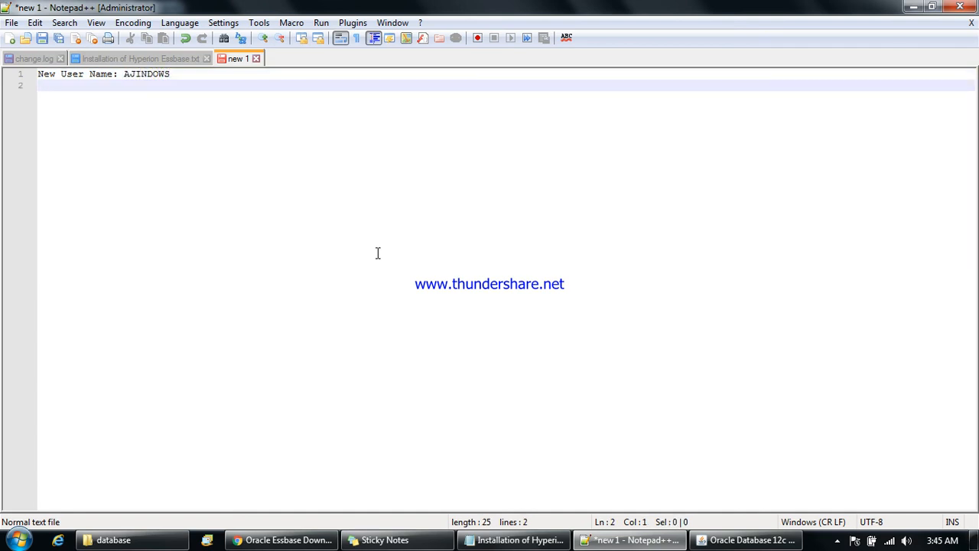
text(Password:)
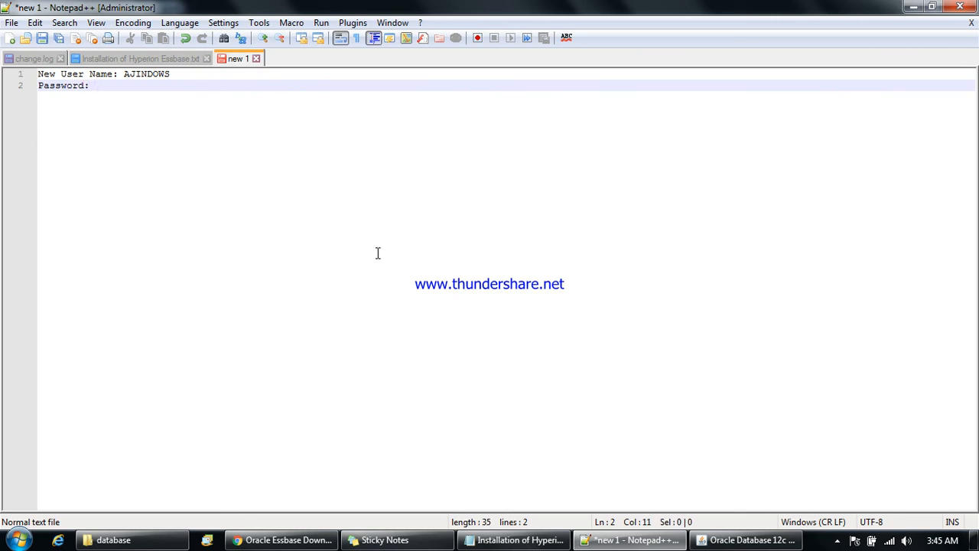
text(***)
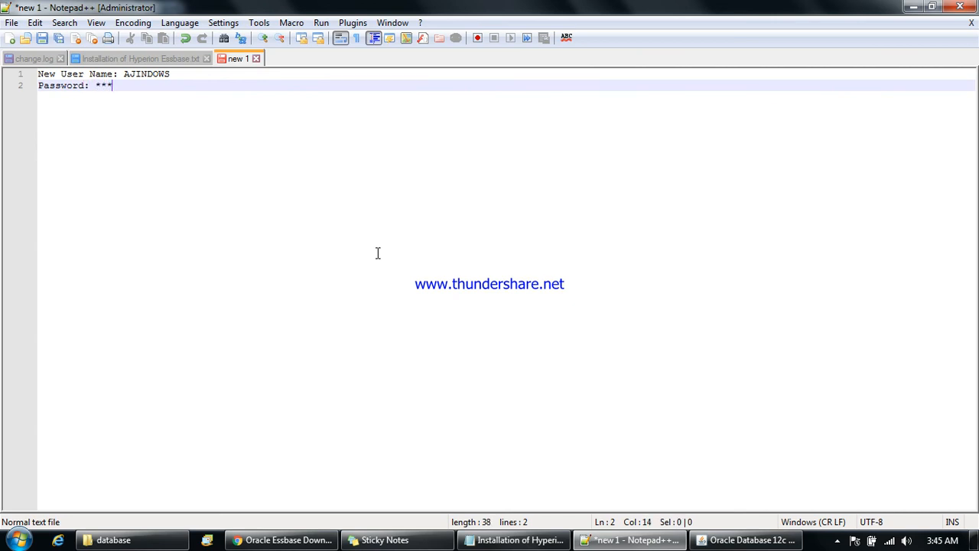
text(****)
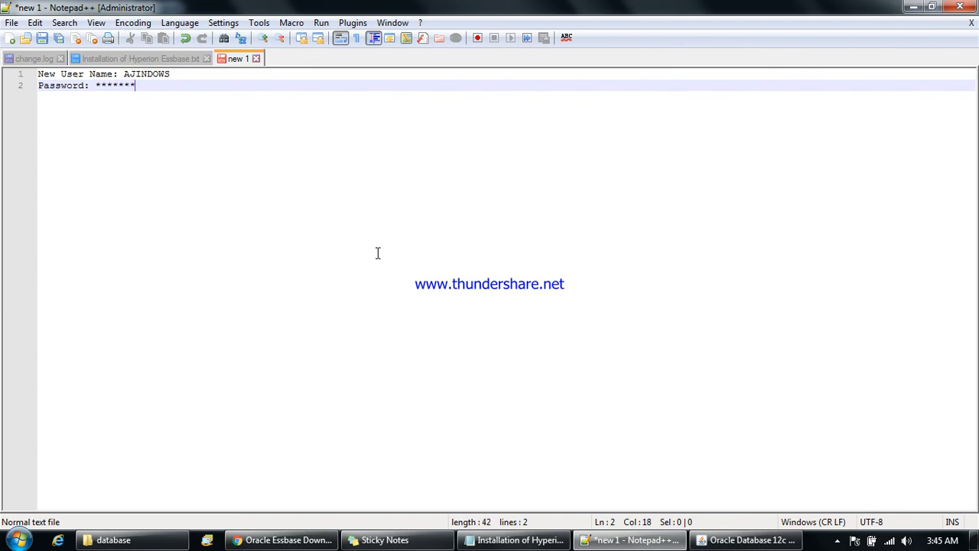
text(*)
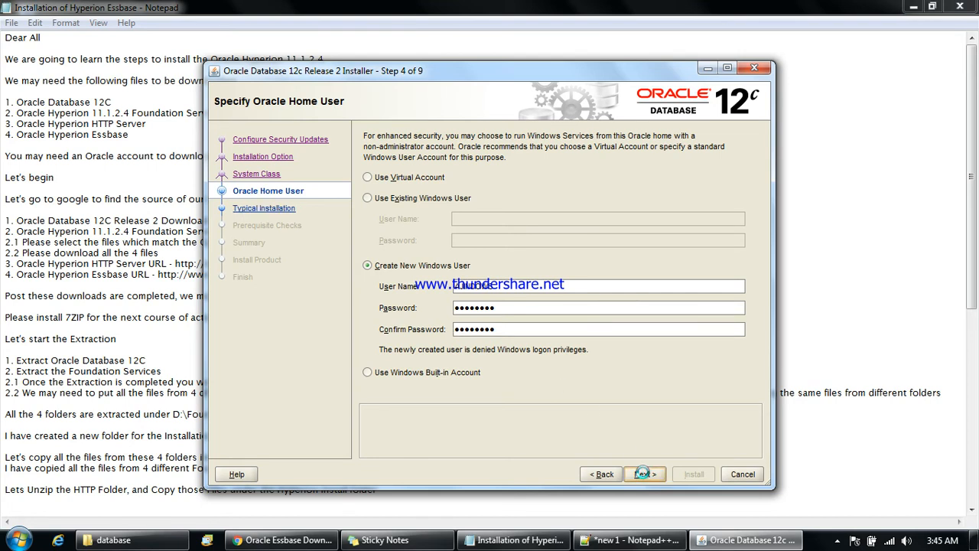
click(644, 474)
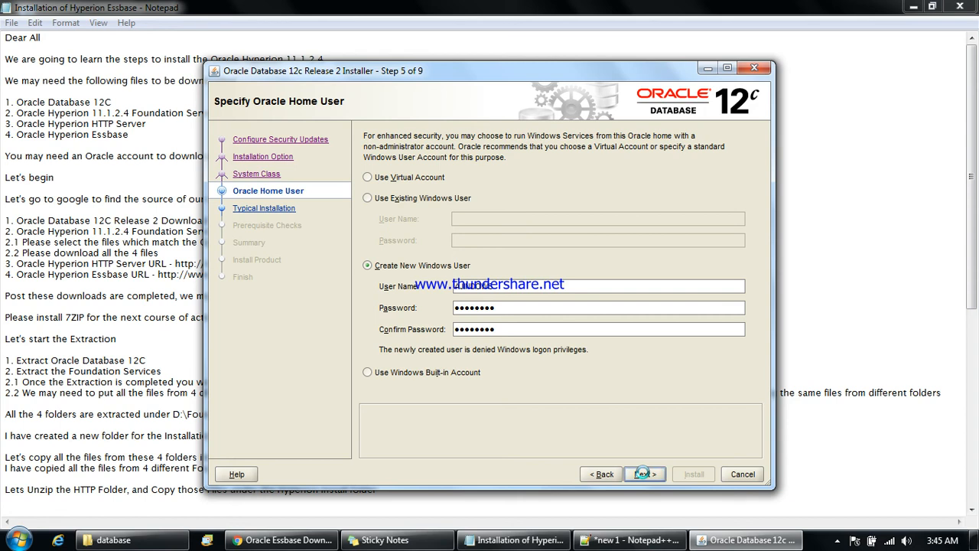
Browse to Local Disk C: and set the Oracle base folder to C:\Oracle12C.
click(645, 474)
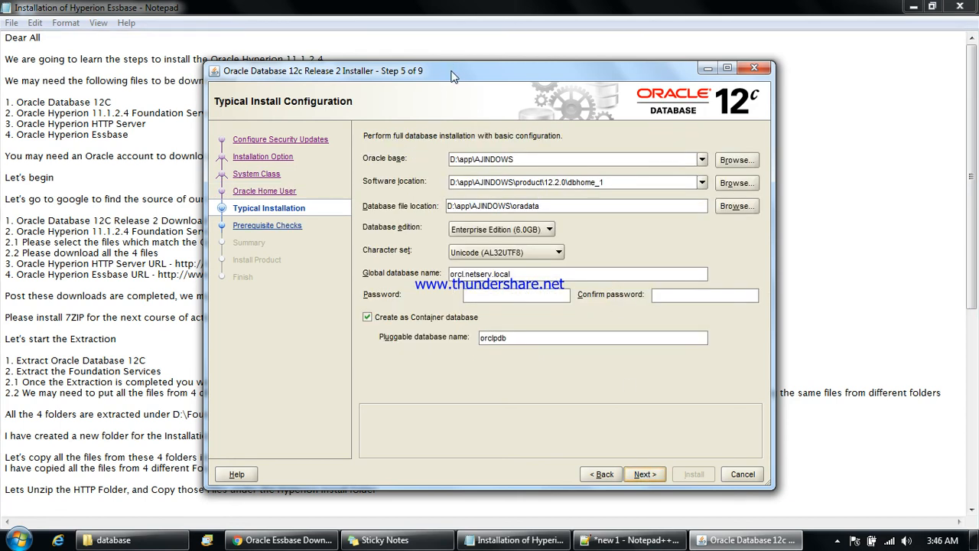
mouse_move(737, 162)
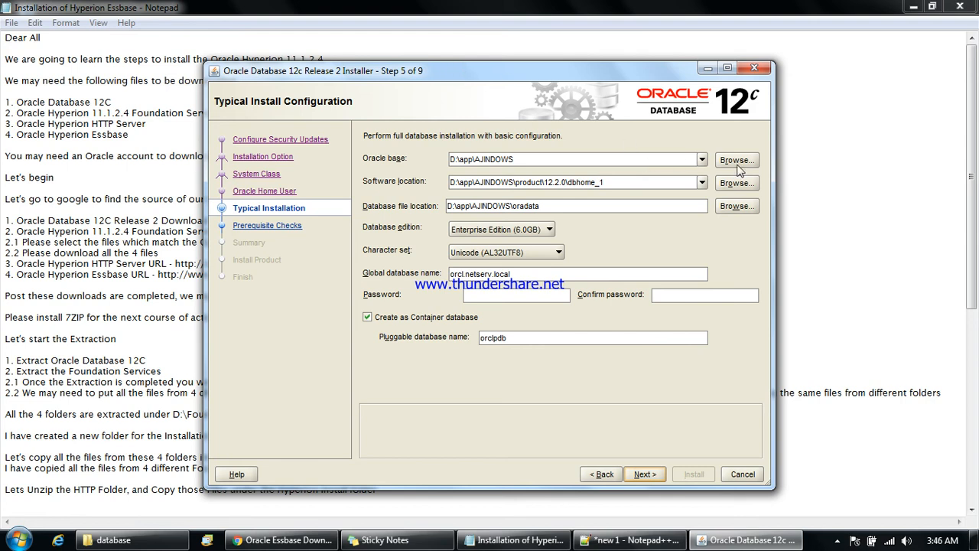
click(736, 159)
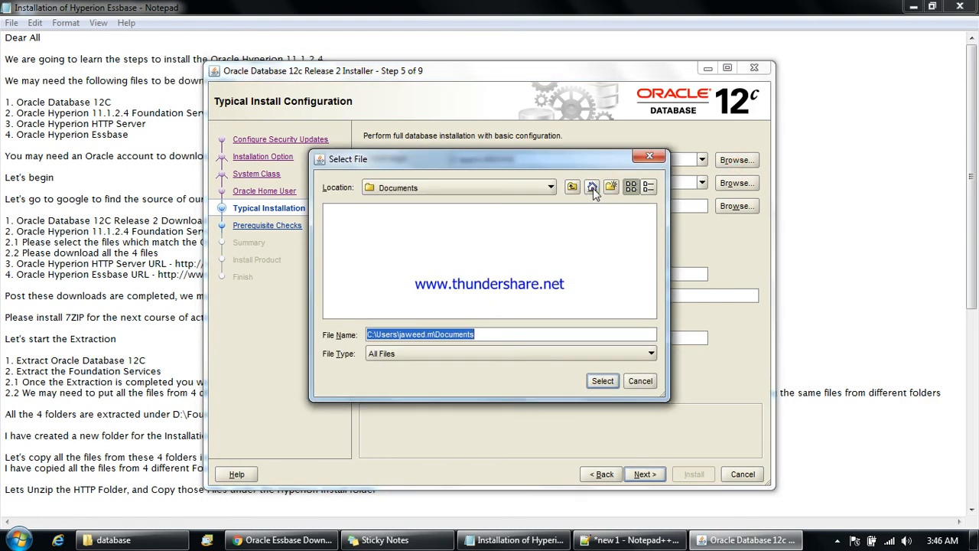
click(589, 187)
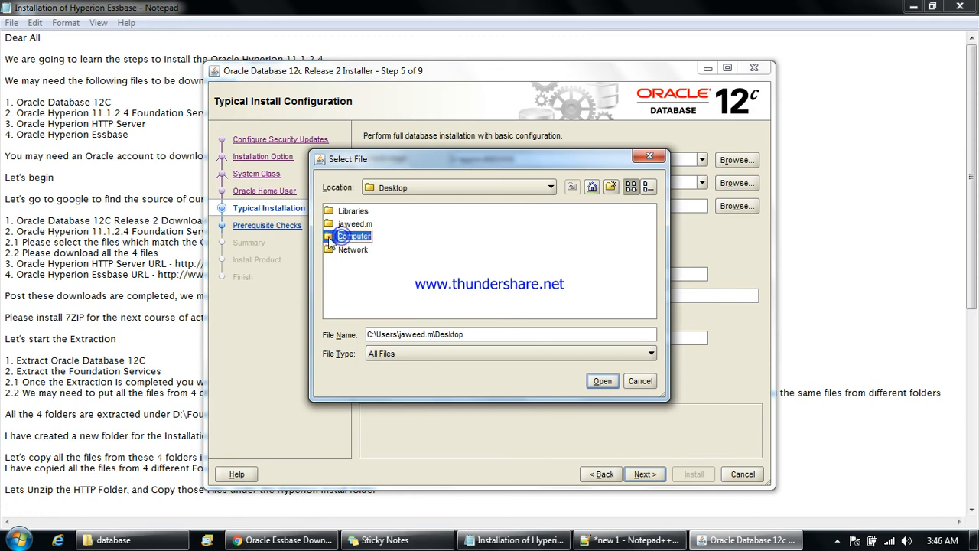
double_click(352, 236)
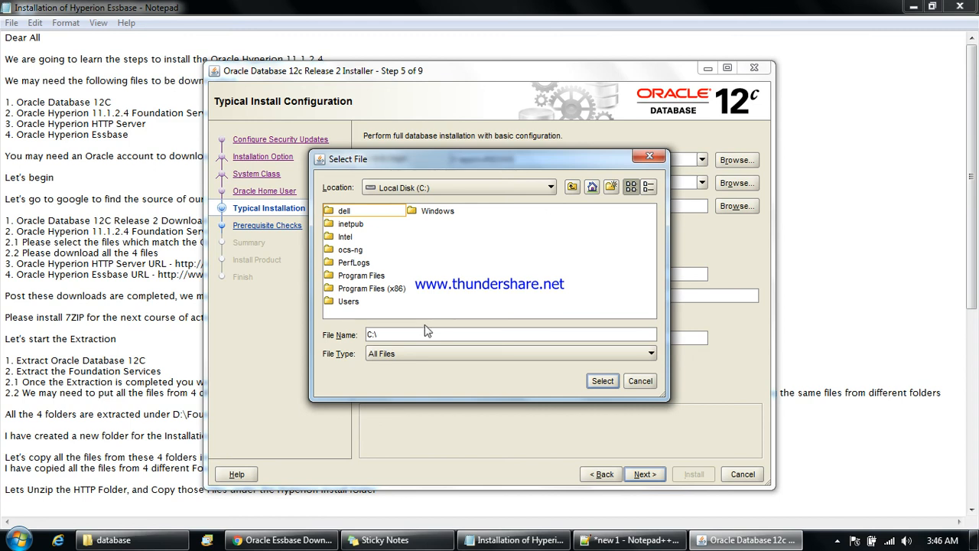
click(475, 333)
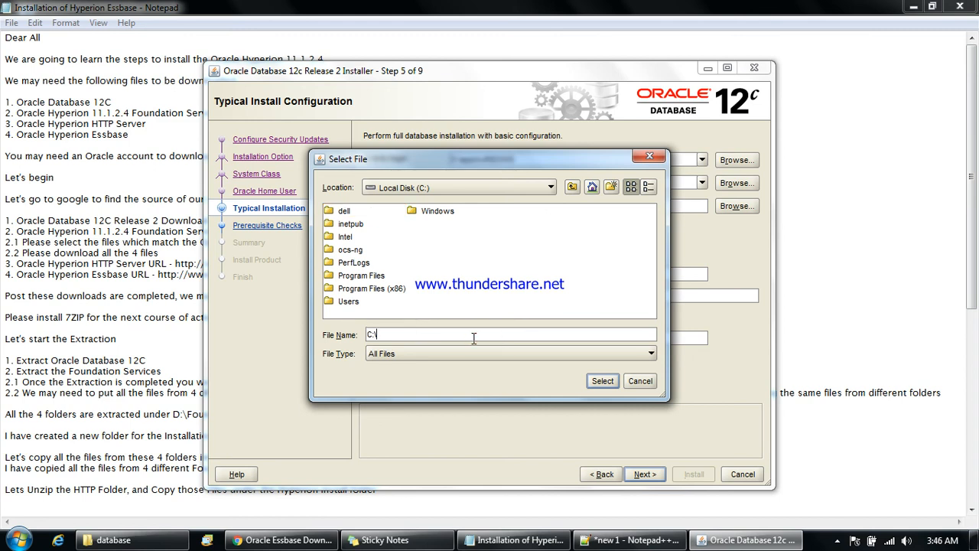
text(Oracle)
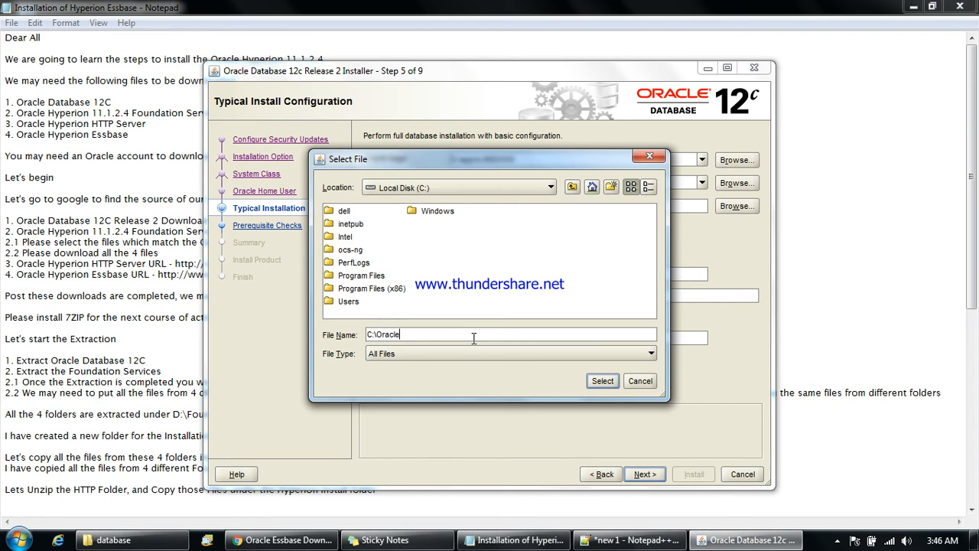
text(DB)
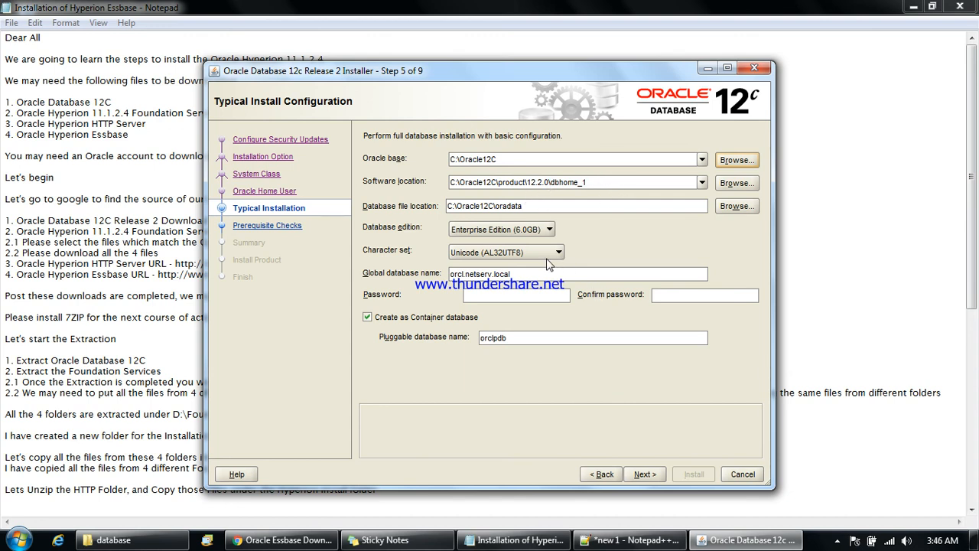
Review the database edition choices and keep the Unicode (AL32UTF8) character set.
click(548, 229)
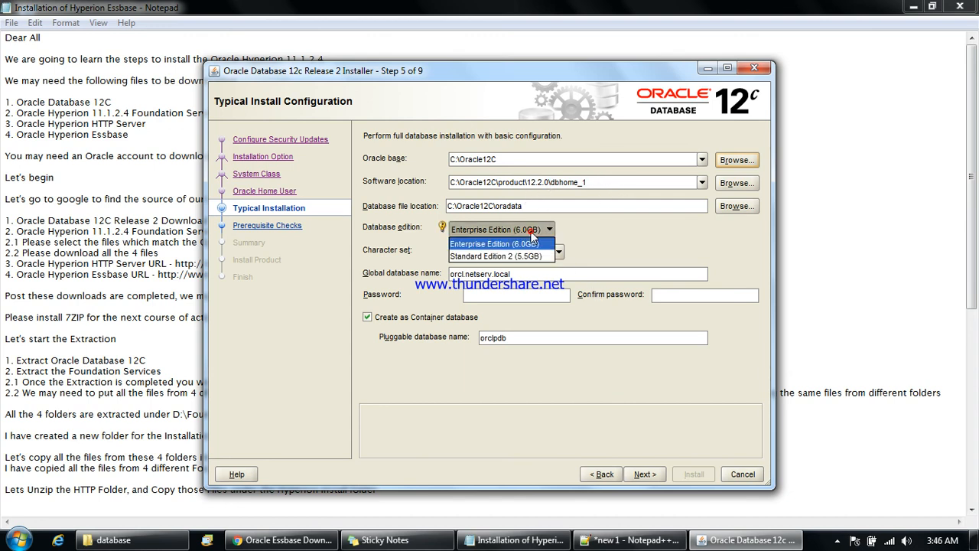
click(512, 243)
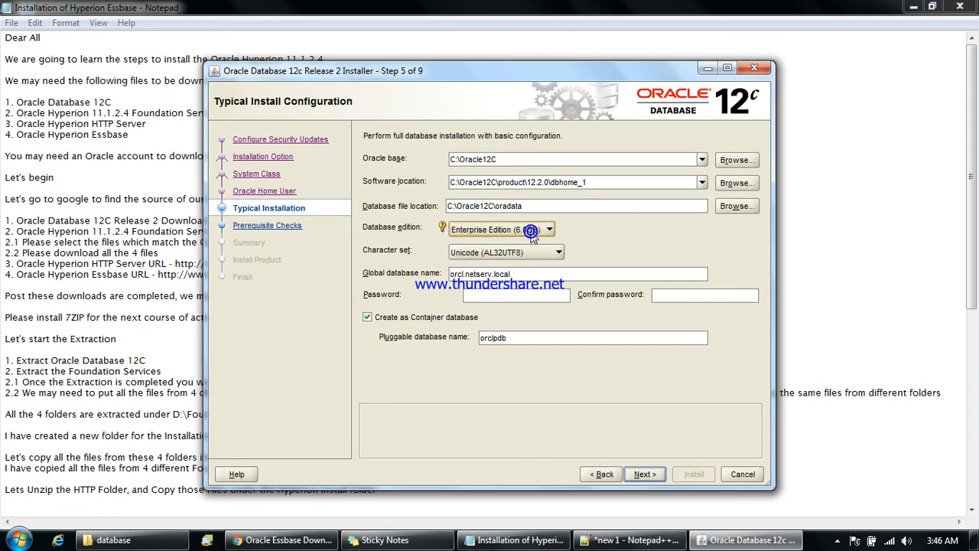
click(571, 251)
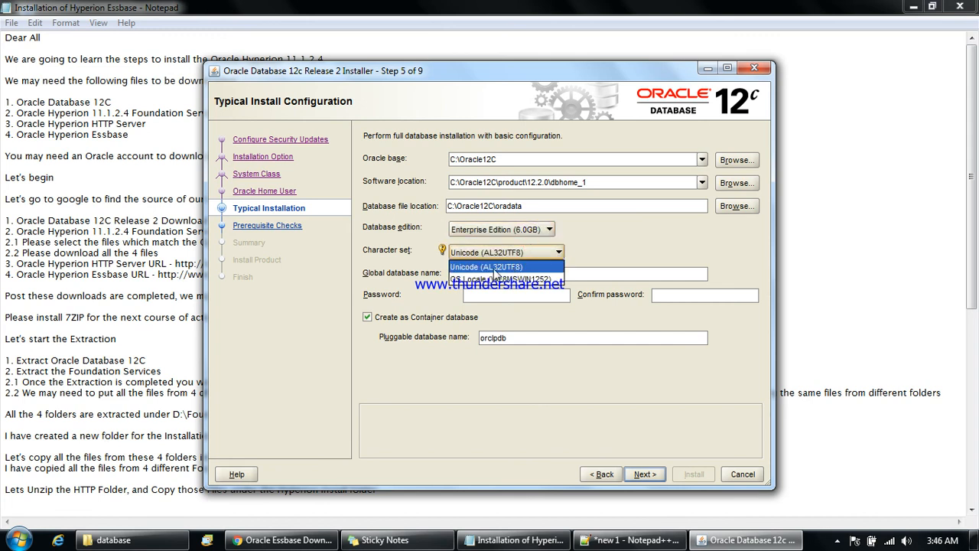
click(486, 266)
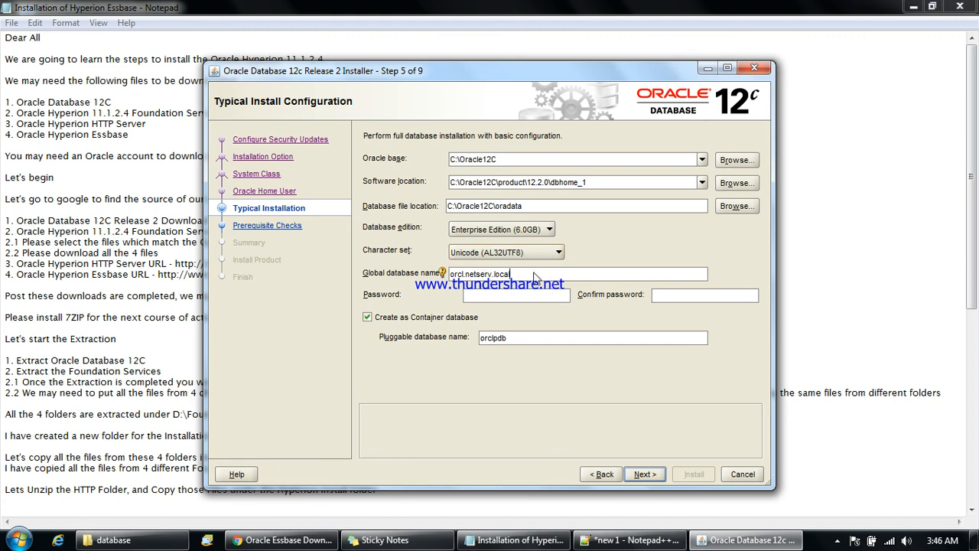
mouse_move(545, 274)
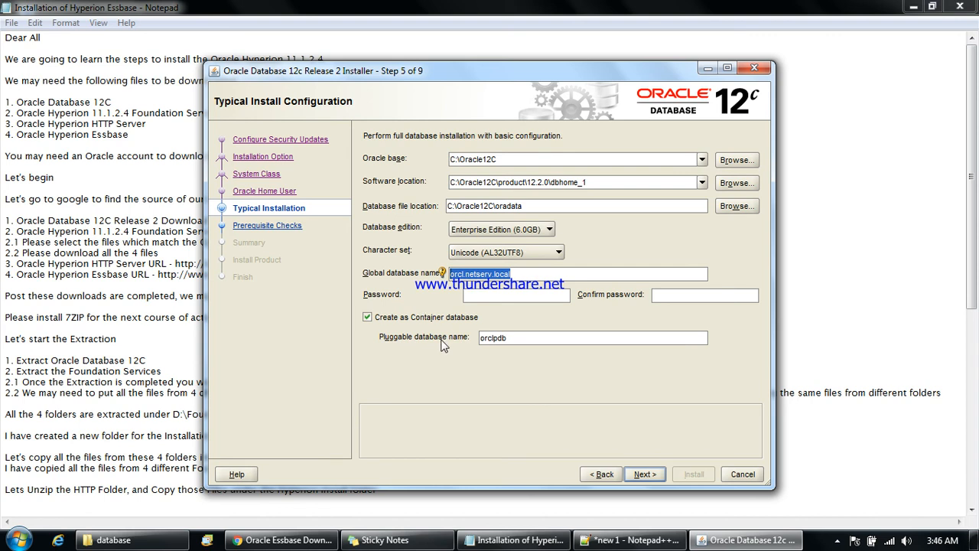
Set the global database name to AJORCL, select it, and switch to the Notepad++ note.
text(AJO)
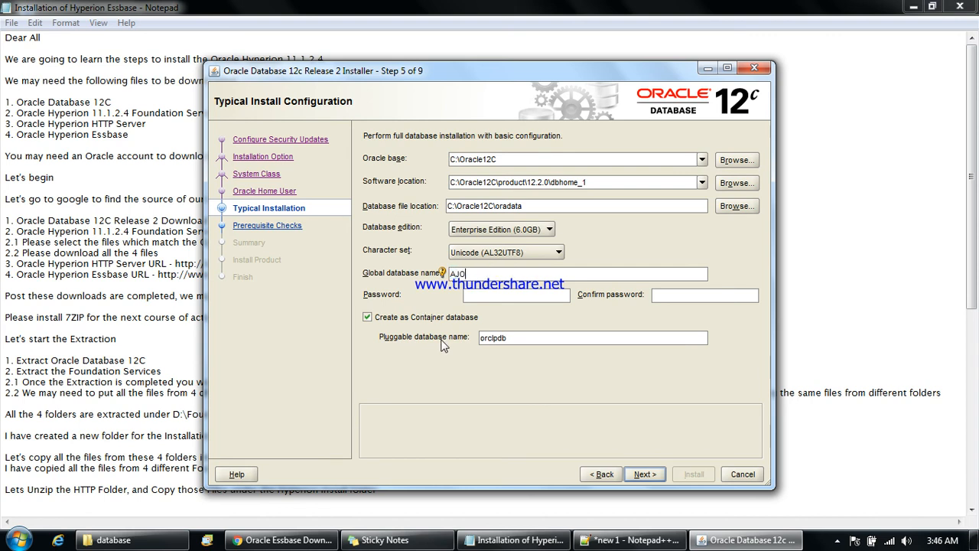
text(RCL)
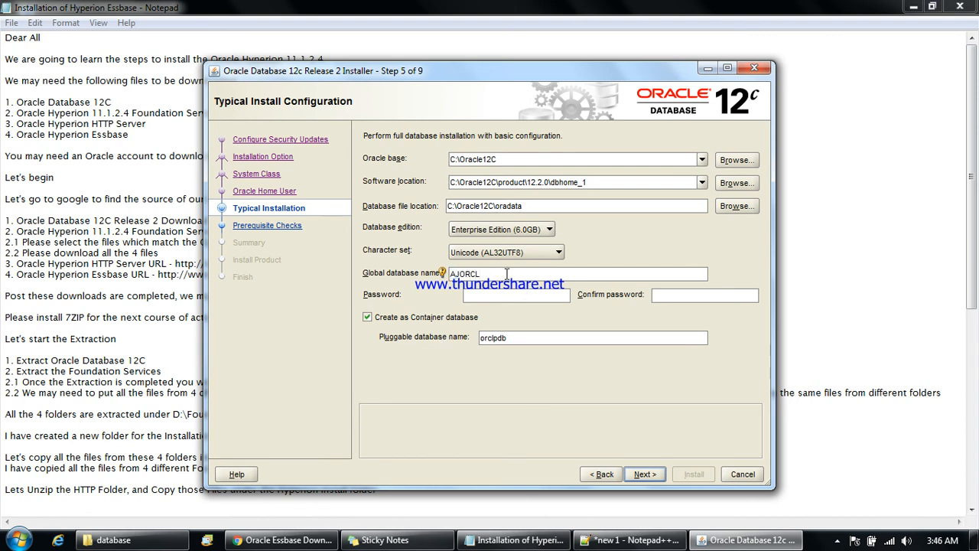
double_click(462, 273)
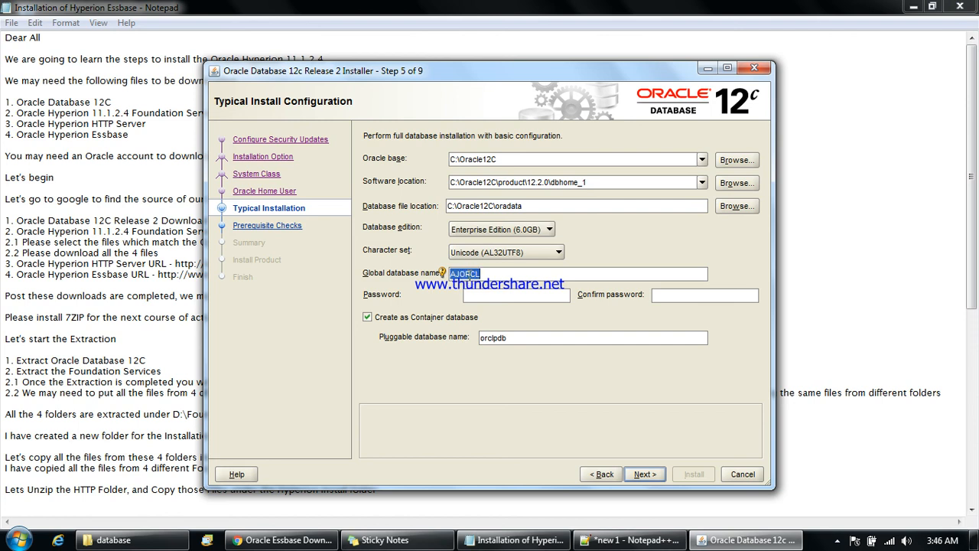
click(621, 540)
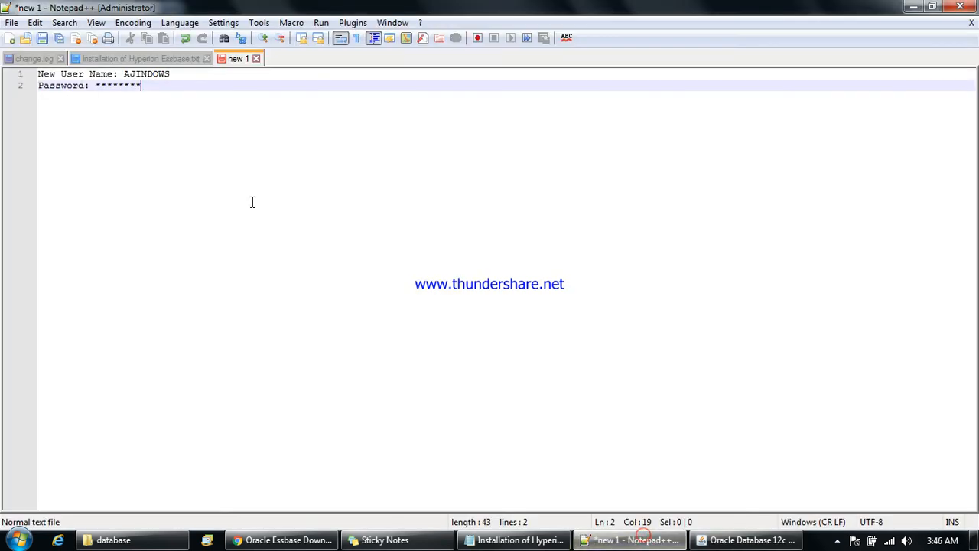
Add 'DB Name: AJORCL' and 'SID: AJORCL' lines to the note and return to the installer.
text(DB)
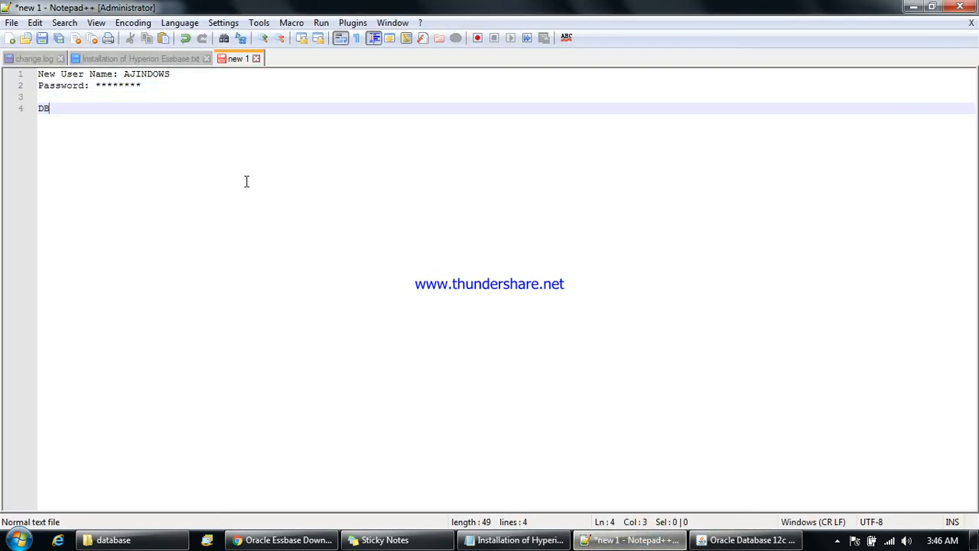
text(Name: AJORCL)
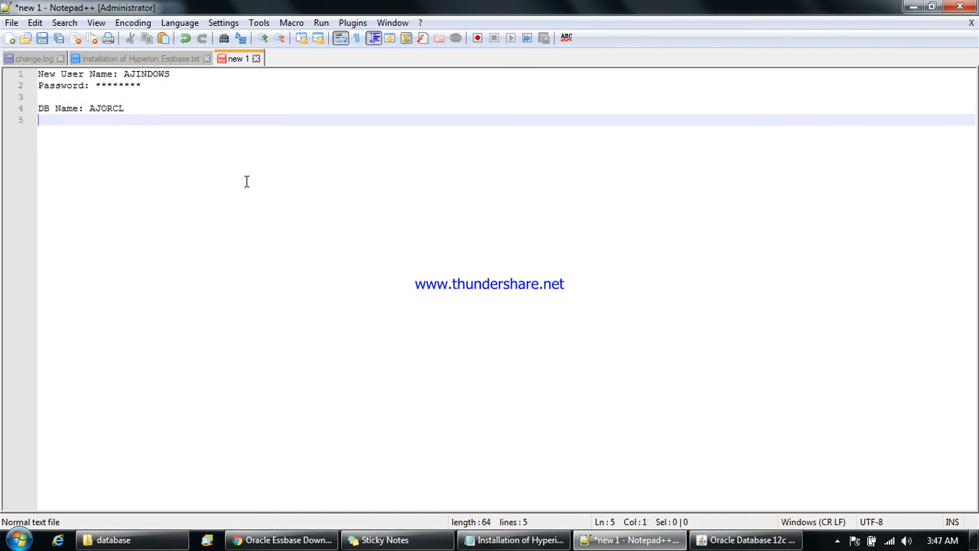
text(SID:)
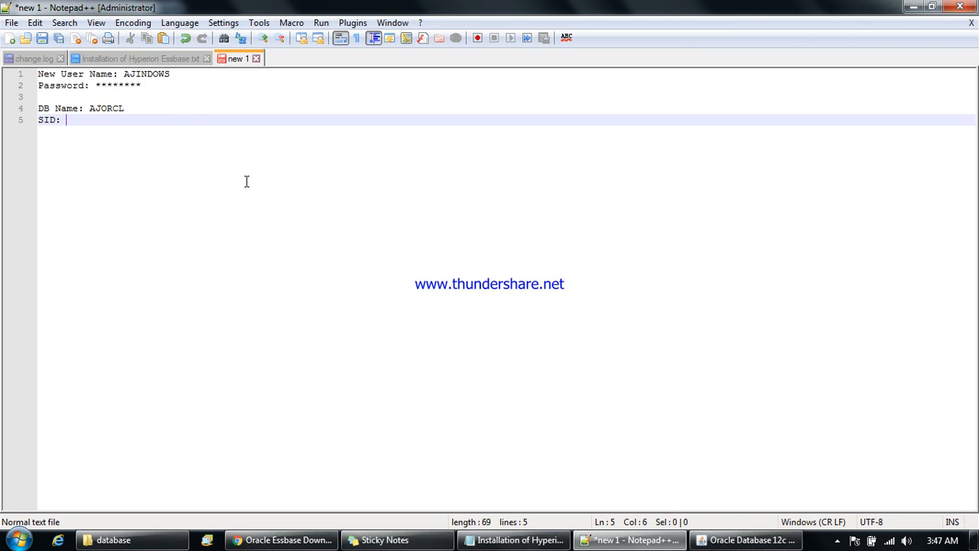
text(AJORCL)
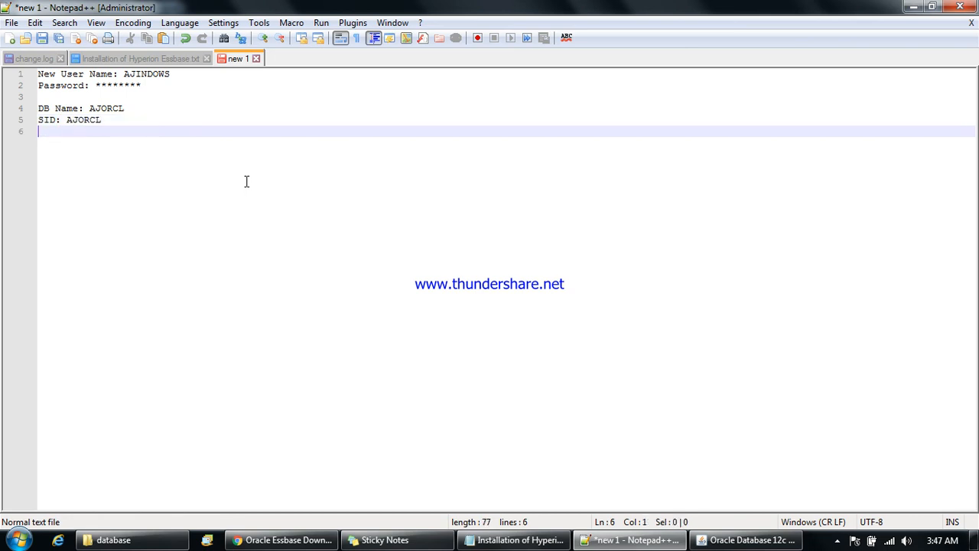
key(Enter)
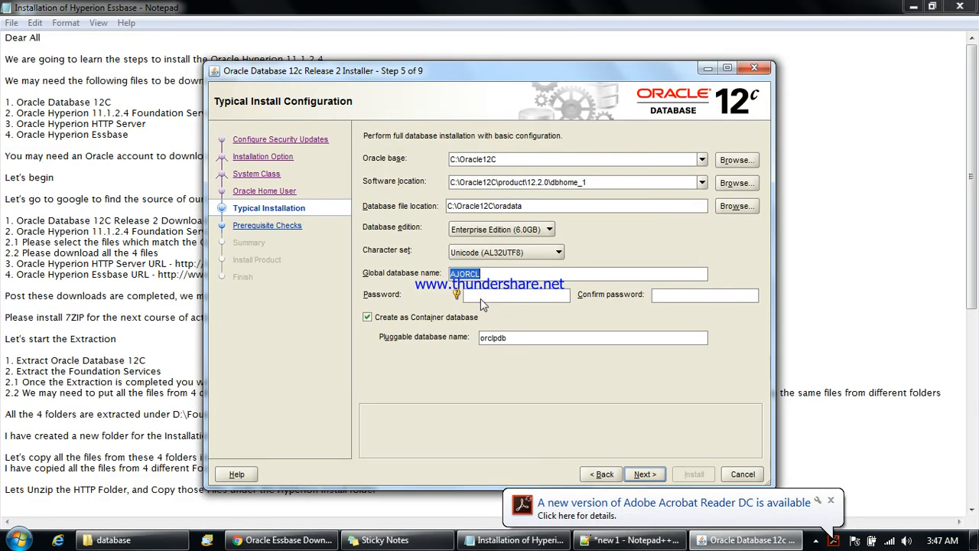
Enter and confirm the password, turn off container database, and rename the database AJORCL12C.
click(512, 296)
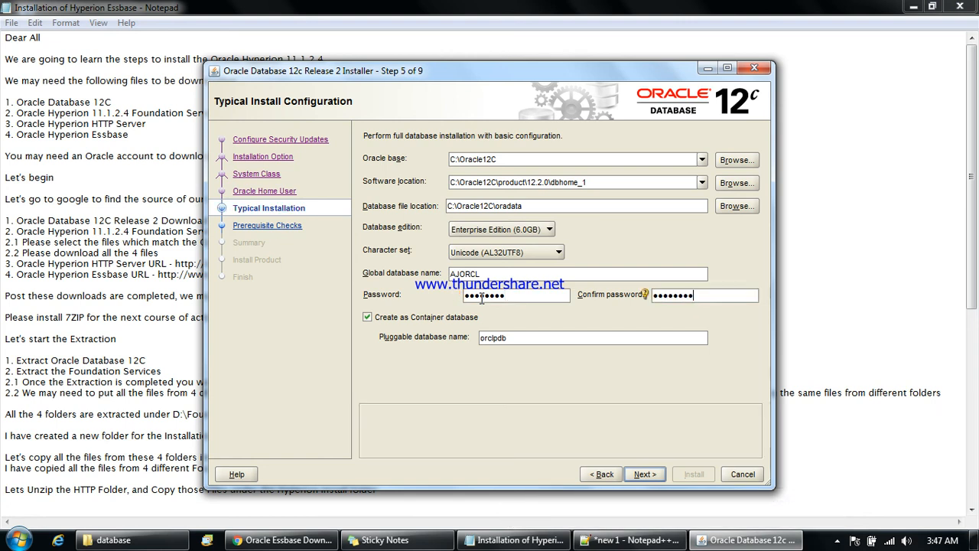
click(387, 316)
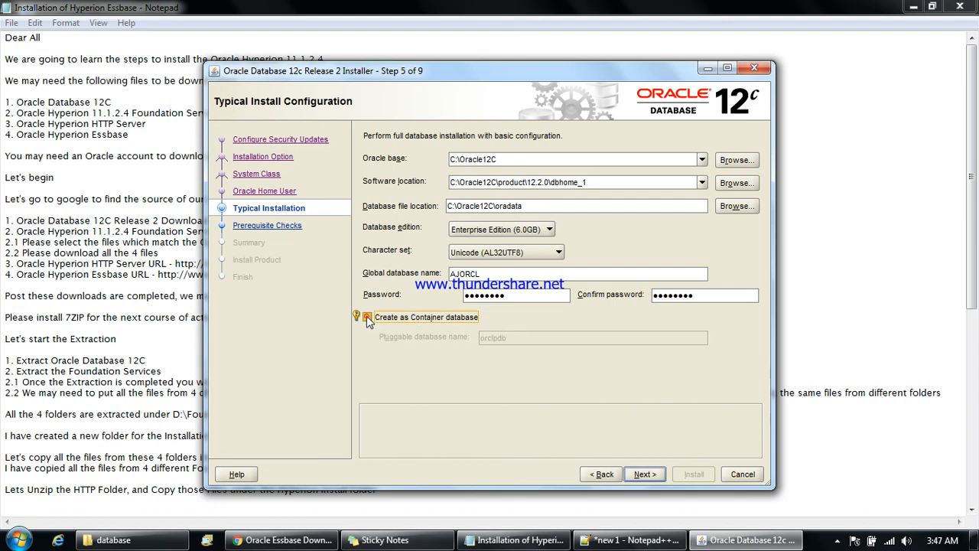
click(387, 316)
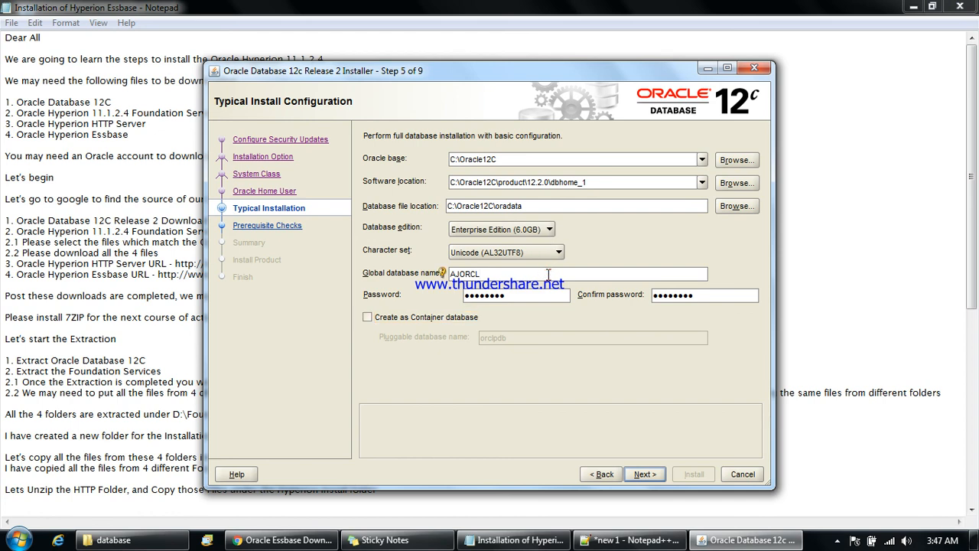
text(12C)
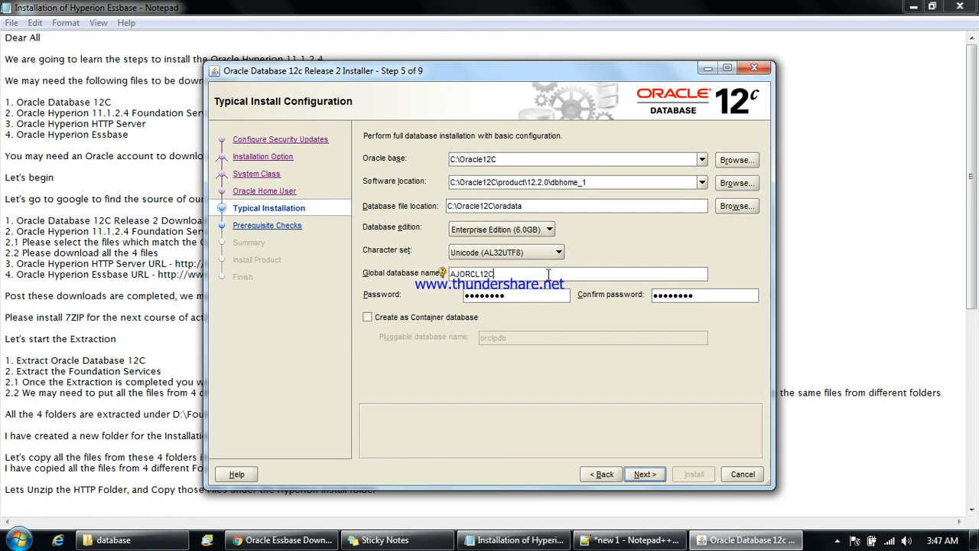
double_click(471, 274)
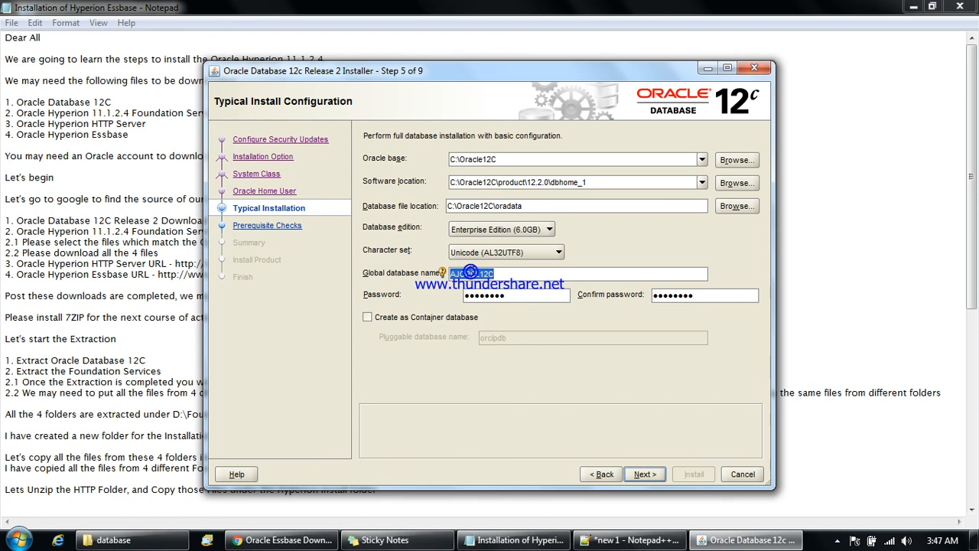
click(642, 474)
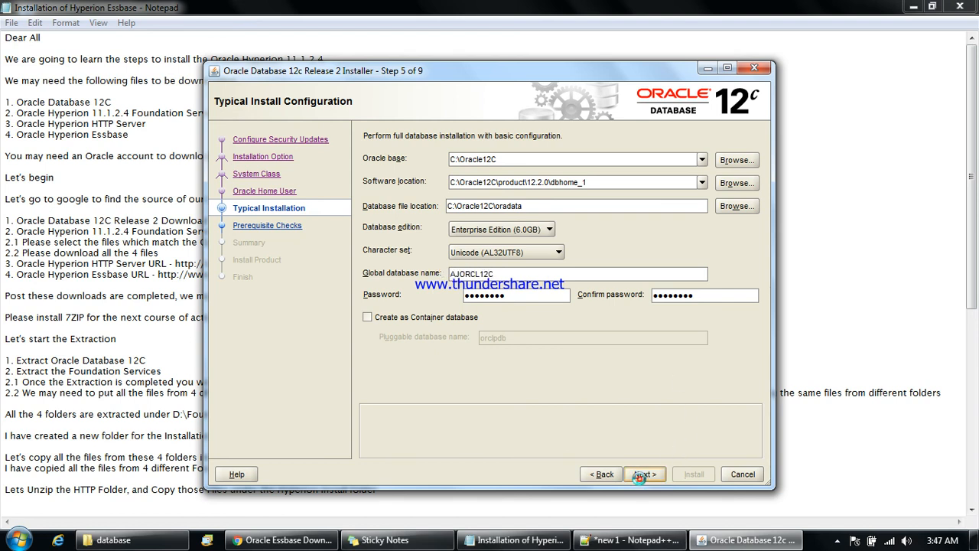
Update the note's DB Name to AJORCL12C and advance the installer to the Summary page.
click(640, 474)
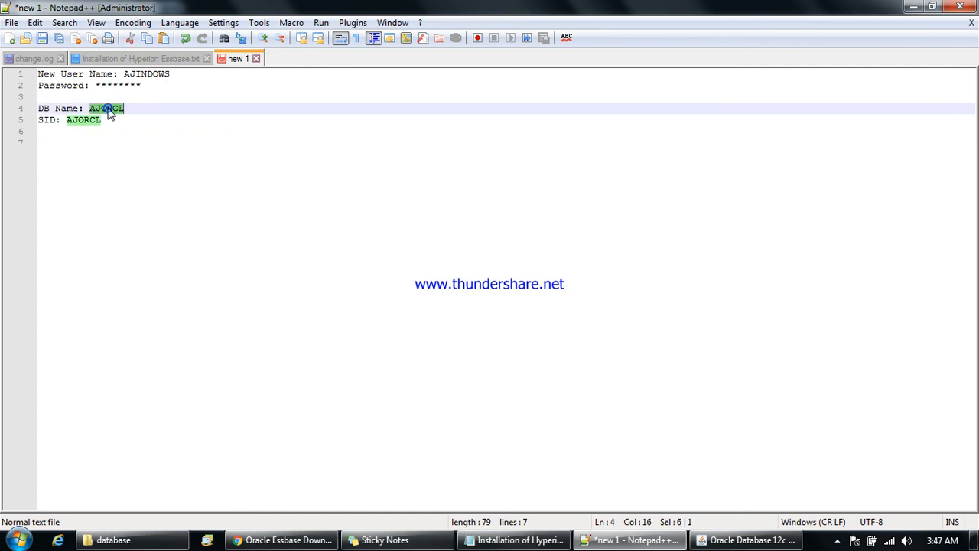
text(12C)
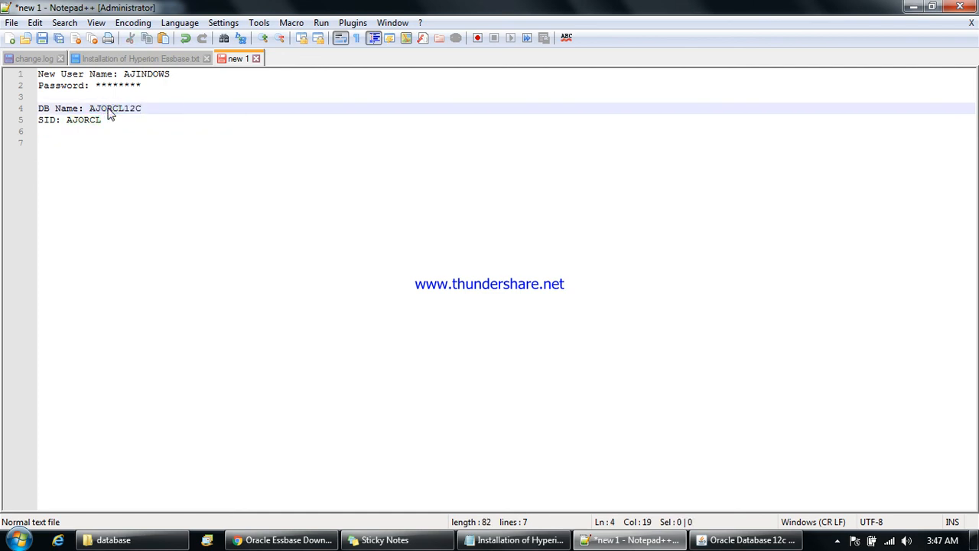
double_click(80, 119)
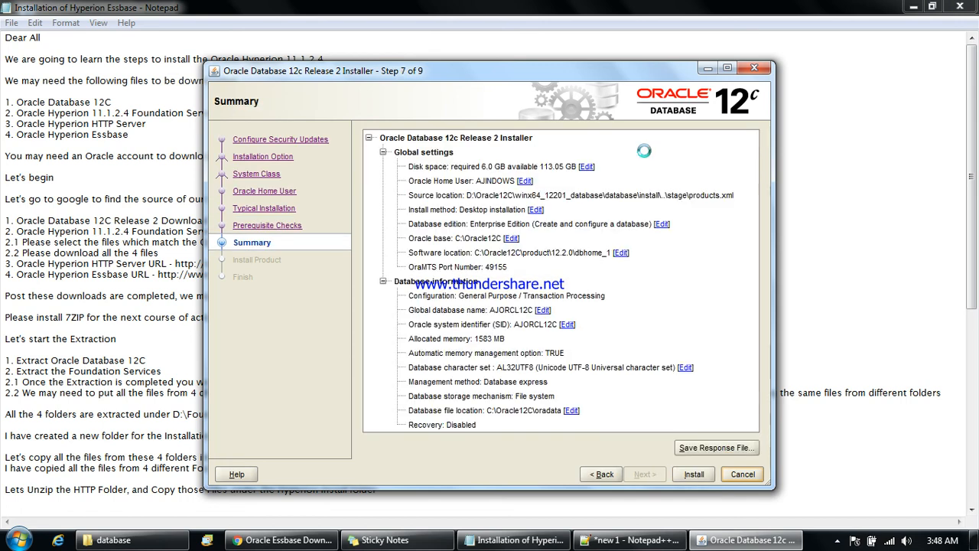
Cancel the Save Response File dialog and start the database installation from the Summary page.
click(716, 447)
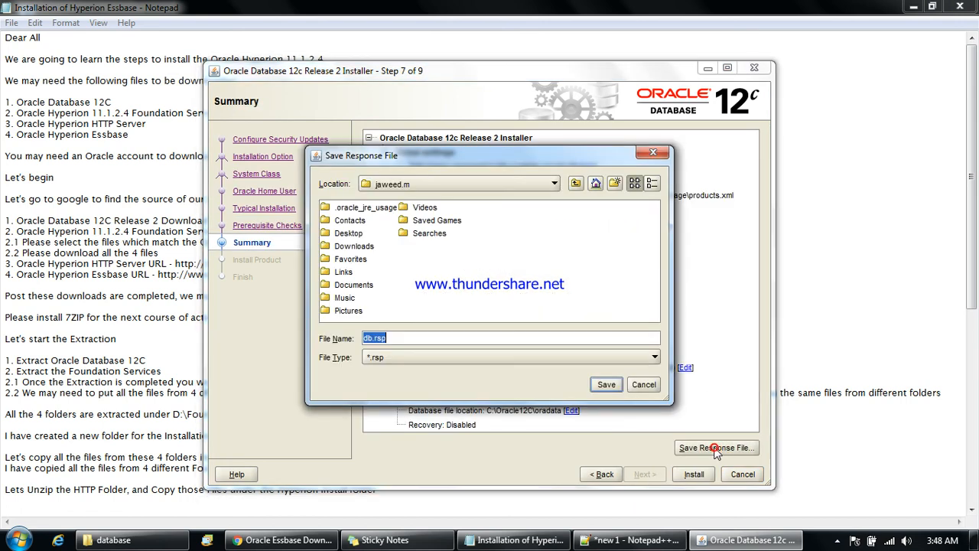
click(346, 232)
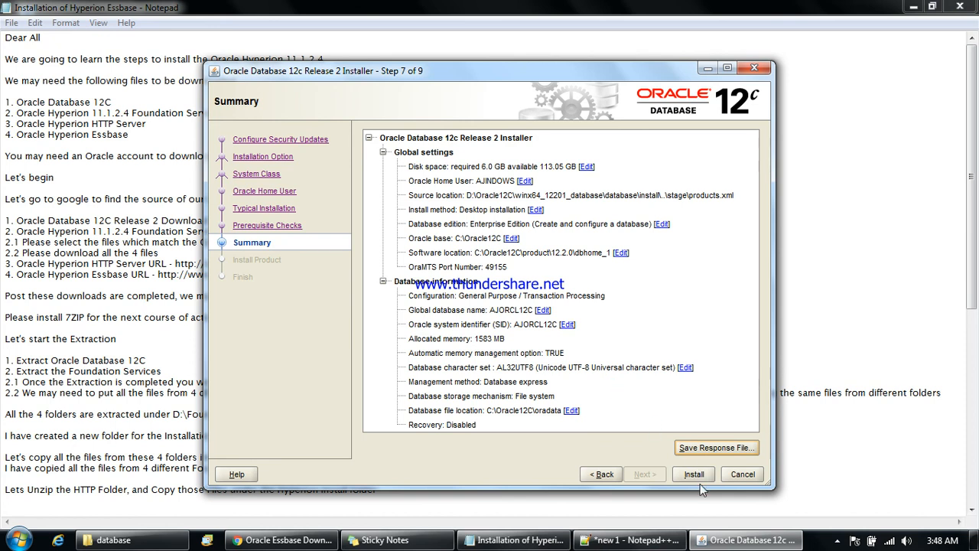
click(695, 474)
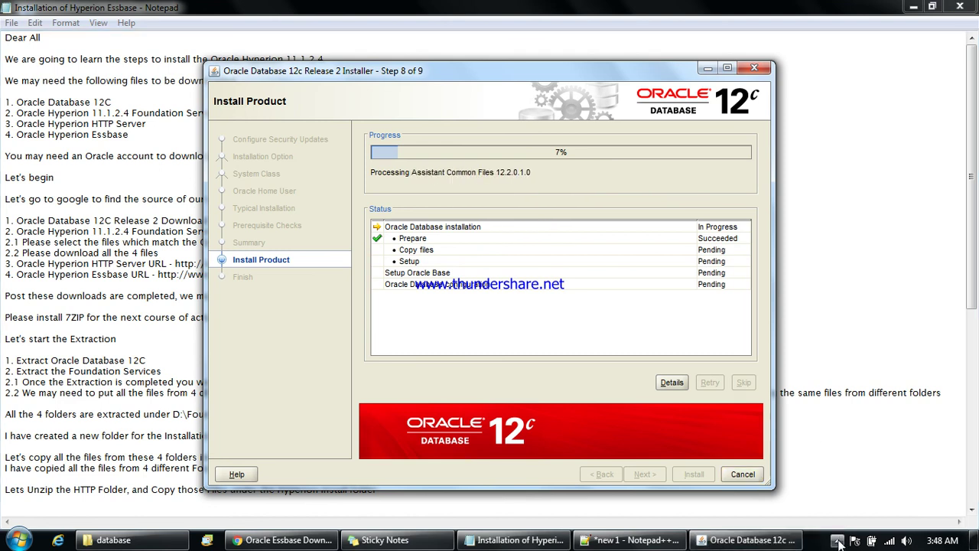
click(834, 538)
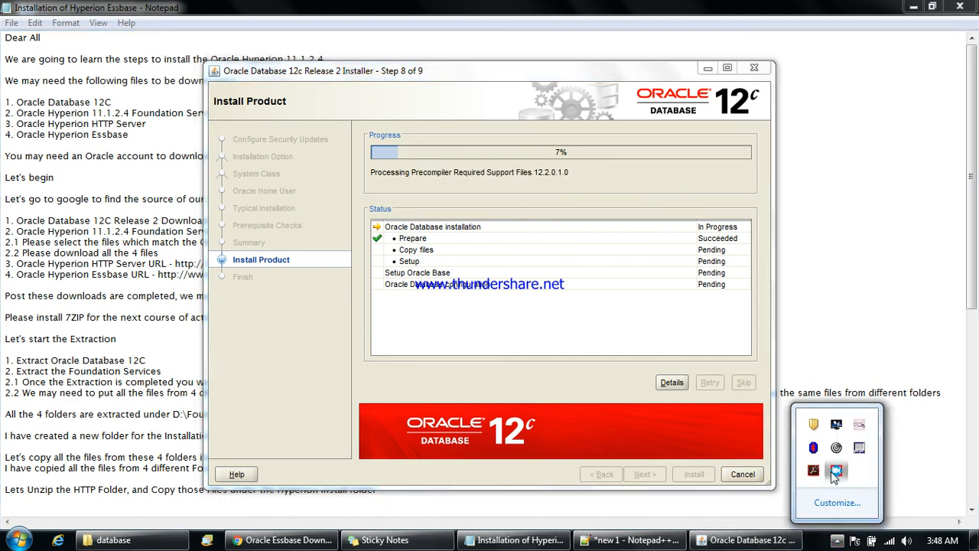